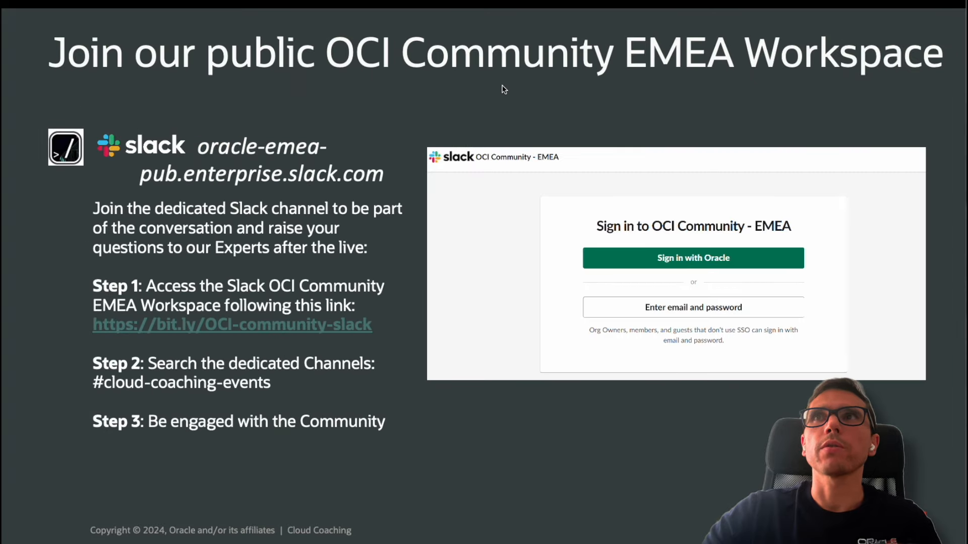
mouse_move(507, 414)
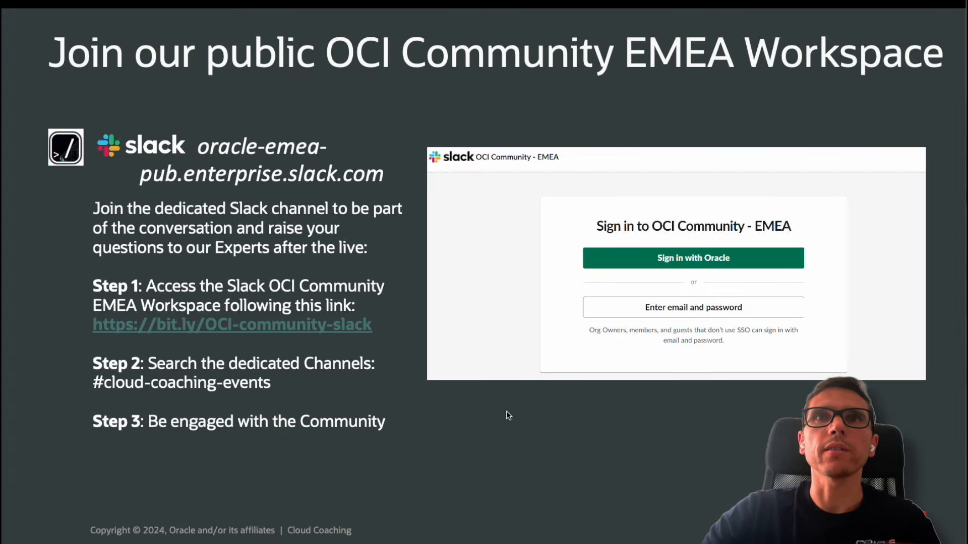
mouse_move(518, 446)
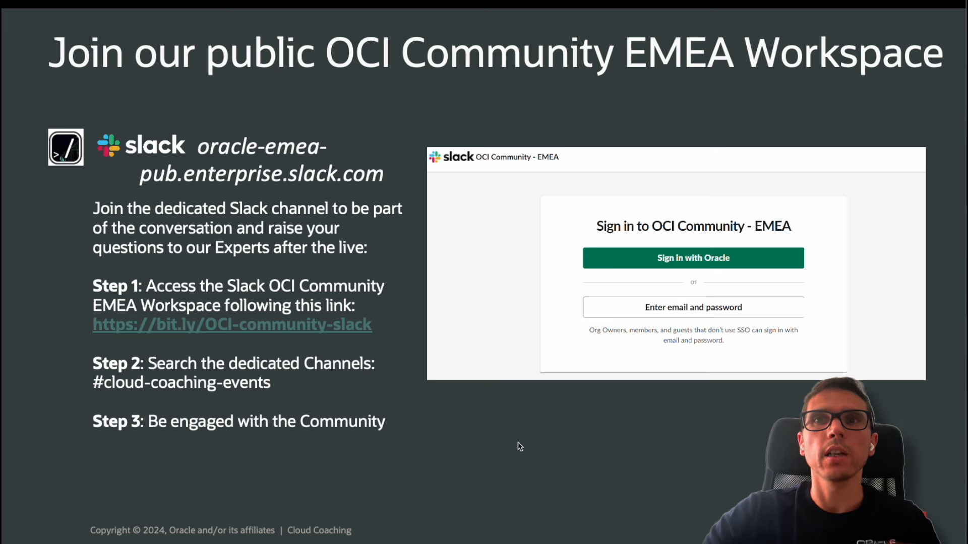
mouse_move(529, 476)
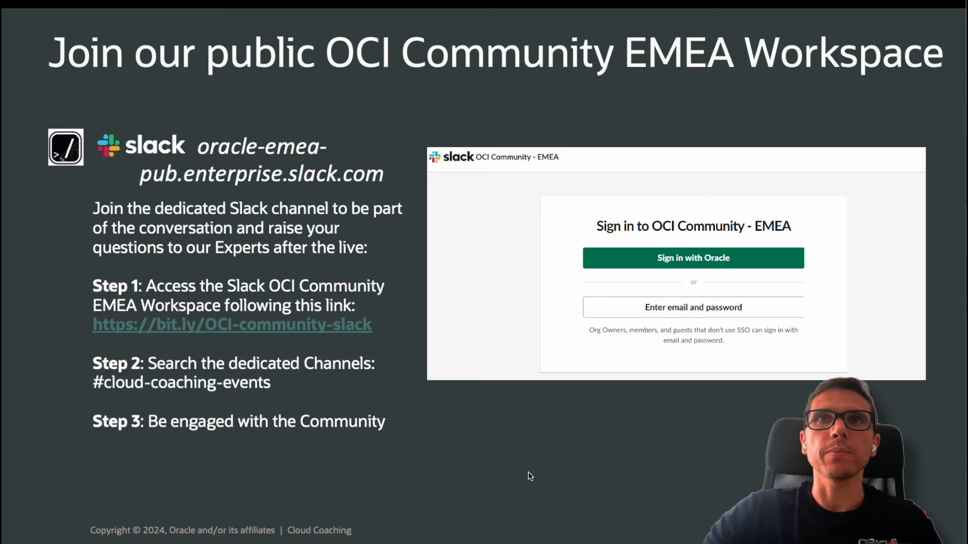
mouse_move(595, 445)
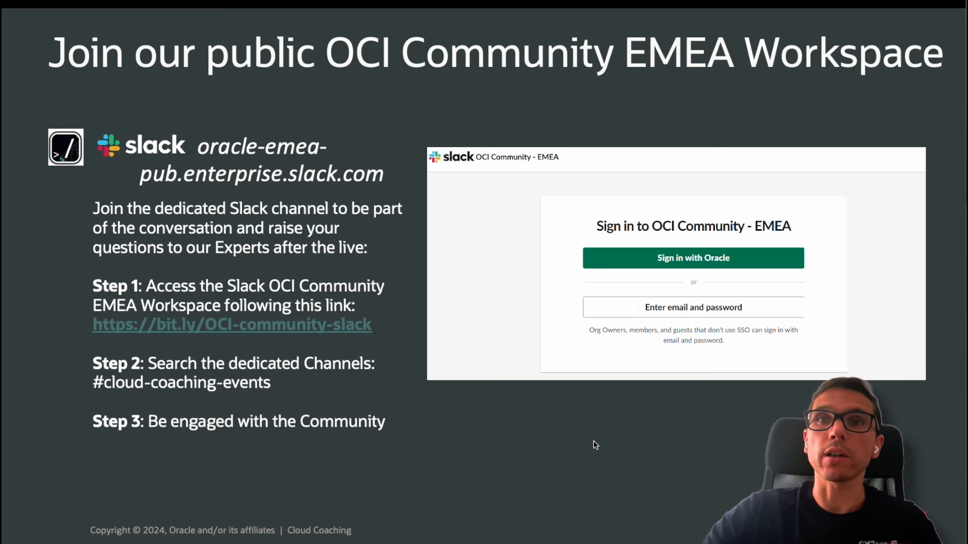
mouse_move(536, 431)
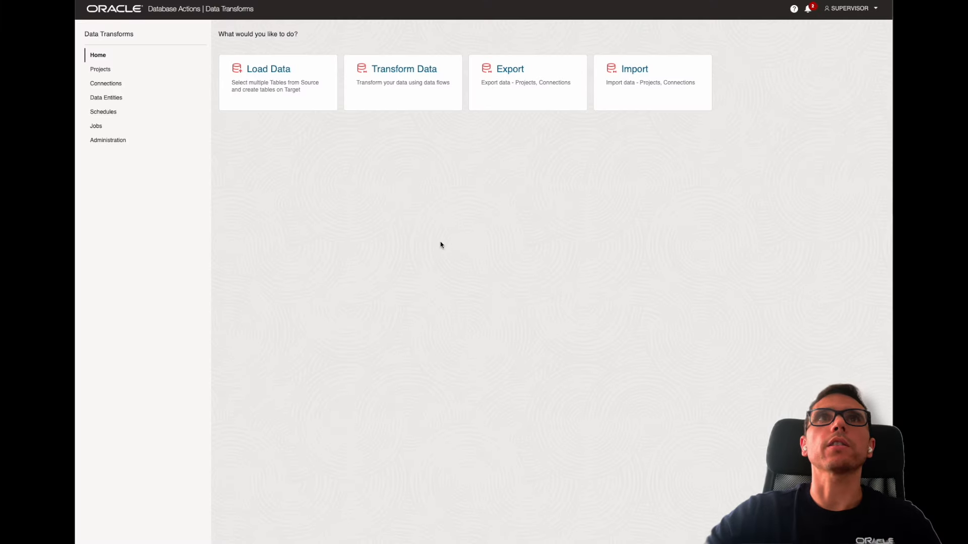
mouse_move(557, 190)
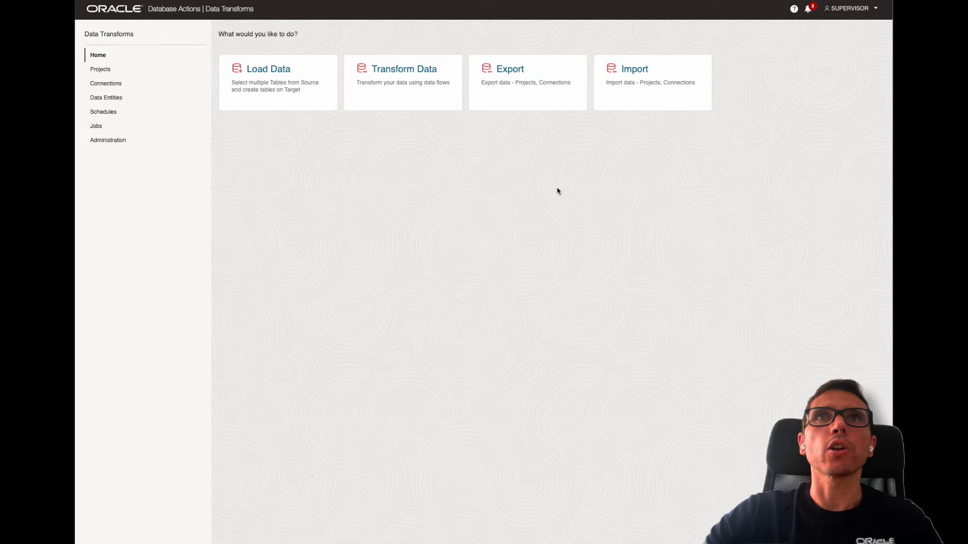
Step: Go to Connections to begin creating a new connection
click(105, 83)
text(rest)
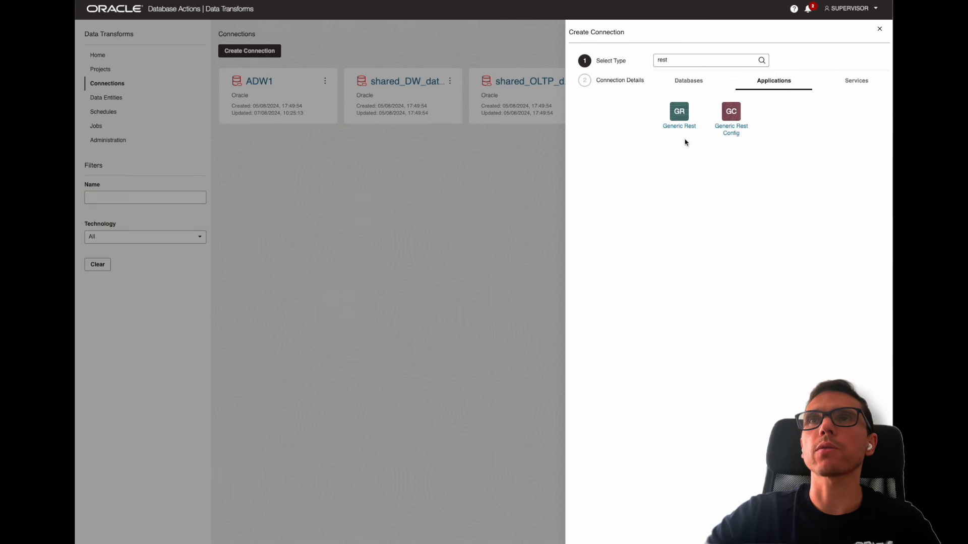
click(678, 114)
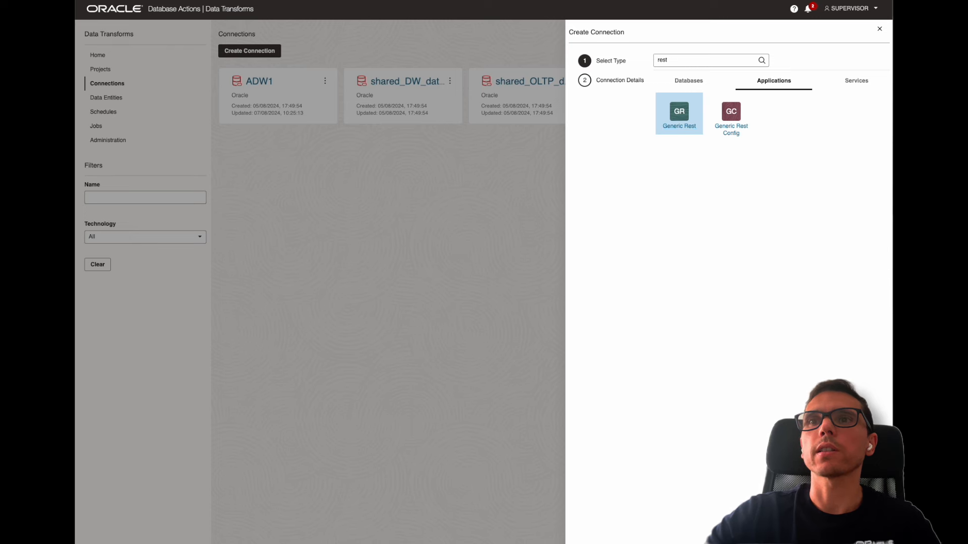
click(679, 113)
text(SPO)
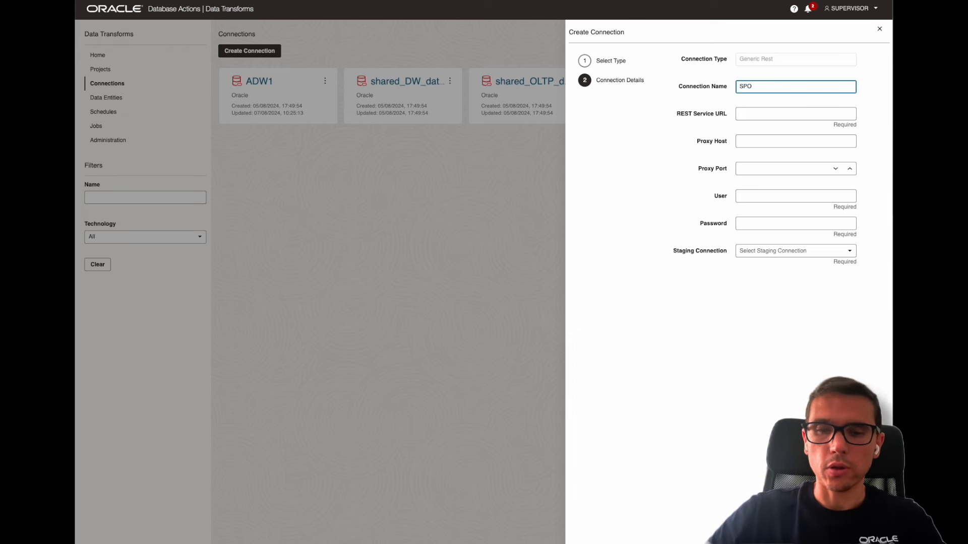
text(TIFY_RES)
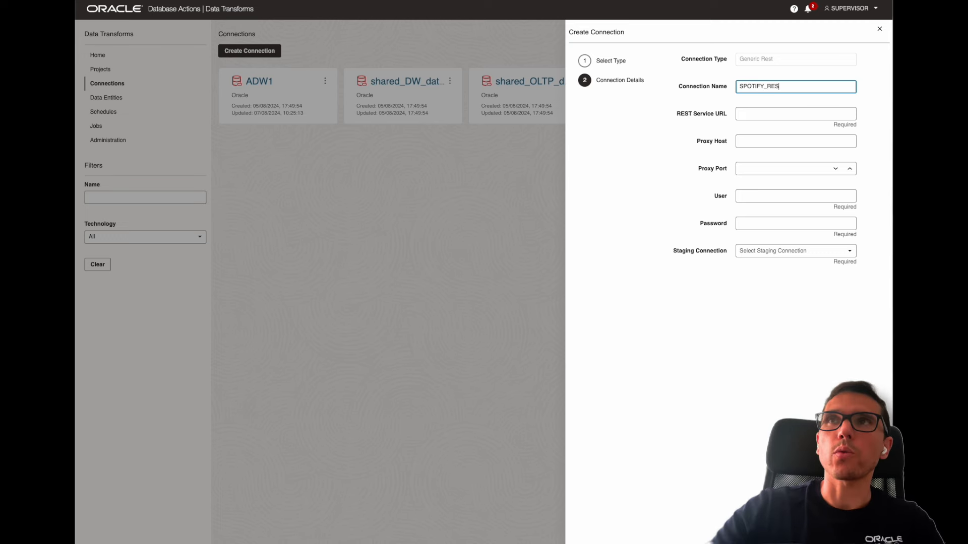
text(T)
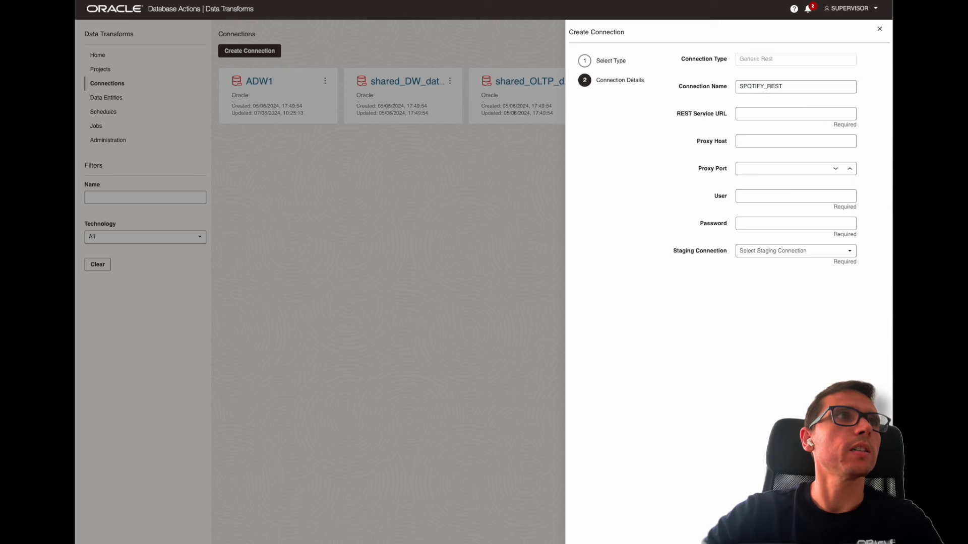
text(https://api.spotify.com)
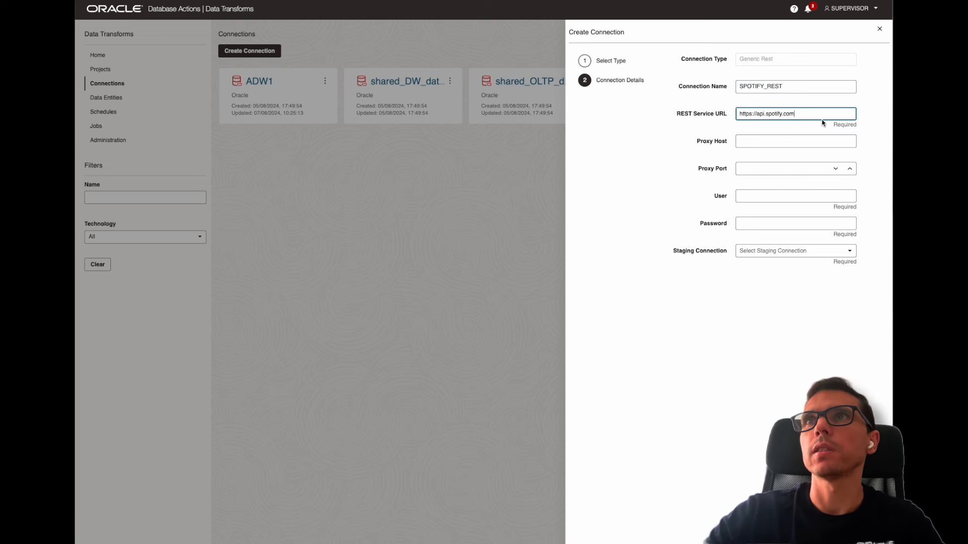
mouse_move(722, 161)
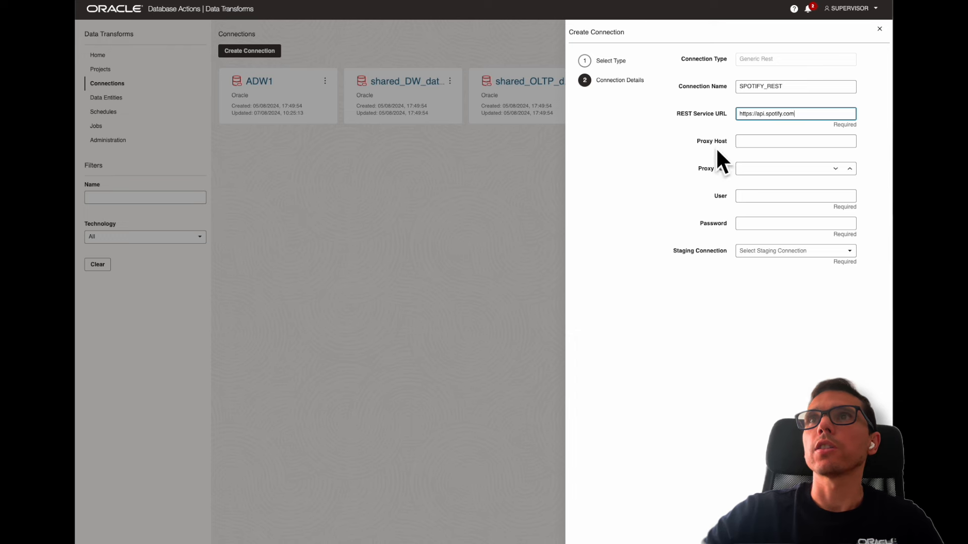
mouse_move(758, 330)
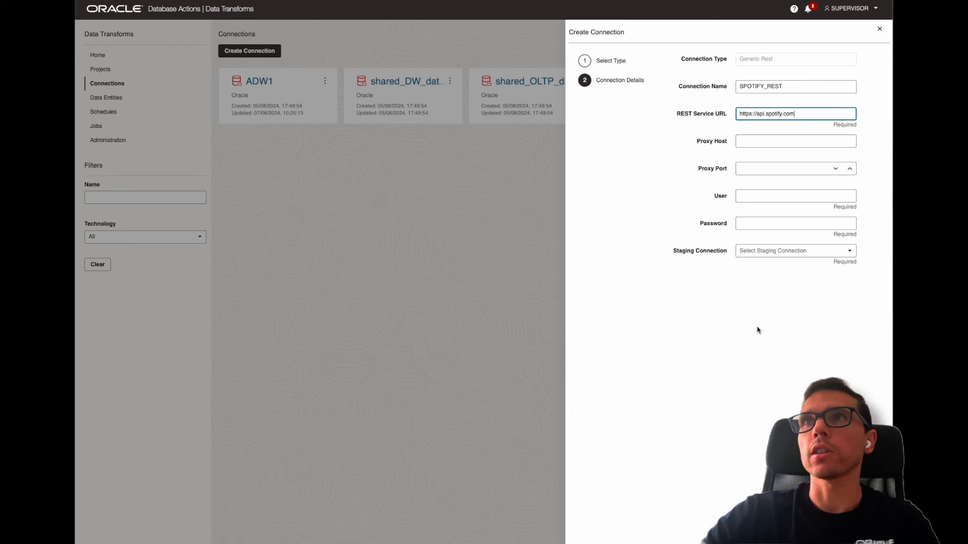
mouse_move(665, 260)
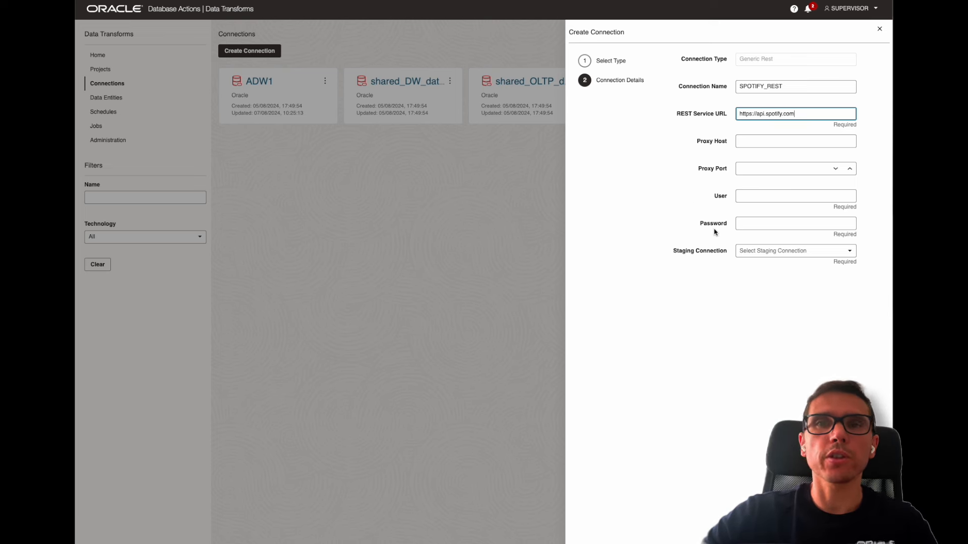
mouse_move(729, 197)
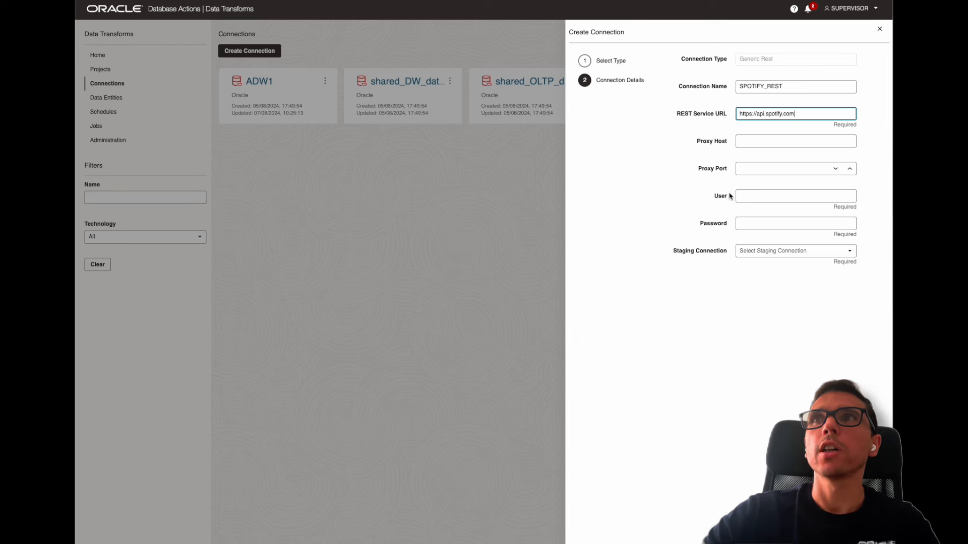
Step: Enter user 'dummy' and password, and choose ADW1 as the staging connection
click(795, 196)
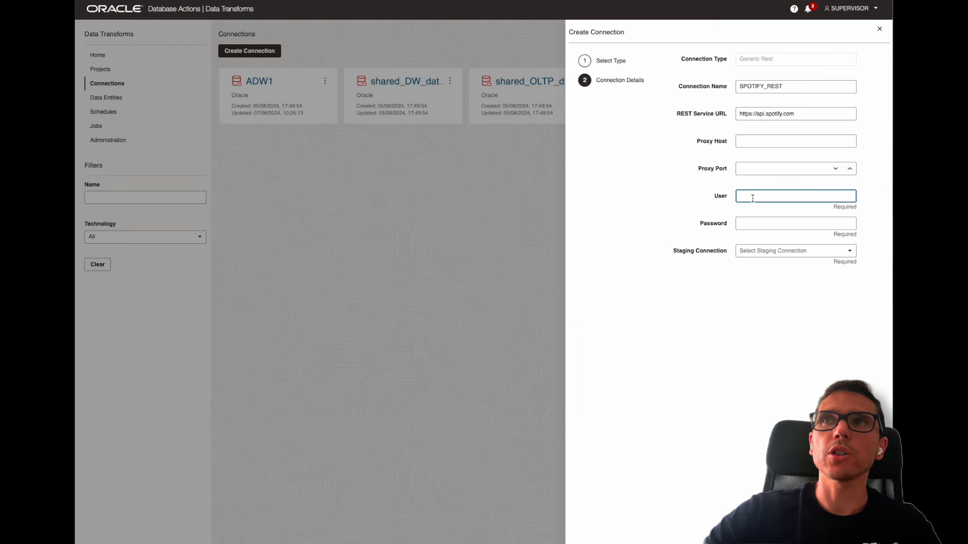
text(dummy)
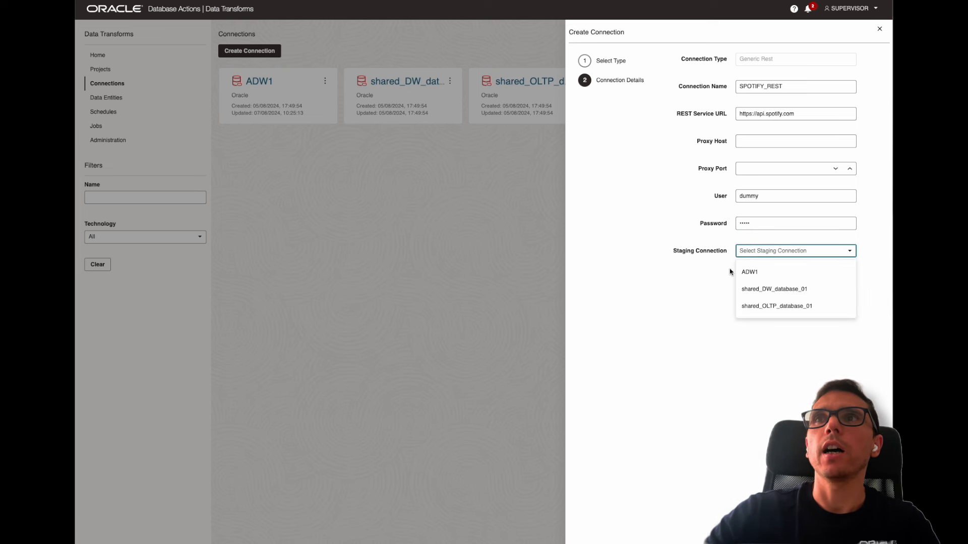
mouse_move(647, 240)
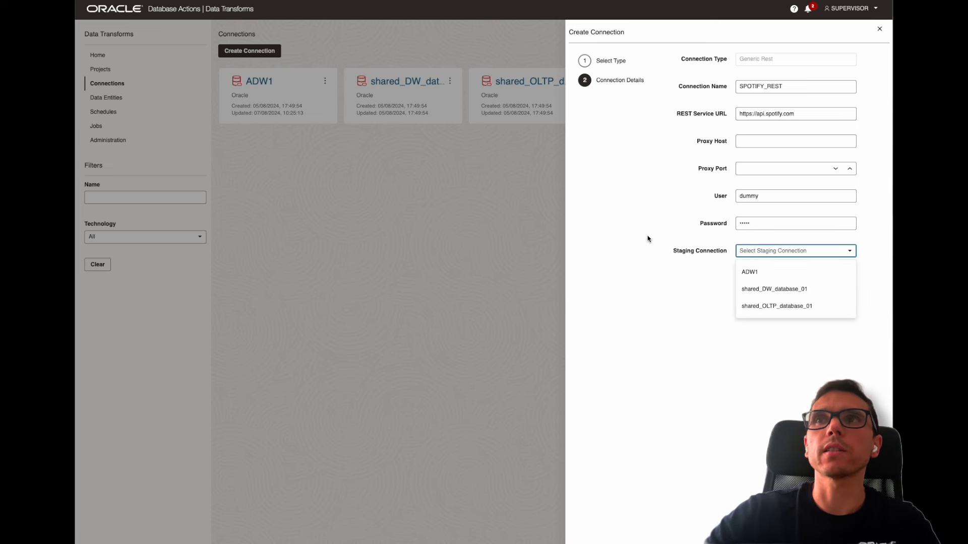
mouse_move(716, 259)
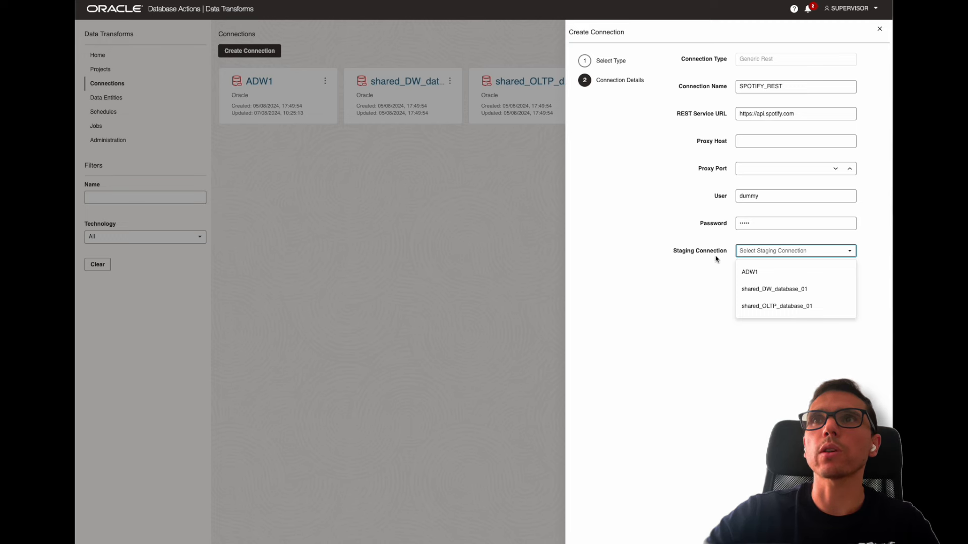
mouse_move(763, 274)
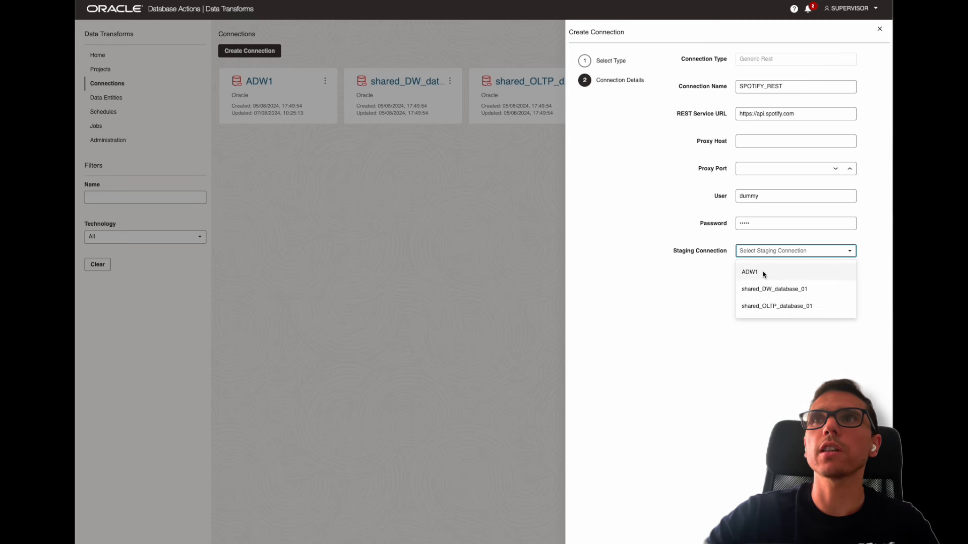
click(749, 272)
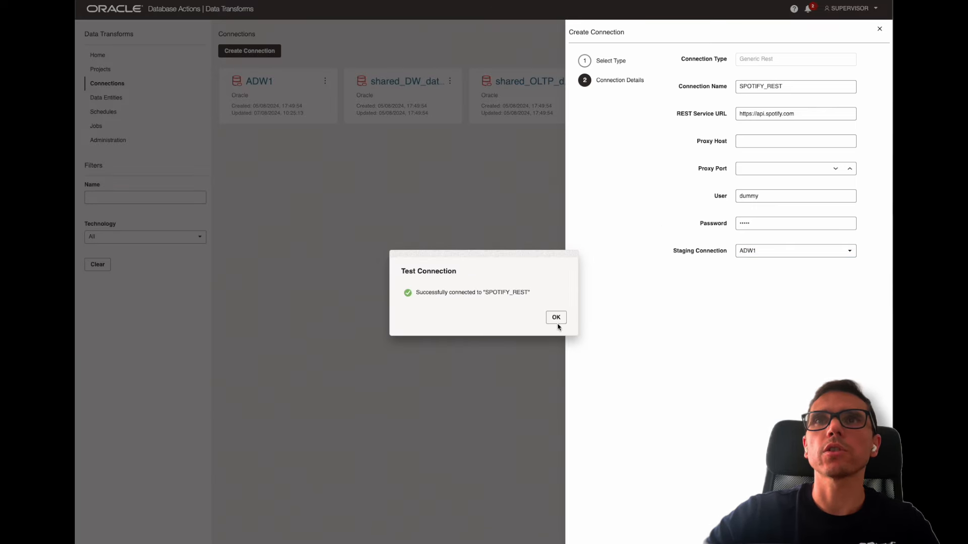
Step: Acknowledge the successful test, create SPOTIFY_REST and dismiss the confirmation
click(554, 317)
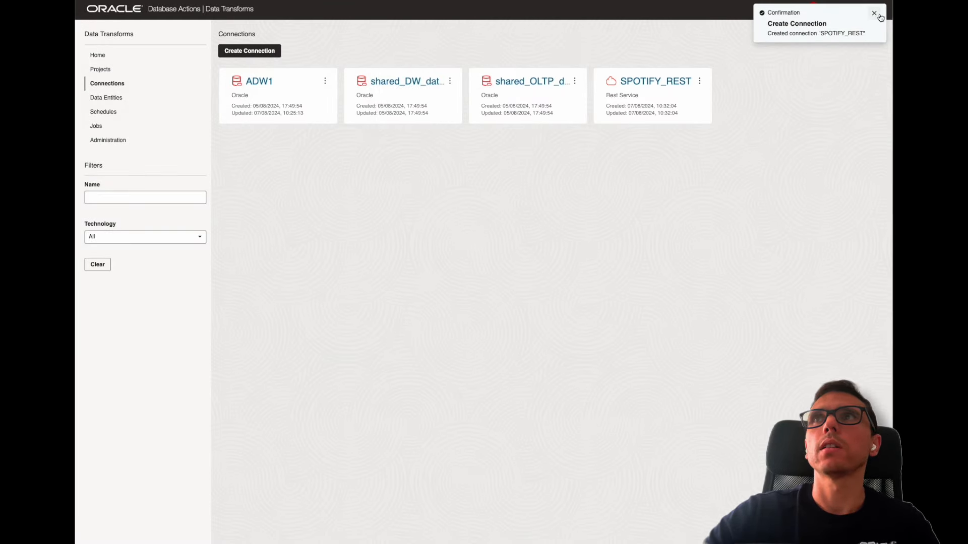
click(875, 14)
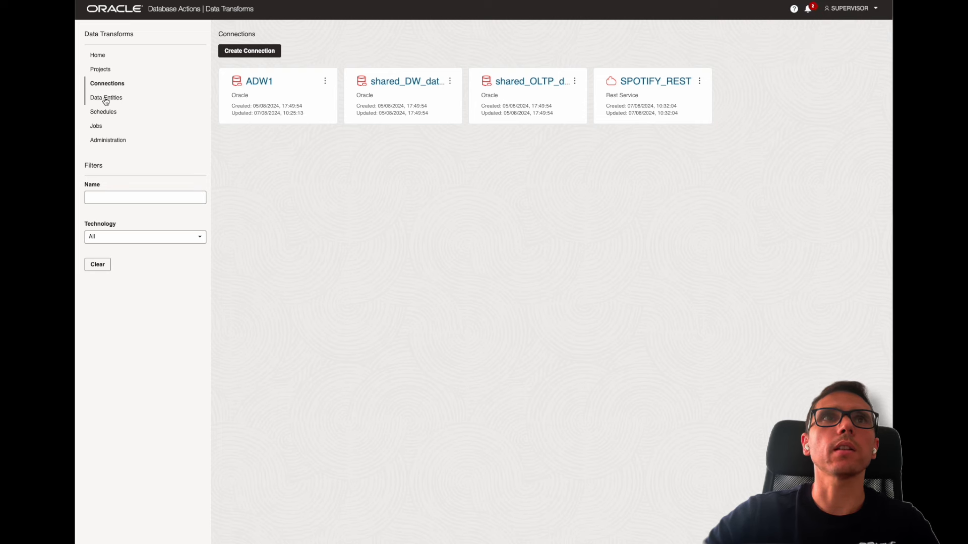
Step: Start importing data entities from SPOTIFY_REST into the ADMIN schema
click(105, 97)
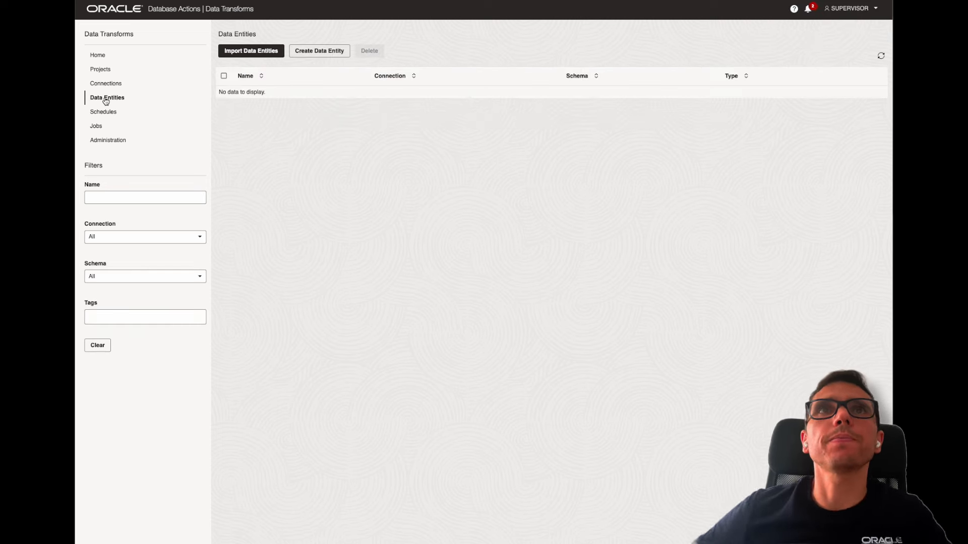
mouse_move(123, 92)
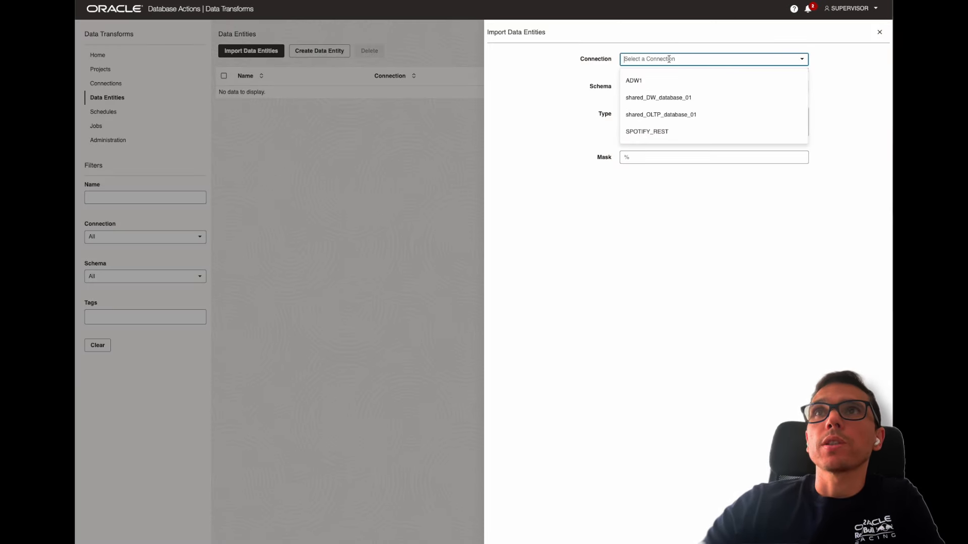
mouse_move(647, 131)
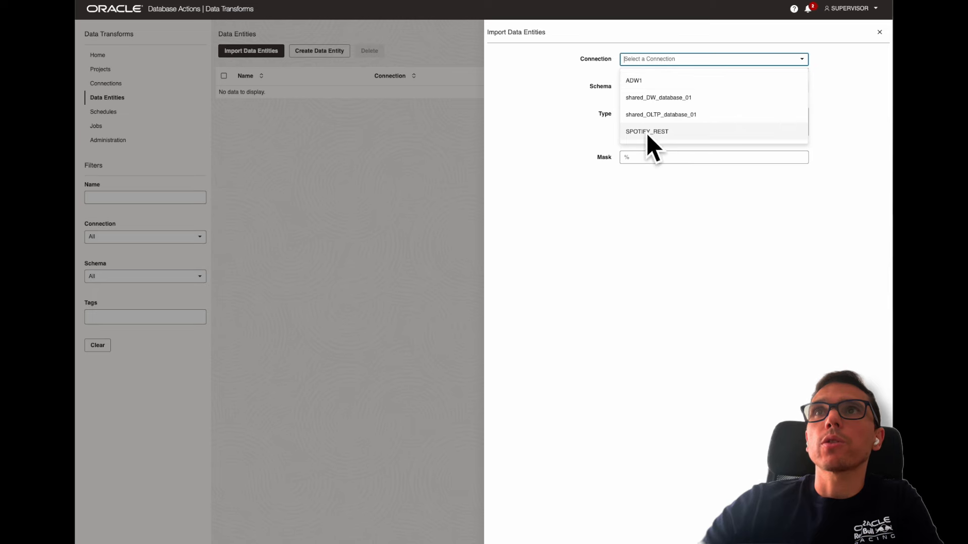
click(647, 131)
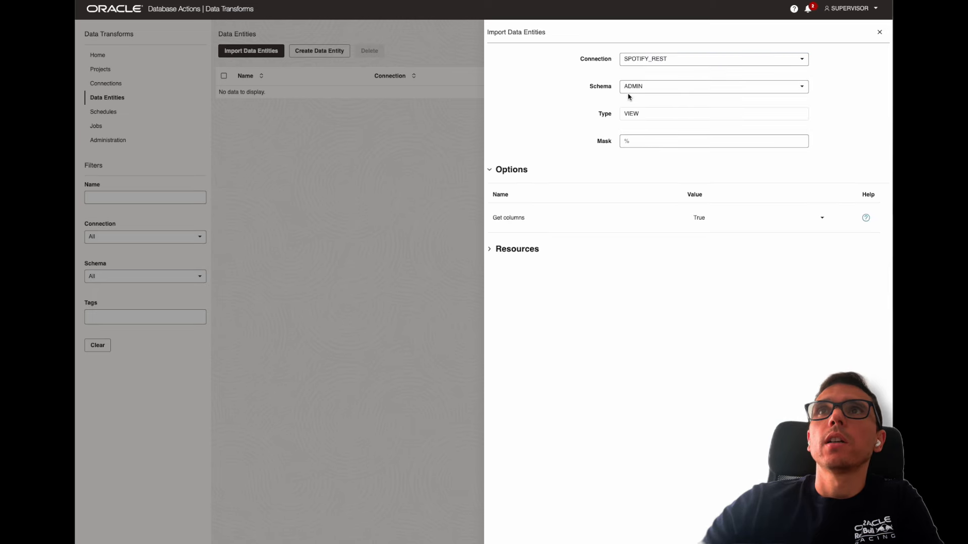
mouse_move(218, 74)
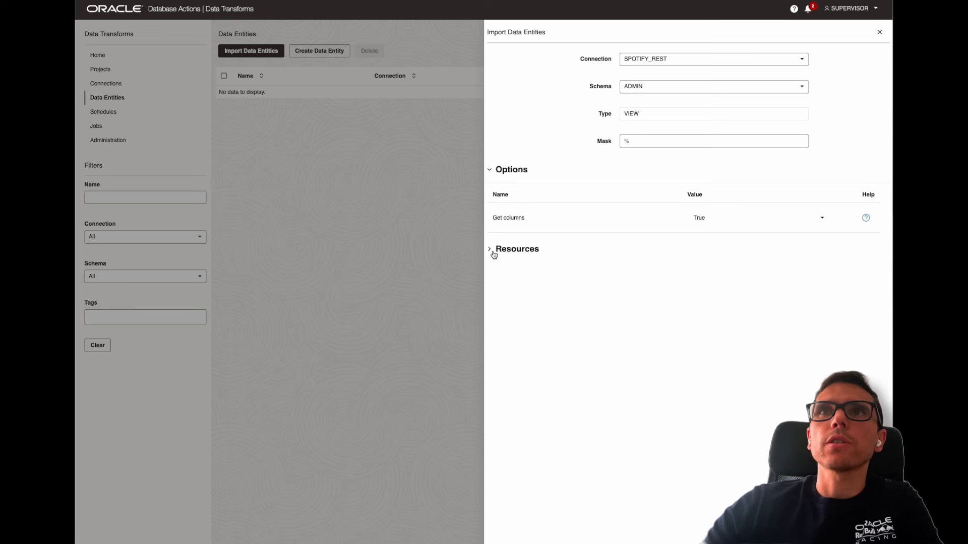
Step: Set the import's base Resource URI to /v1/
click(489, 249)
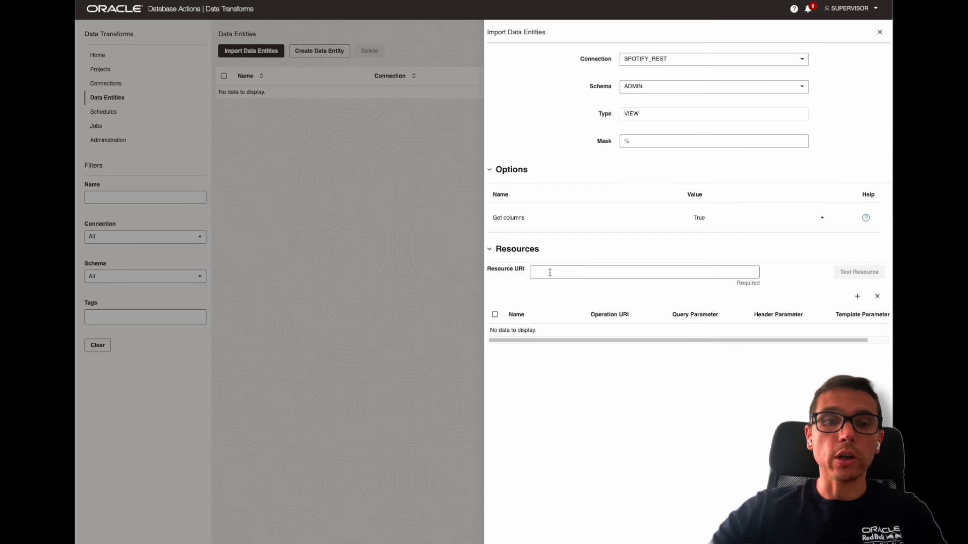
click(643, 272)
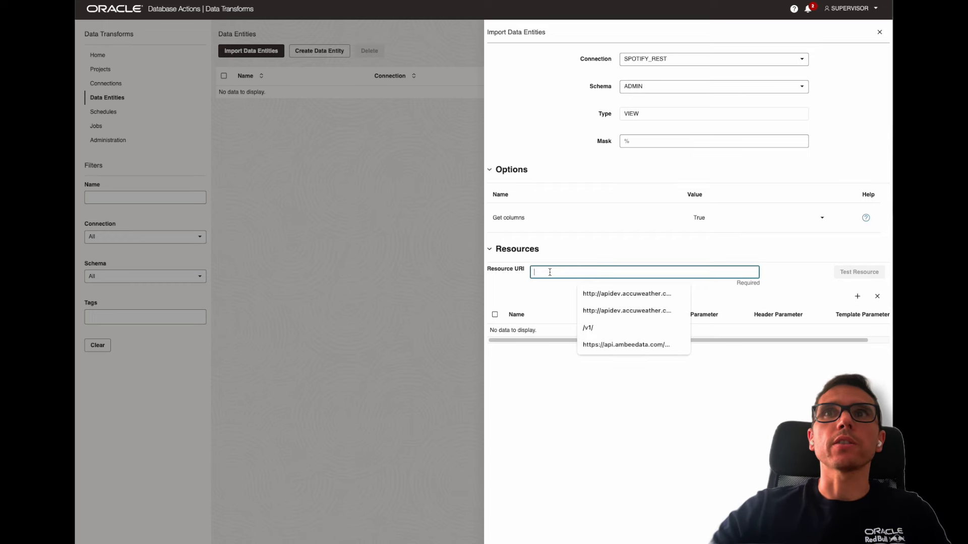
click(586, 328)
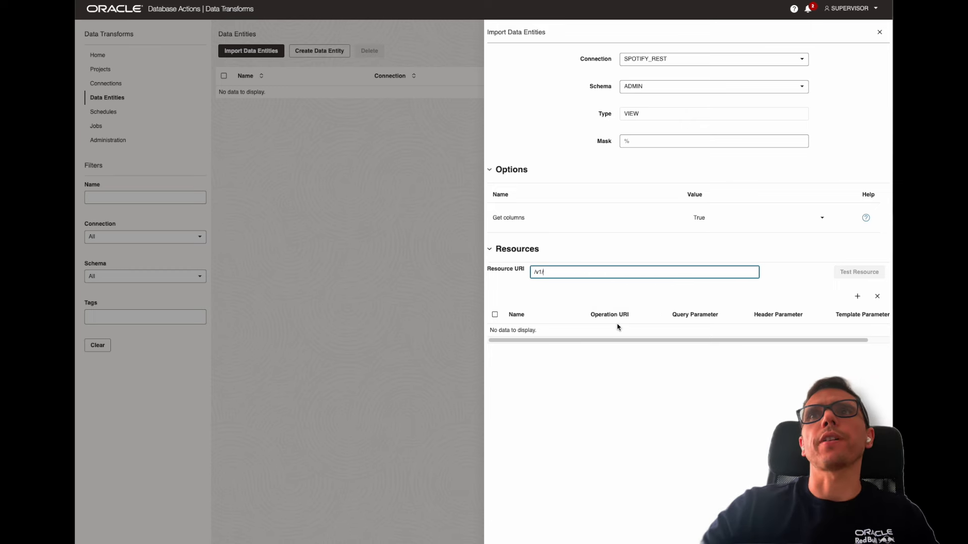
mouse_move(491, 293)
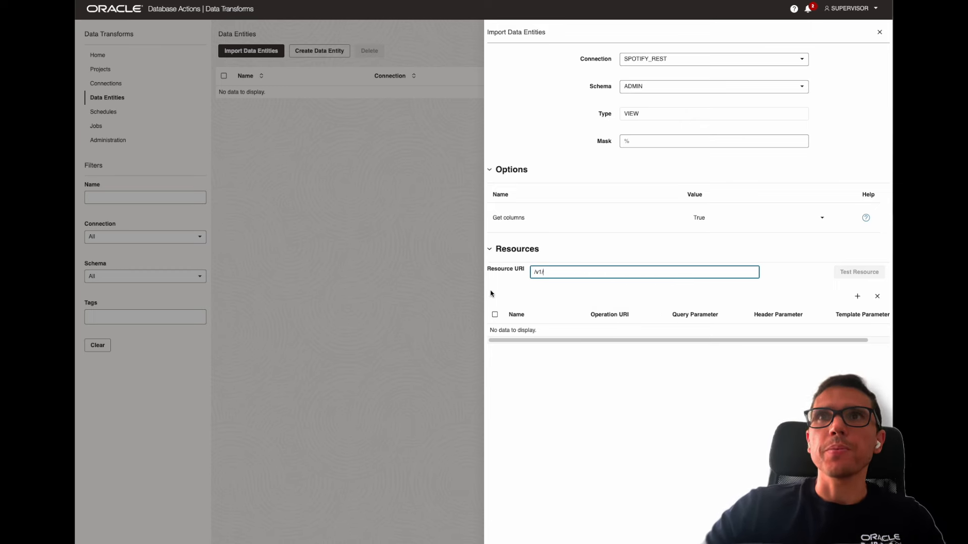
mouse_move(539, 291)
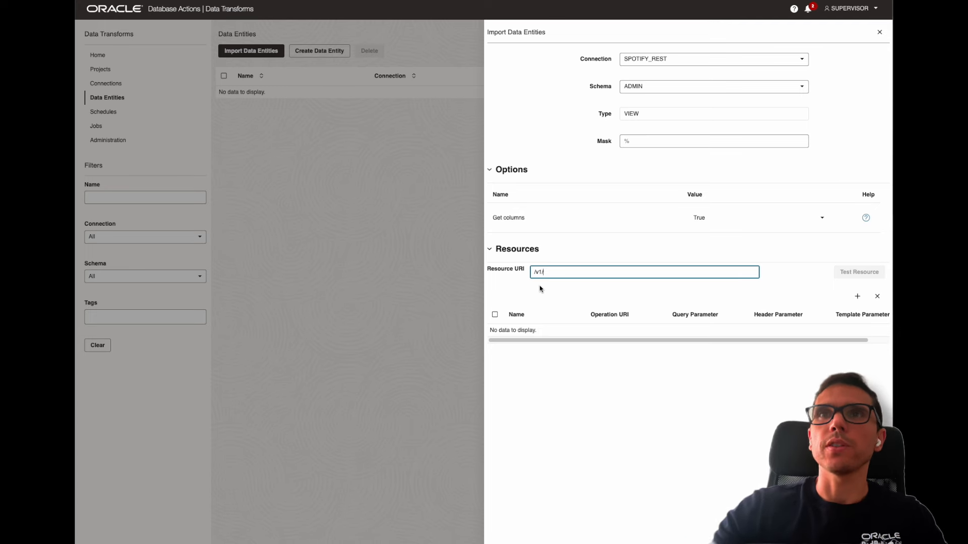
mouse_move(608, 343)
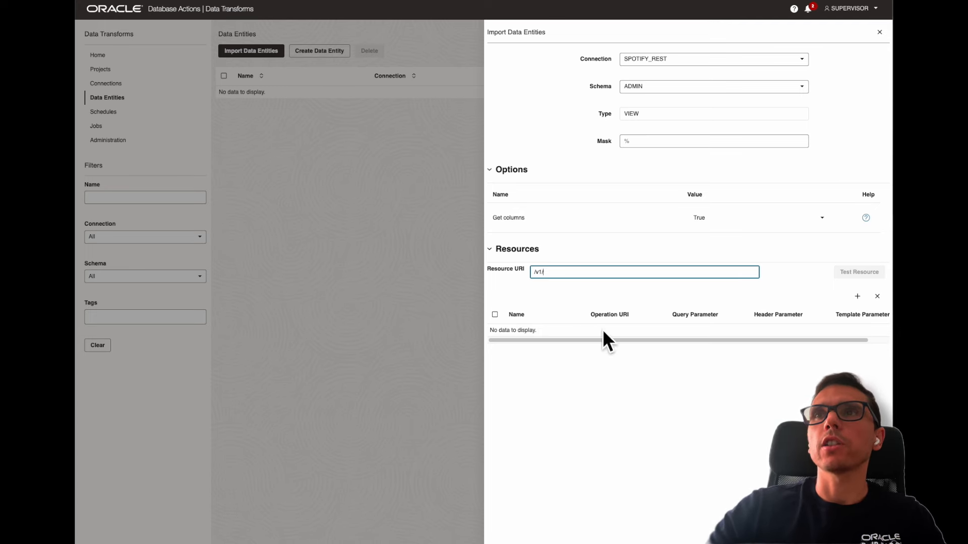
mouse_move(842, 343)
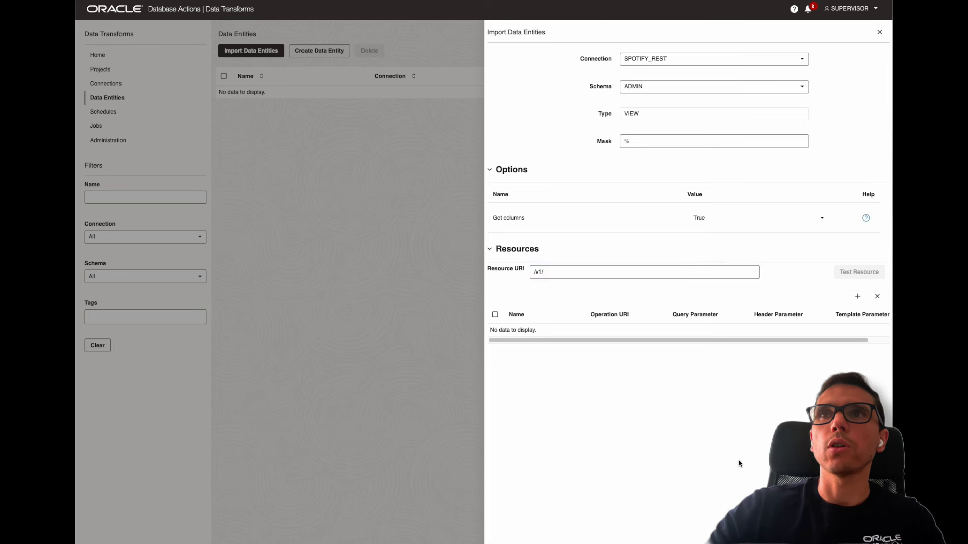
Step: Add a resource row named 'artist' and begin its operation URI
click(857, 296)
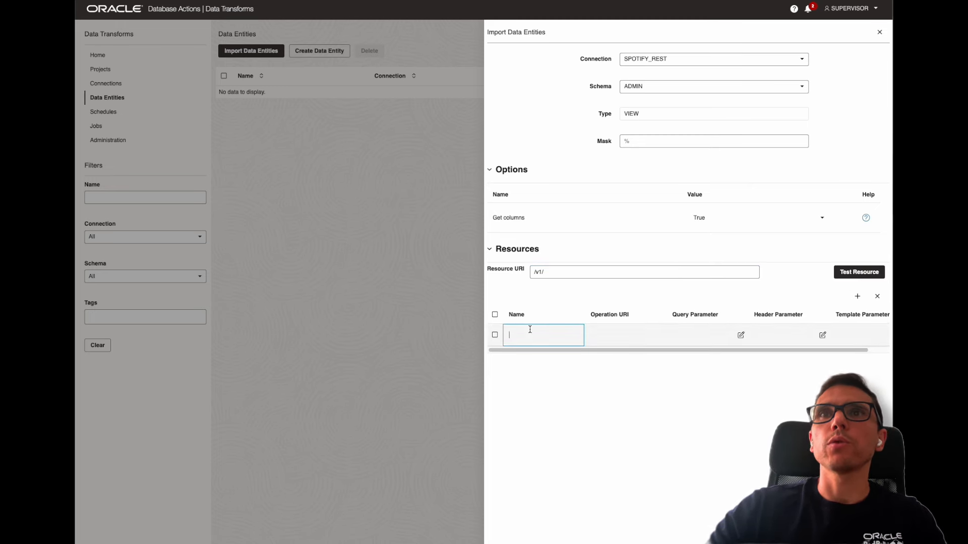
mouse_move(559, 409)
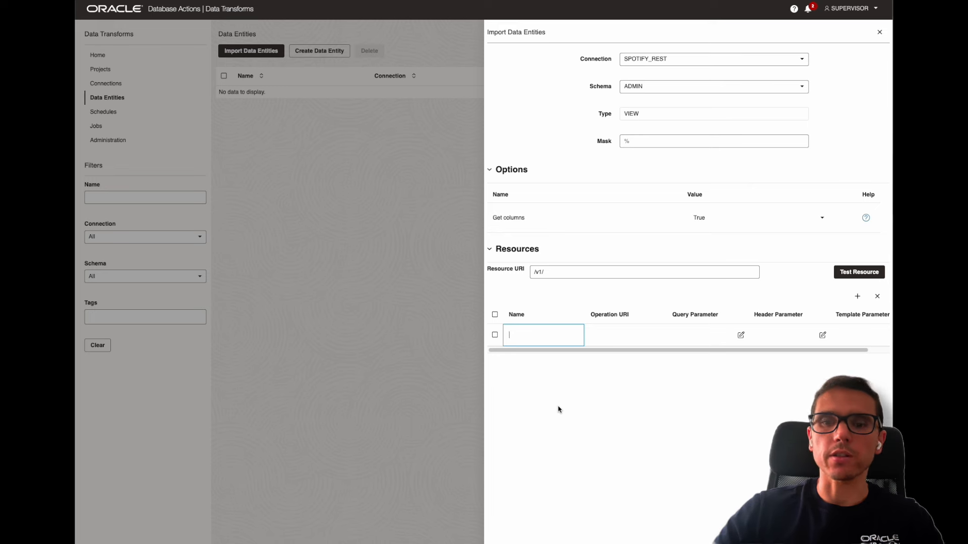
text(arti)
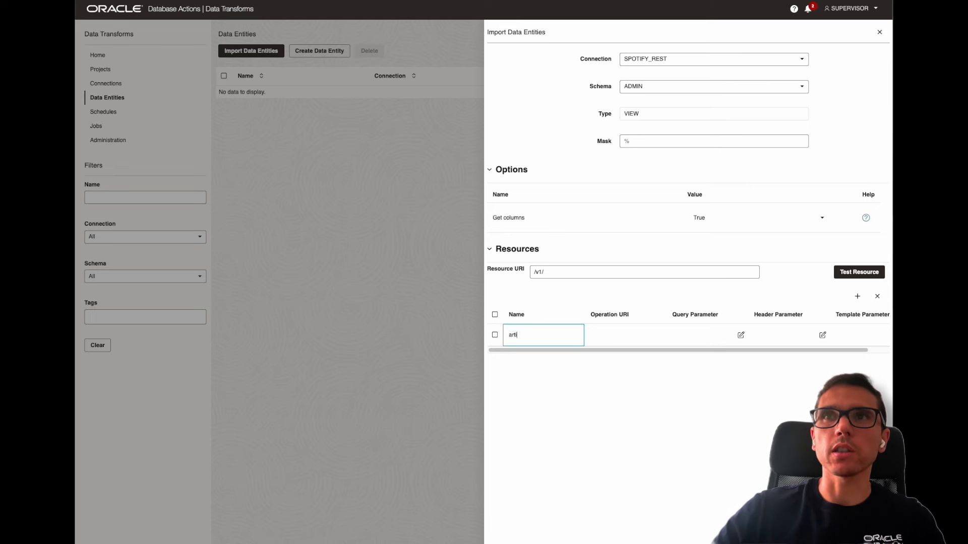
text(st)
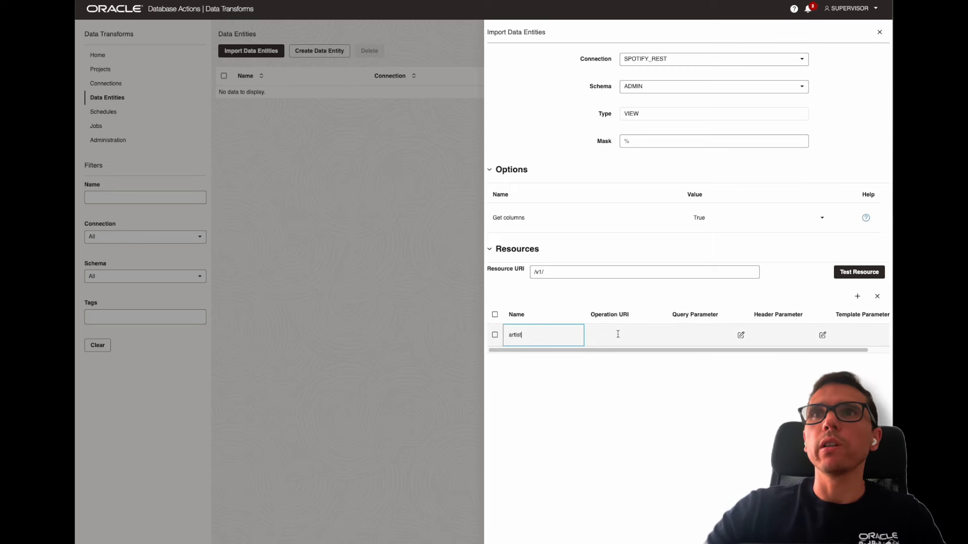
click(624, 334)
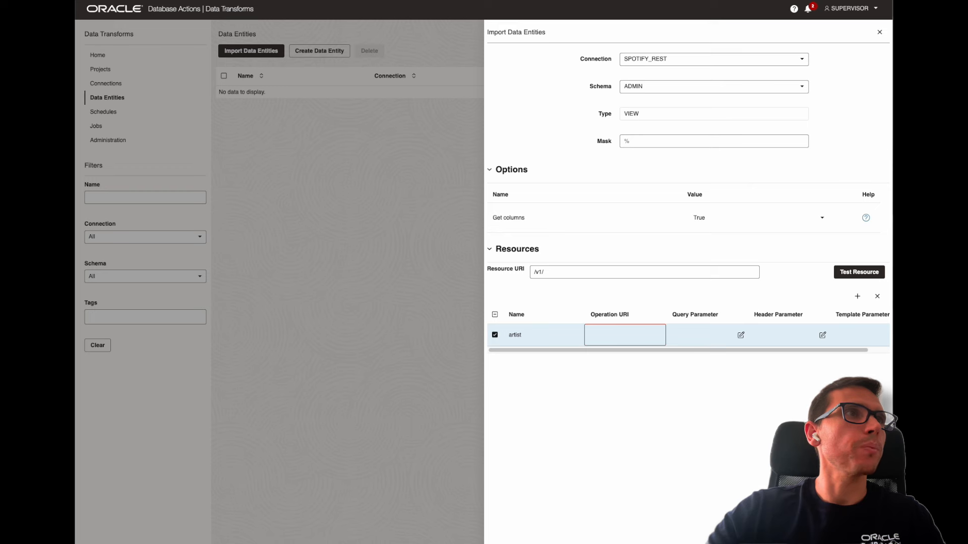
mouse_move(746, 359)
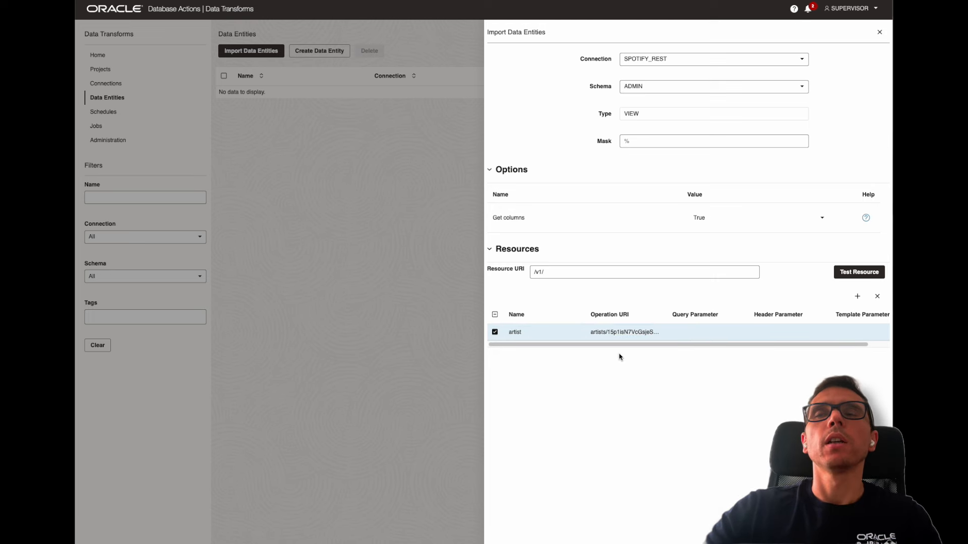
mouse_move(628, 427)
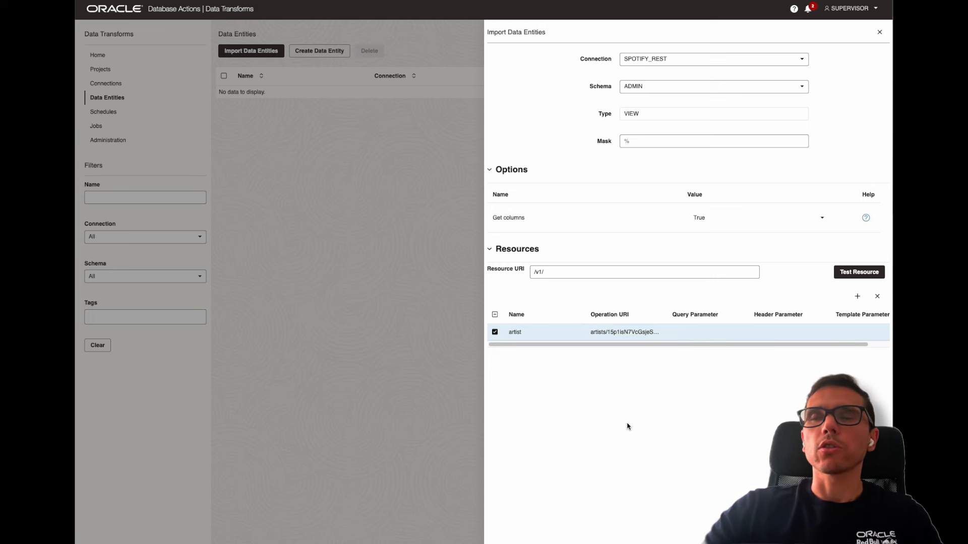
mouse_move(682, 404)
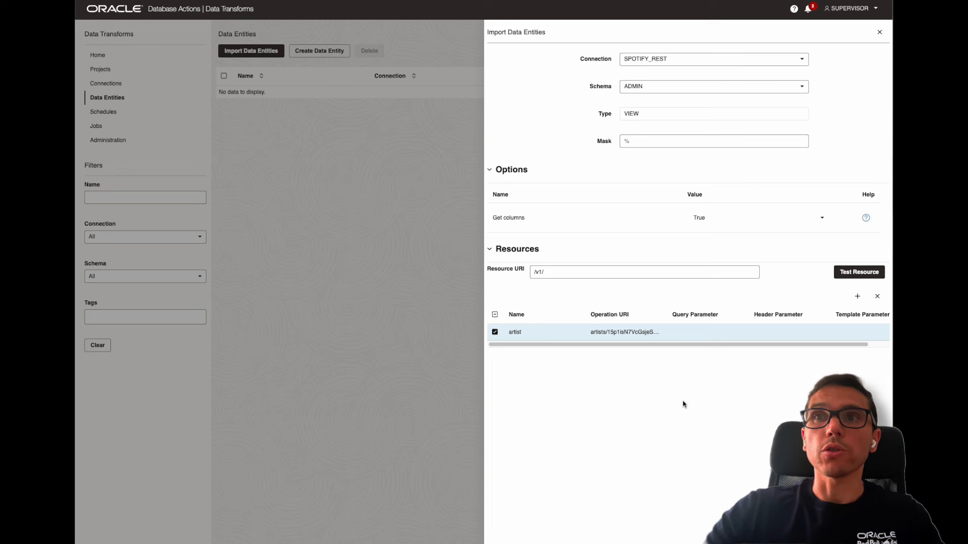
mouse_move(629, 353)
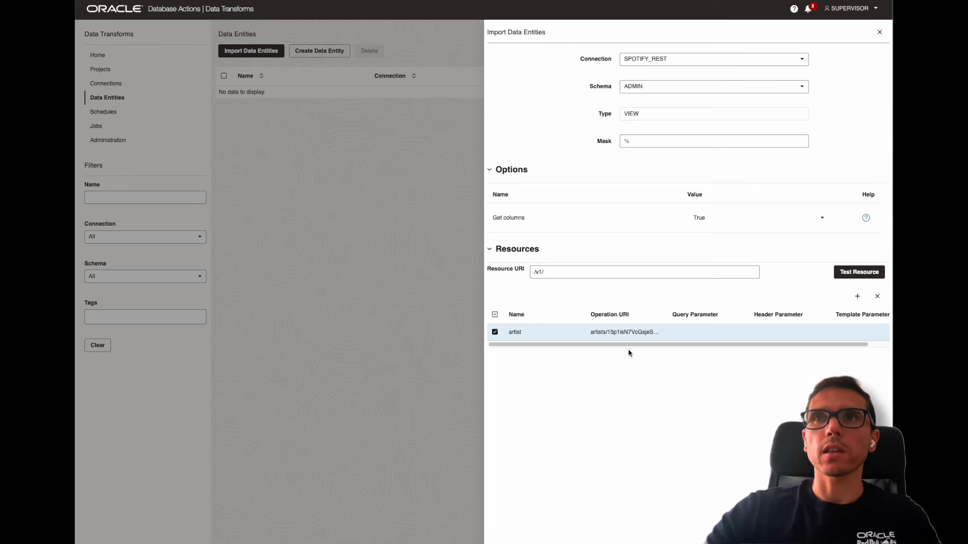
mouse_move(604, 367)
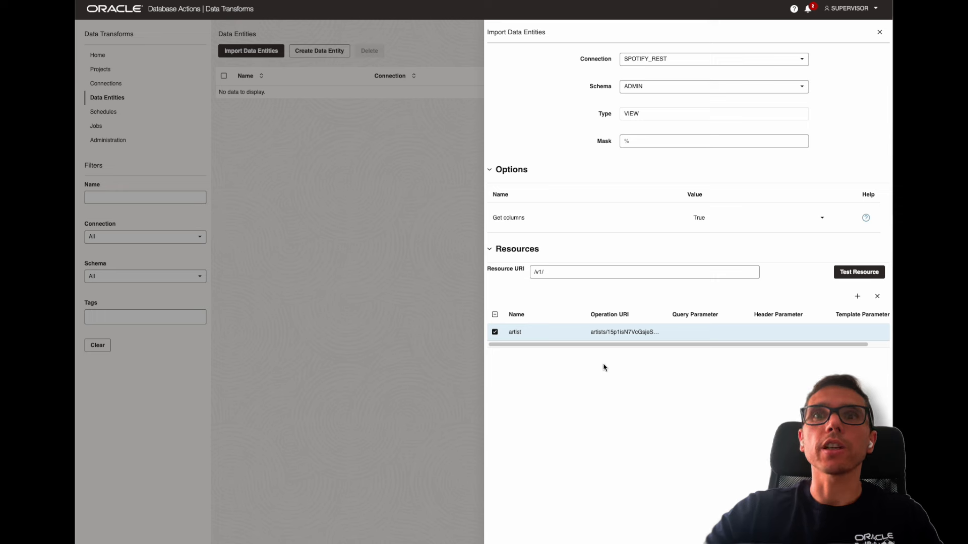
mouse_move(626, 398)
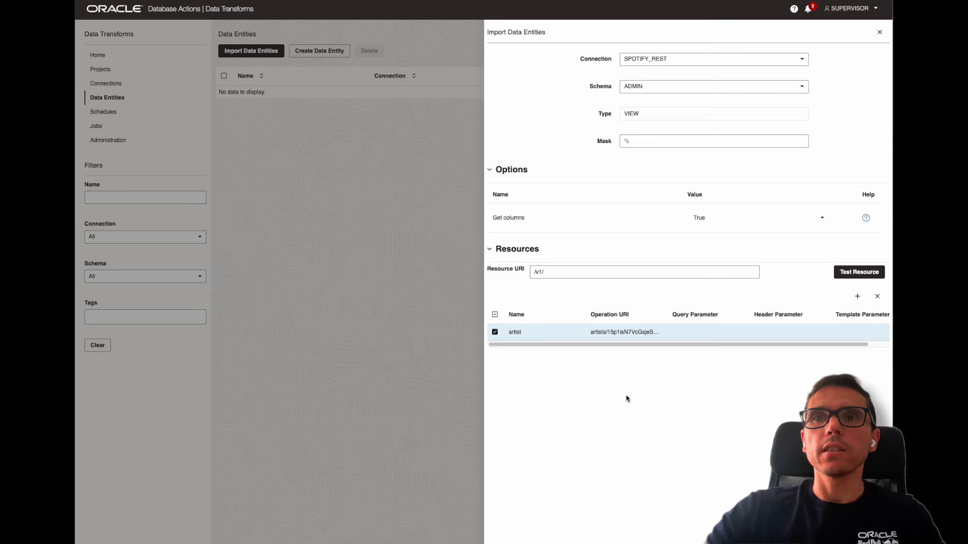
mouse_move(619, 373)
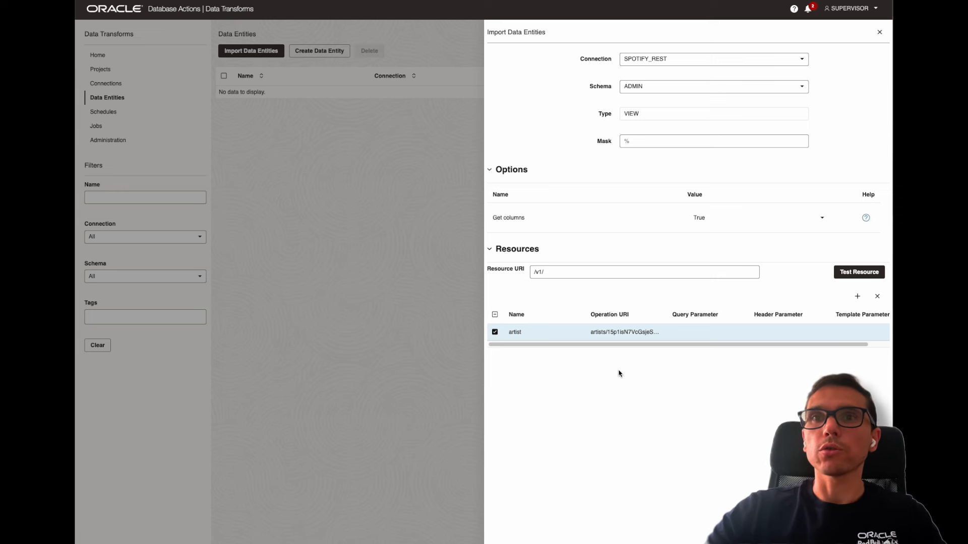
mouse_move(628, 404)
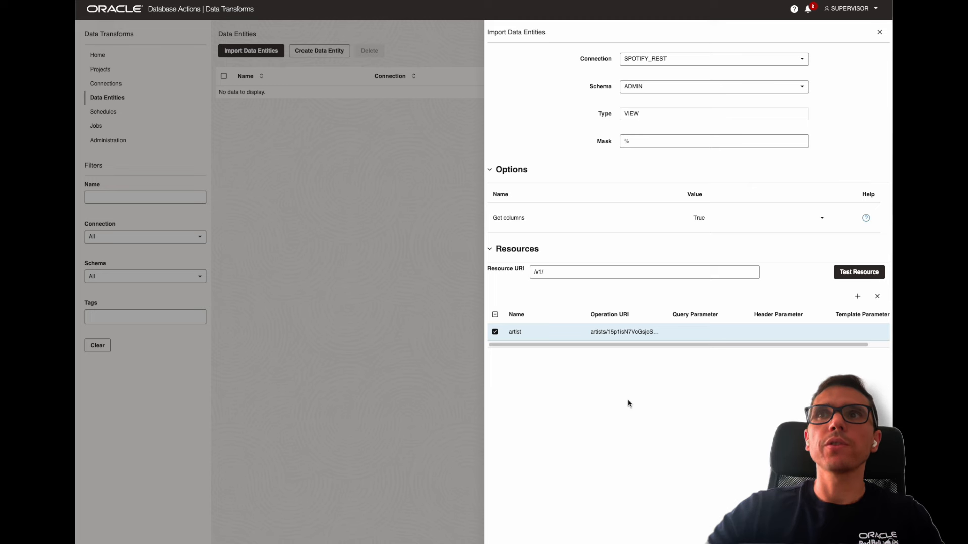
mouse_move(639, 395)
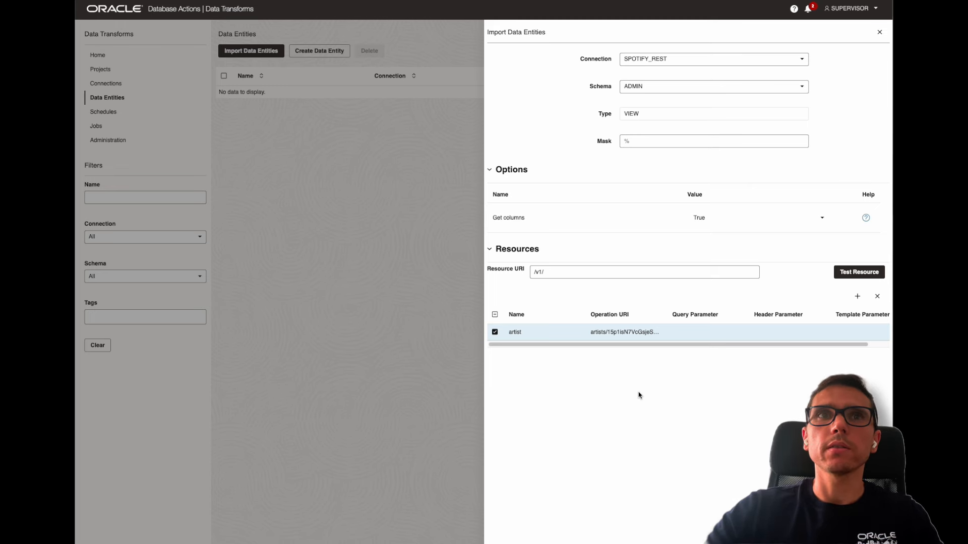
mouse_move(779, 318)
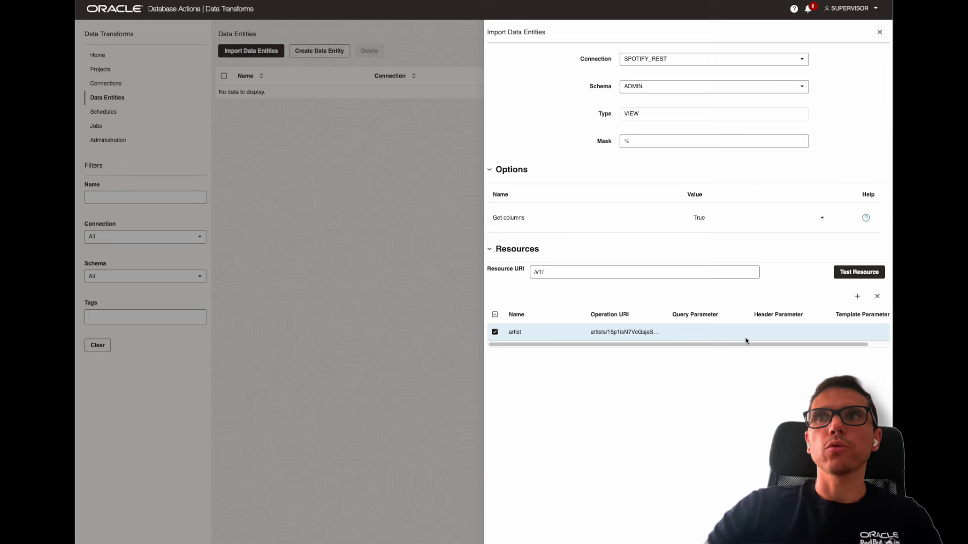
mouse_move(735, 425)
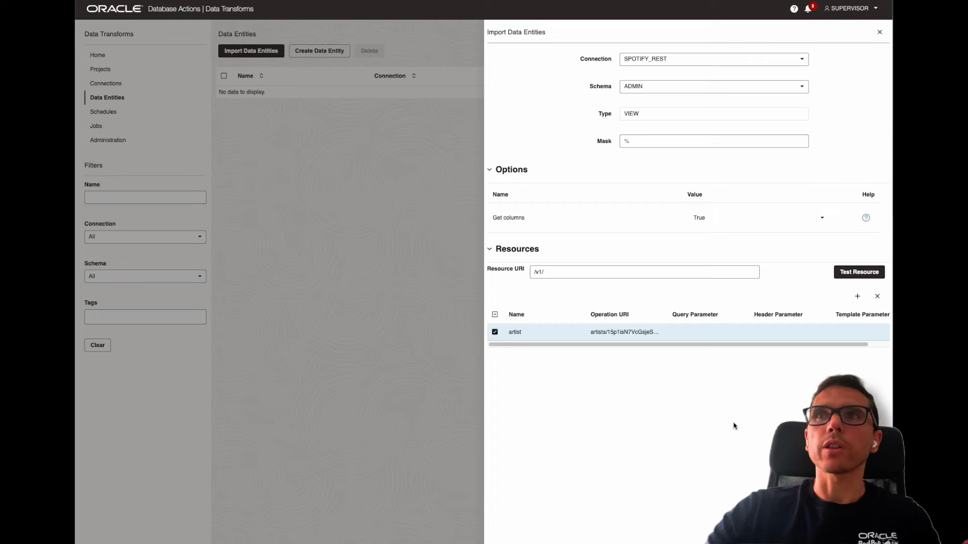
mouse_move(789, 334)
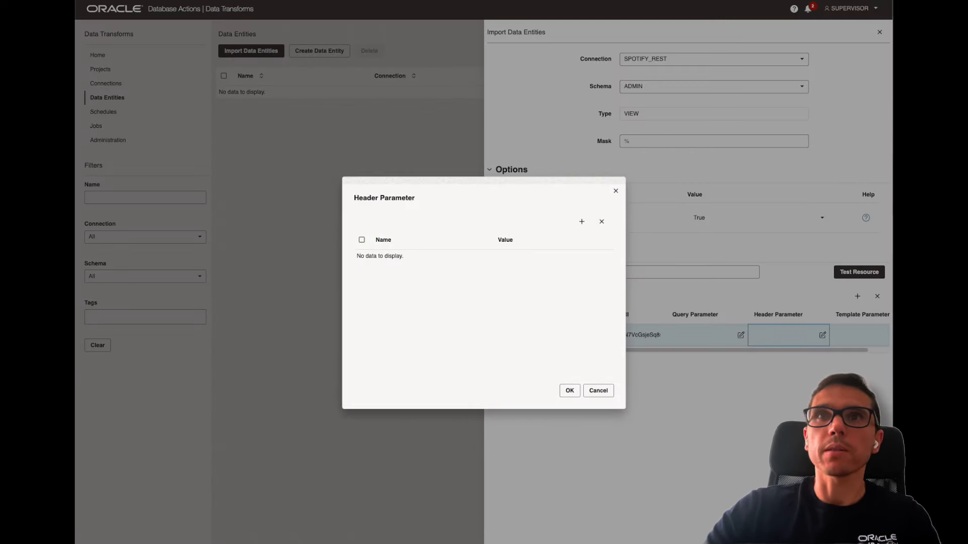
mouse_move(403, 226)
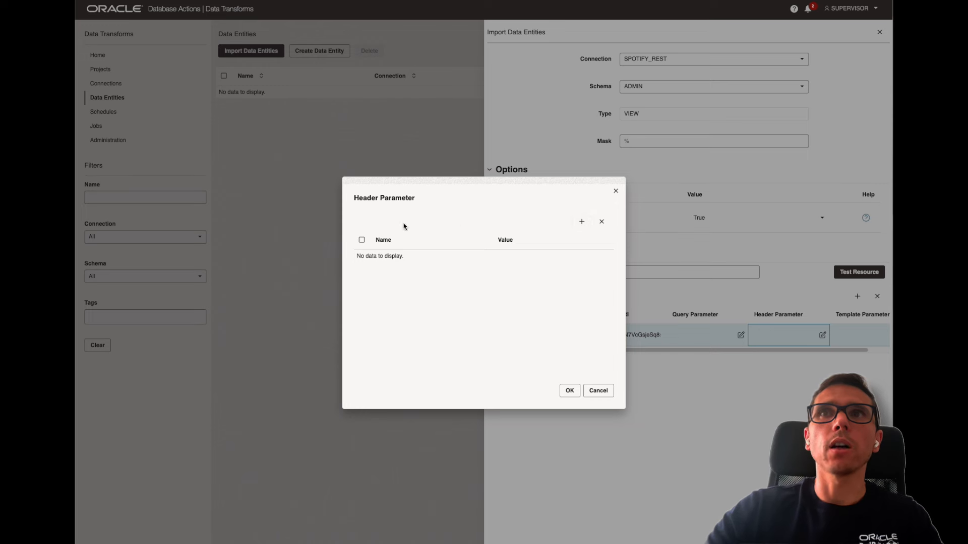
Step: Add an Authorization header with the Bearer token value to the artist resource
click(581, 221)
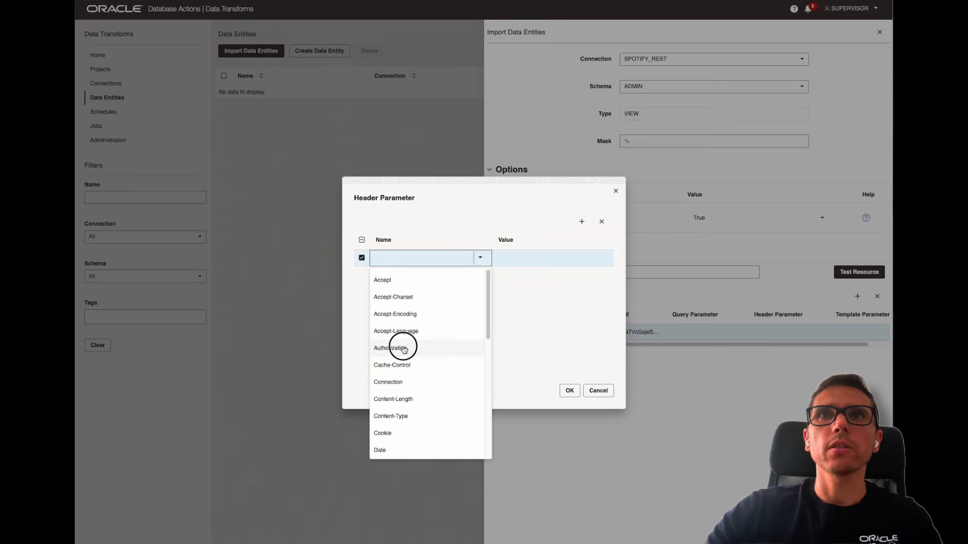
click(391, 347)
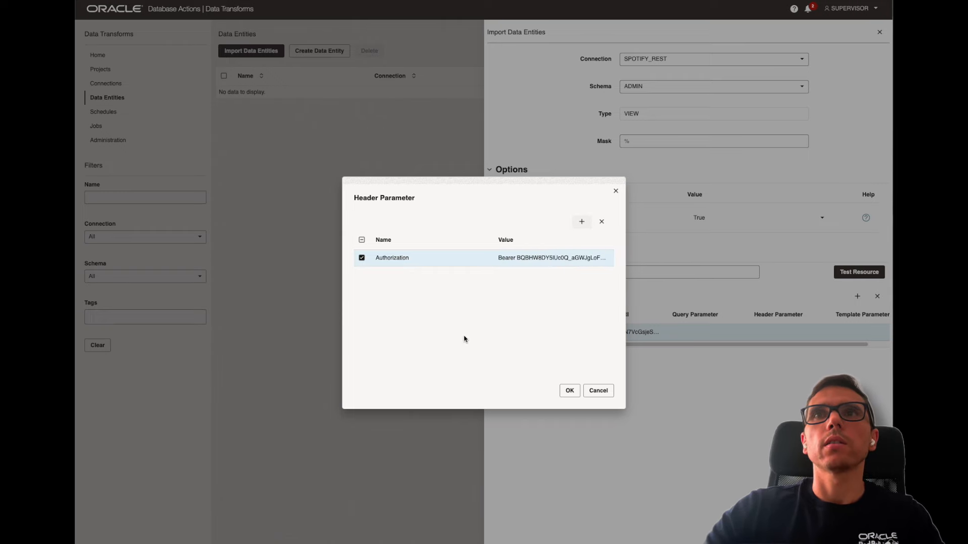
click(569, 390)
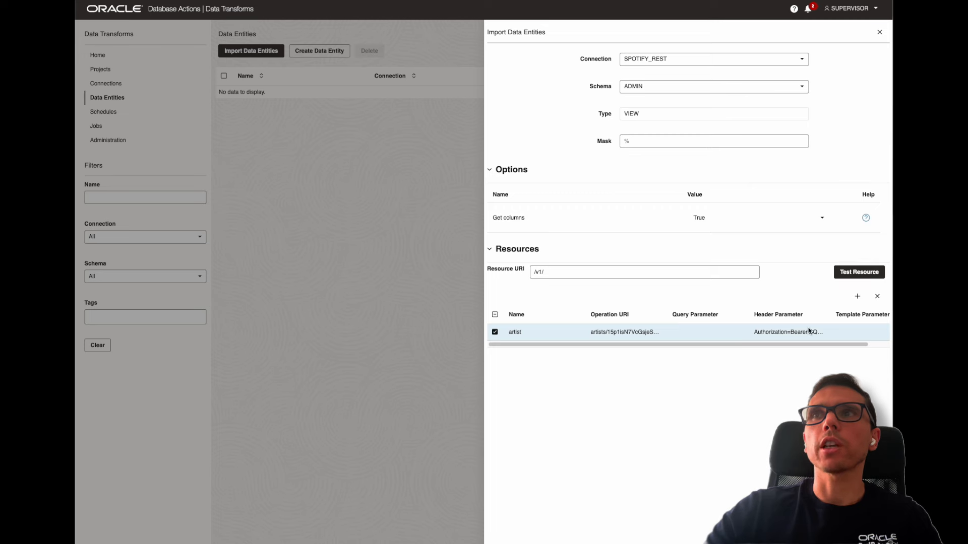
Step: Import the artist resource, refresh the job status and check the jobs list shows Done
click(859, 271)
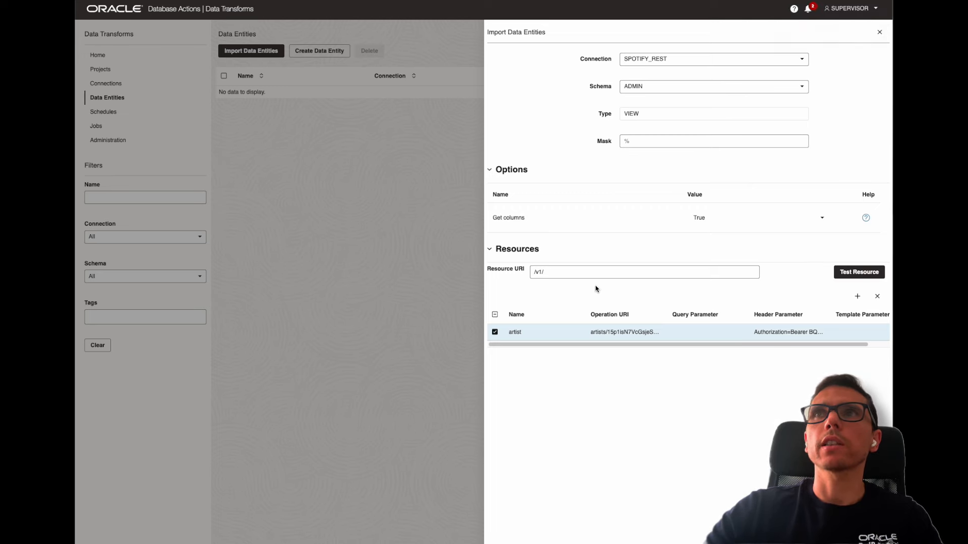
mouse_move(557, 436)
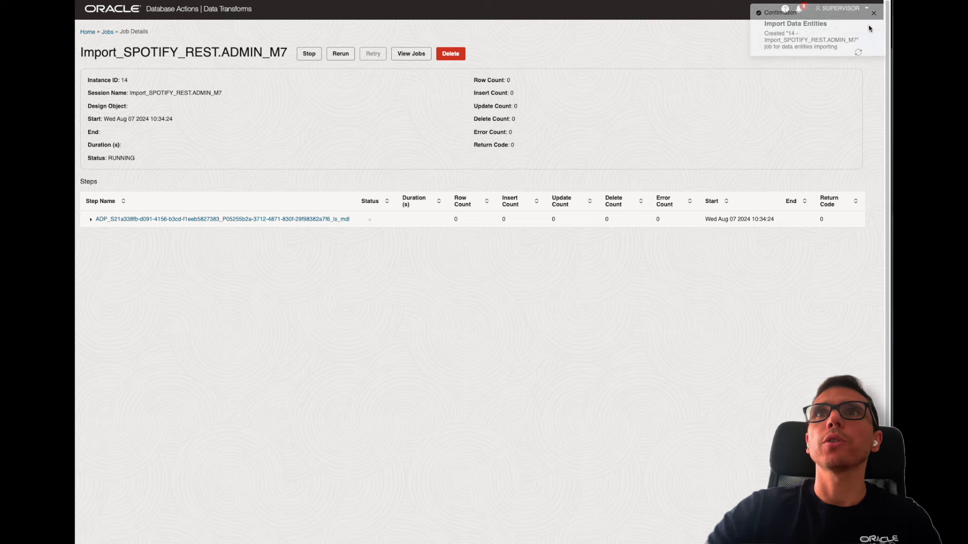
click(873, 12)
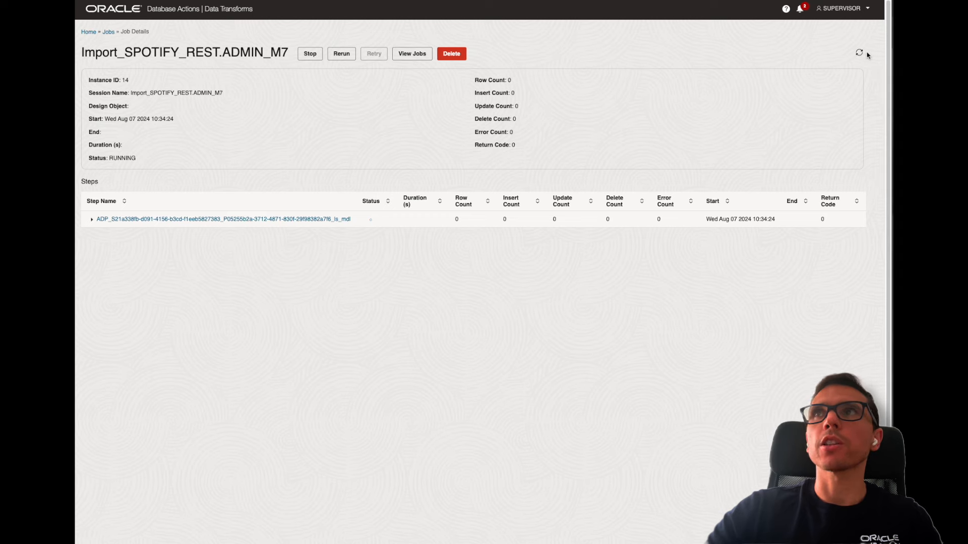
click(858, 52)
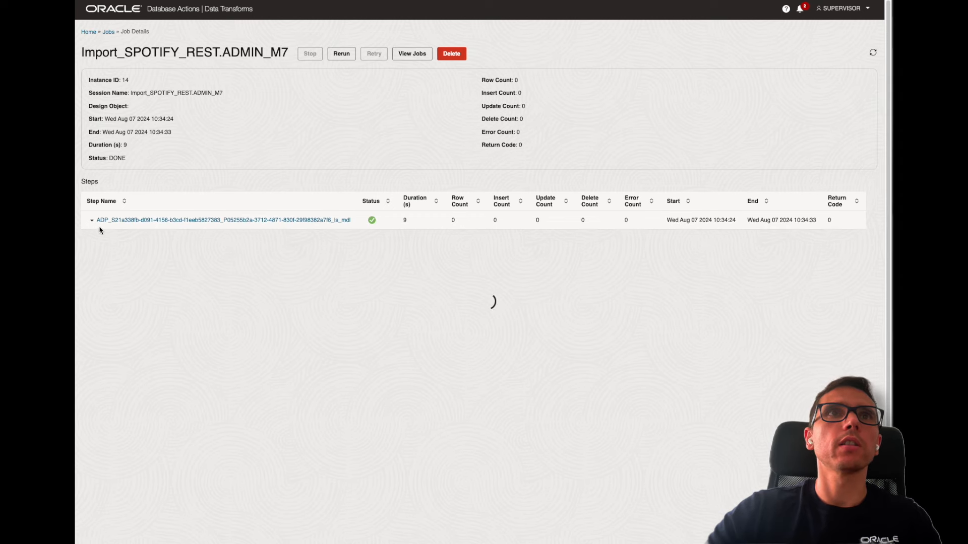
click(91, 219)
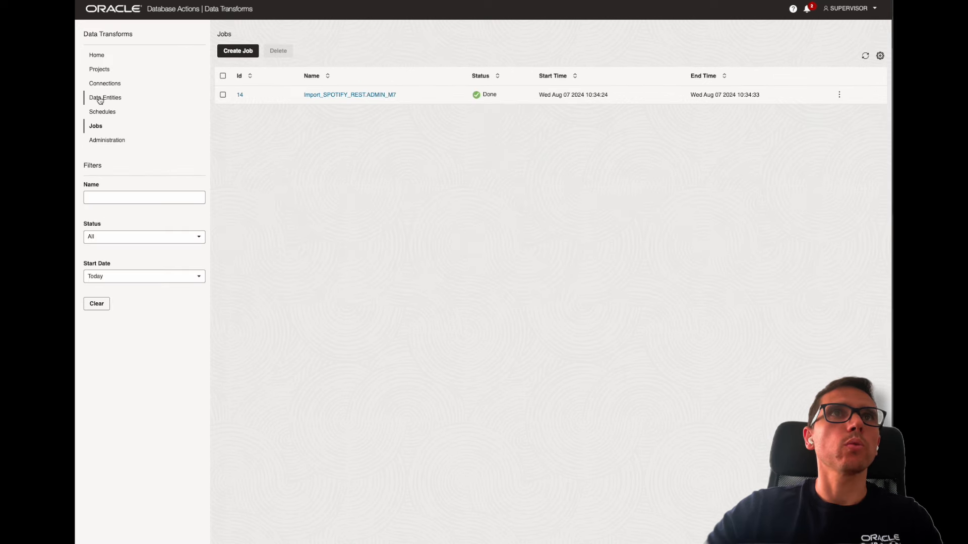
Step: Open the ARTIST data entity and review its 13 PAYLOAD columns and data types
click(104, 97)
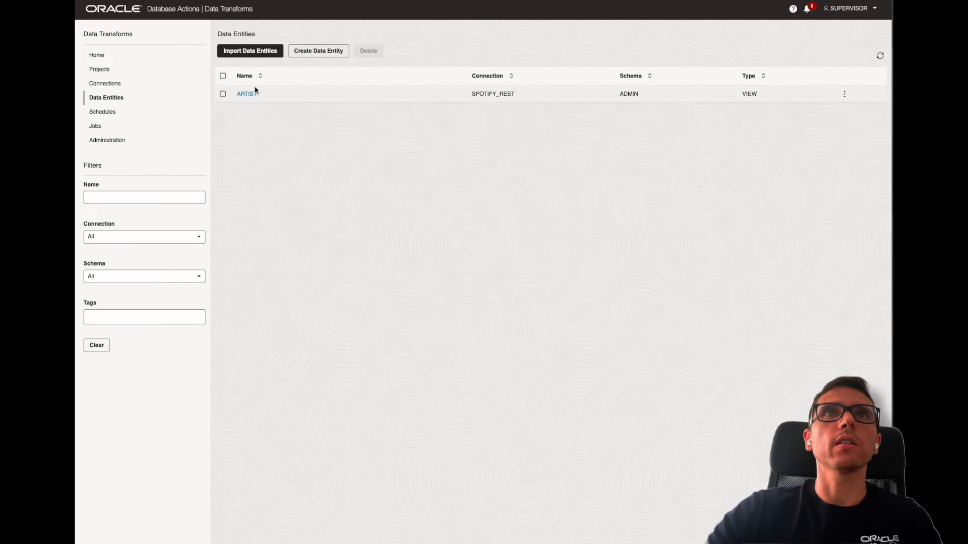
click(245, 92)
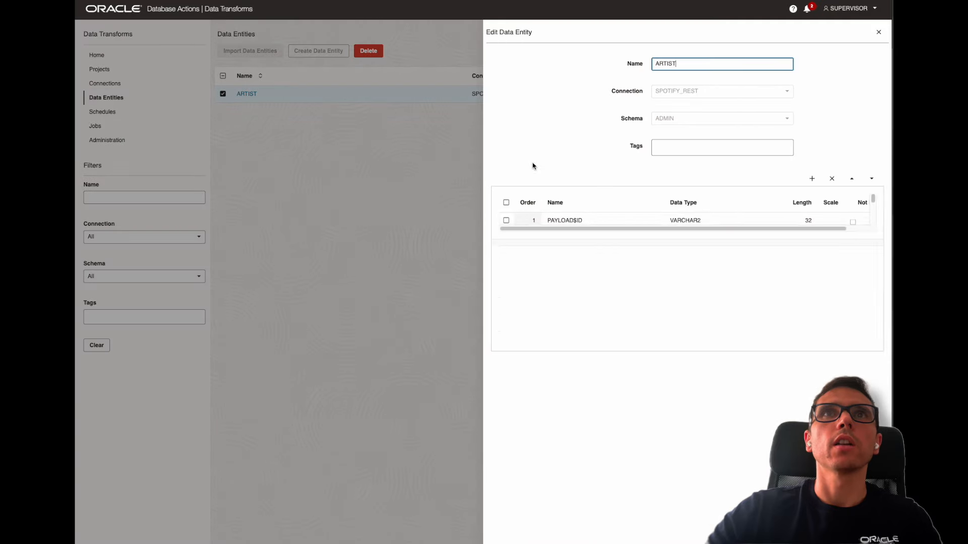
scroll(down, 3)
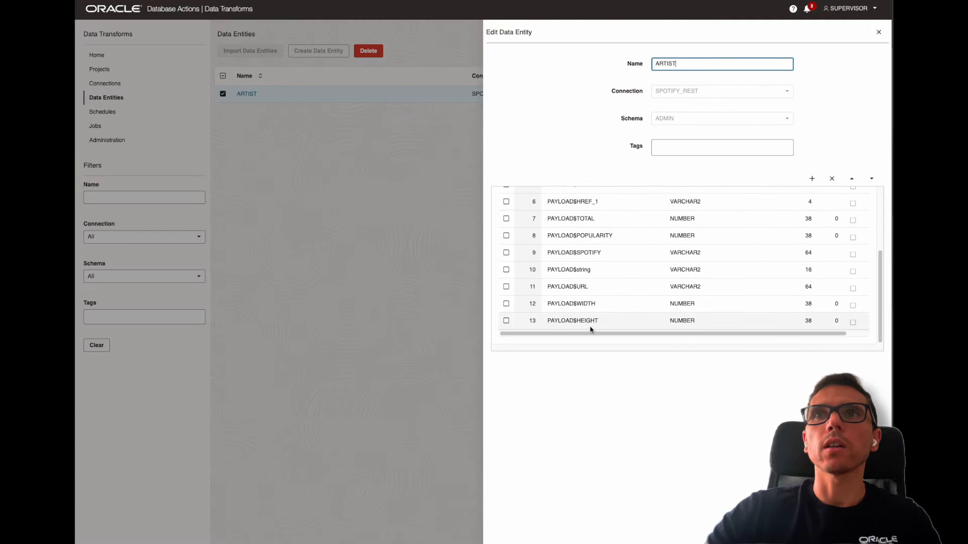
mouse_move(612, 252)
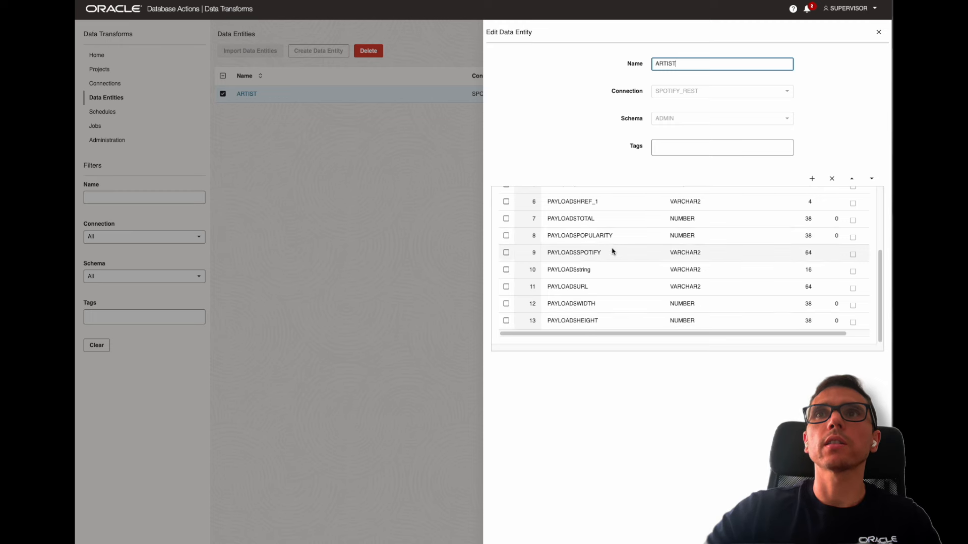
scroll(up, 3)
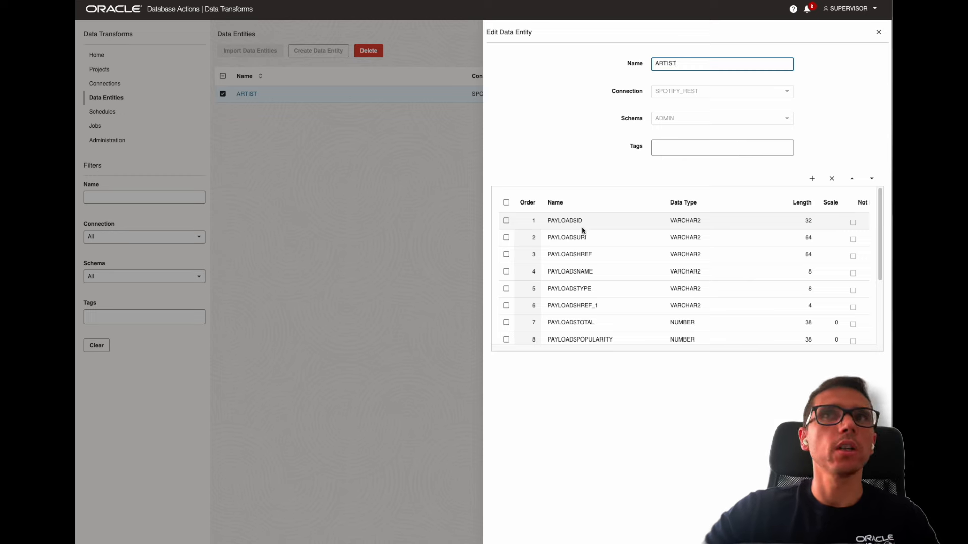
scroll(down, 3)
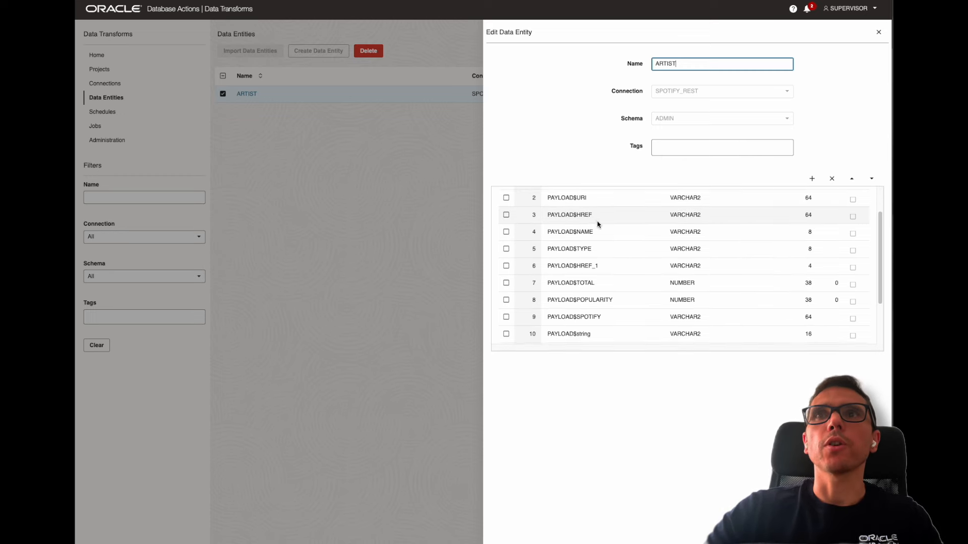
scroll(down, 3)
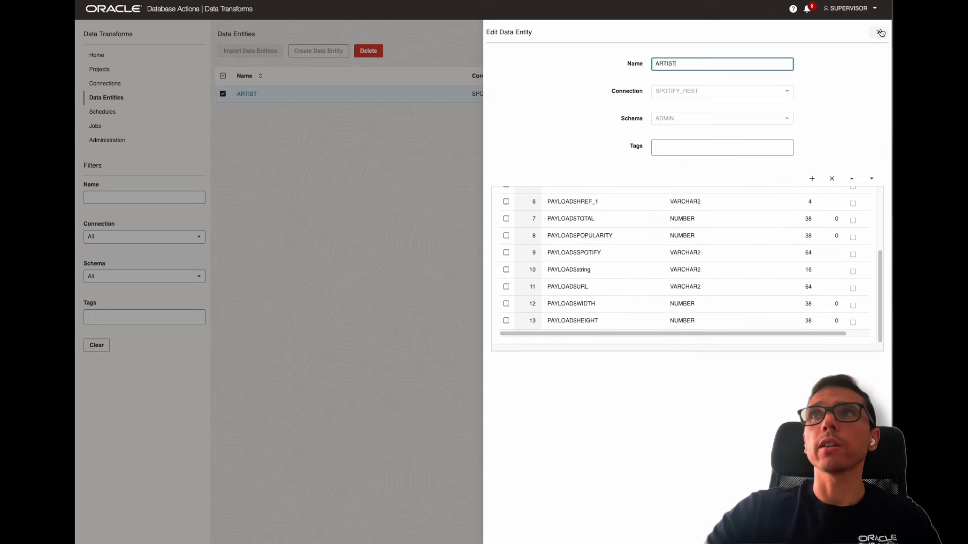
Step: Close the ARTIST Edit Data Entity panel, returning to the entities list
click(880, 32)
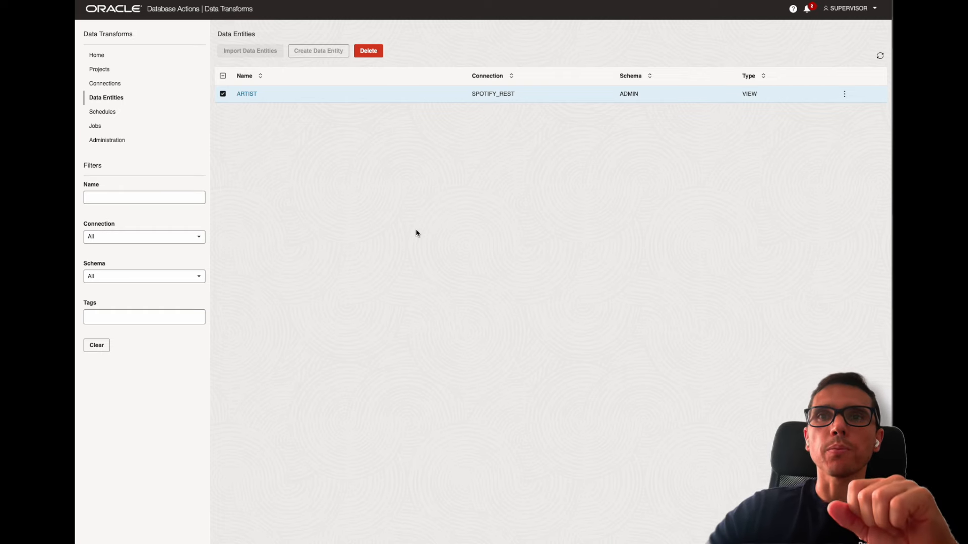
mouse_move(274, 102)
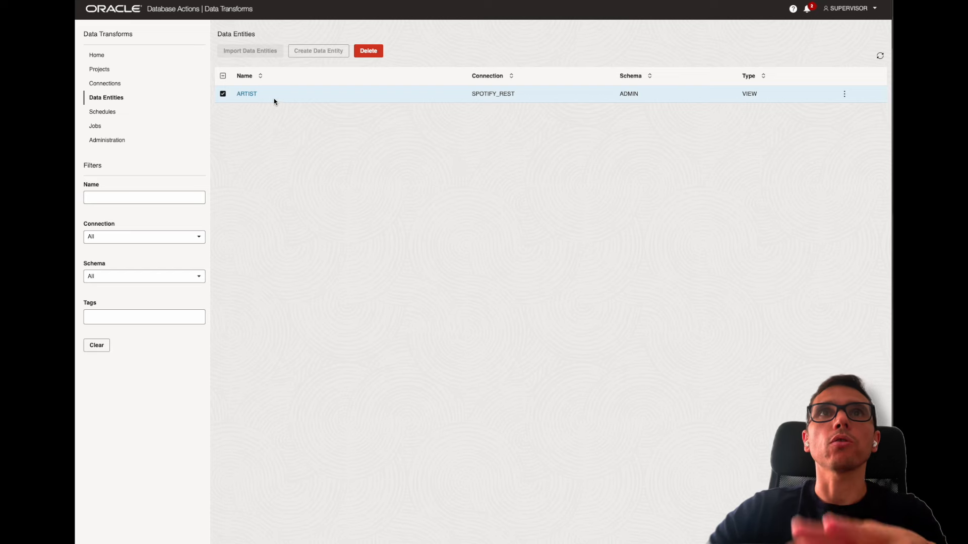
mouse_move(408, 218)
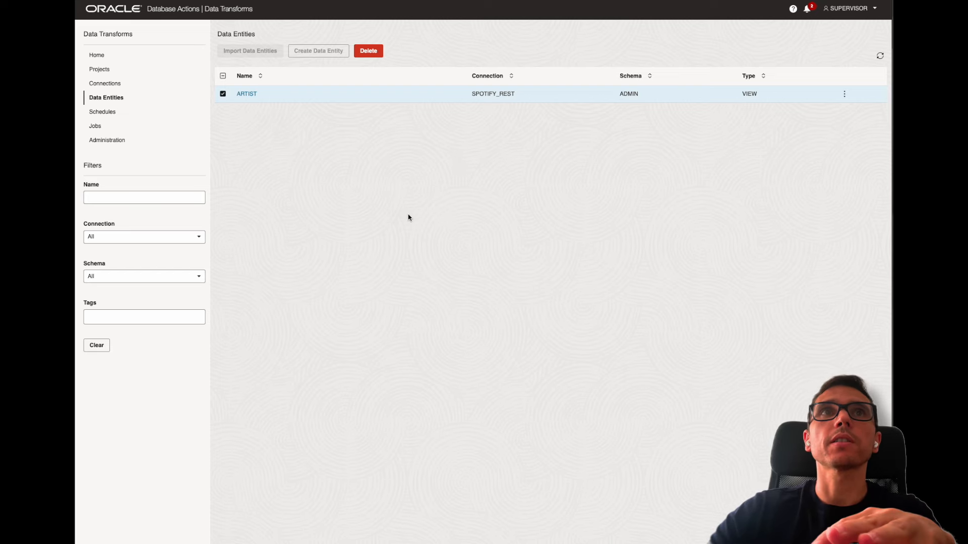
mouse_move(492, 208)
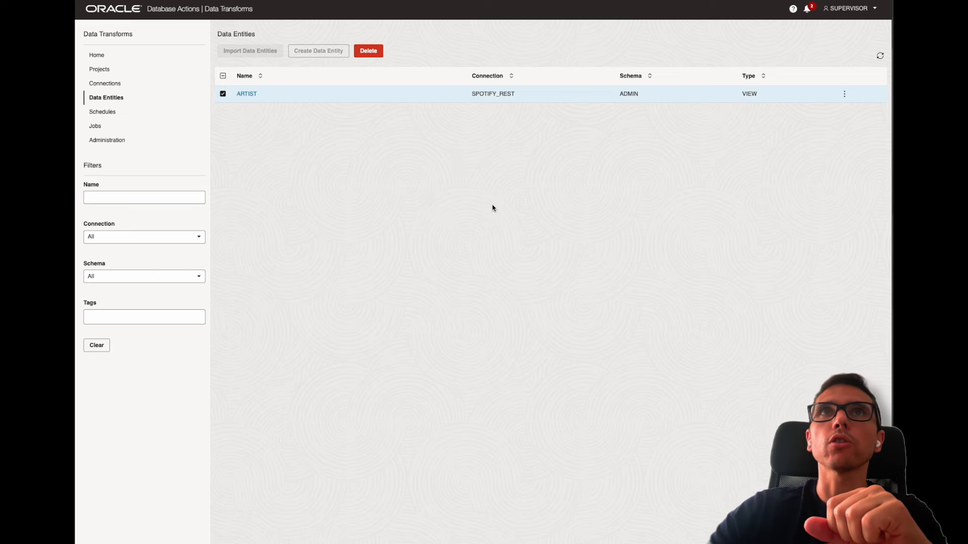
mouse_move(441, 244)
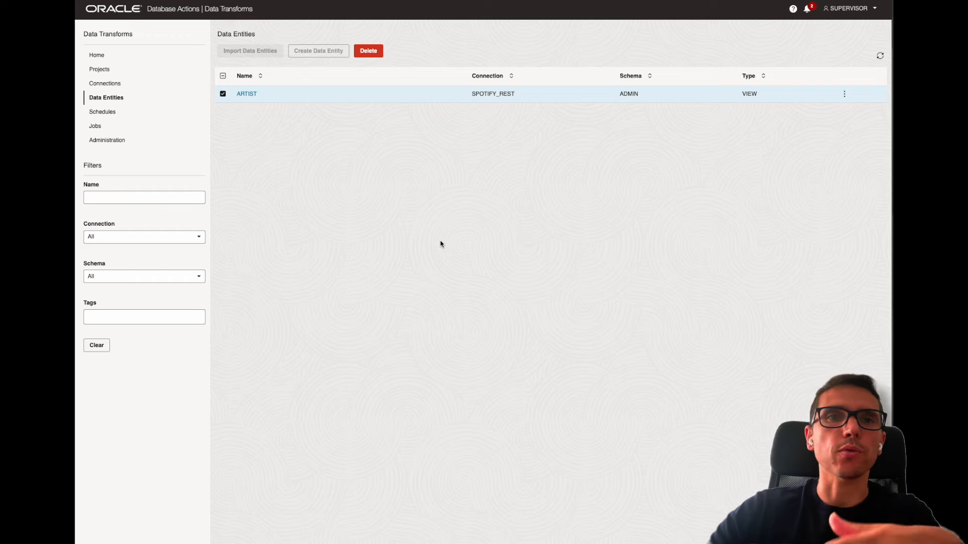
mouse_move(424, 241)
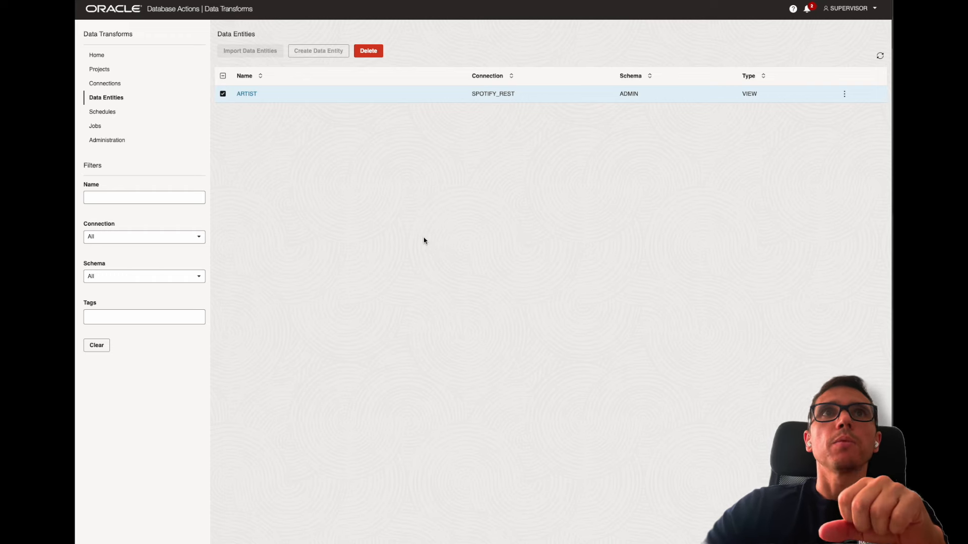
mouse_move(417, 212)
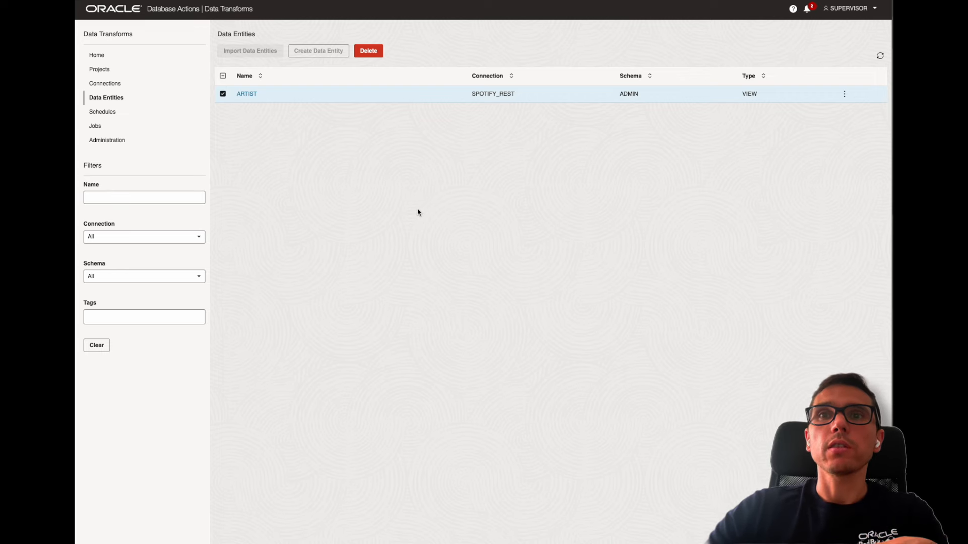
mouse_move(466, 253)
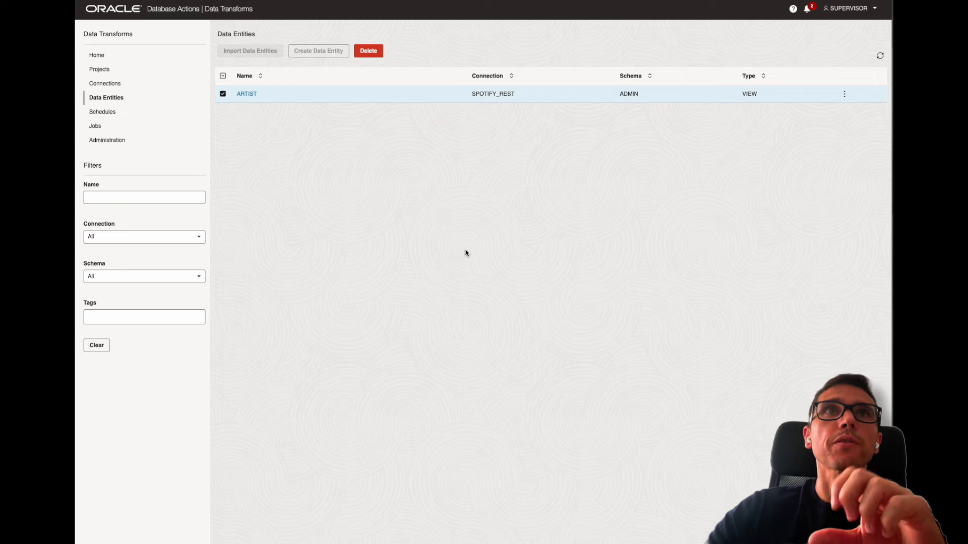
mouse_move(371, 204)
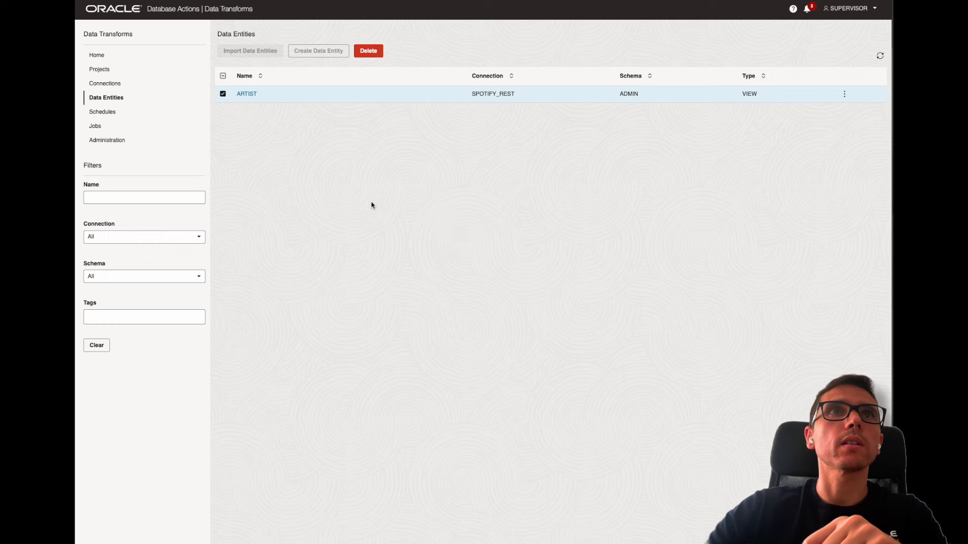
mouse_move(98, 85)
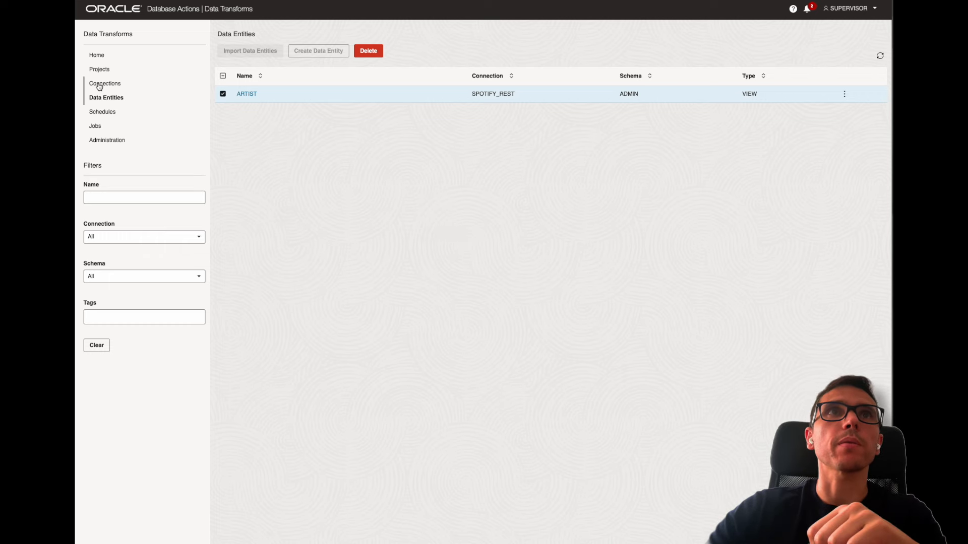
Step: Create a new connection, filter types by 'res' and choose Generic Rest Config
click(104, 84)
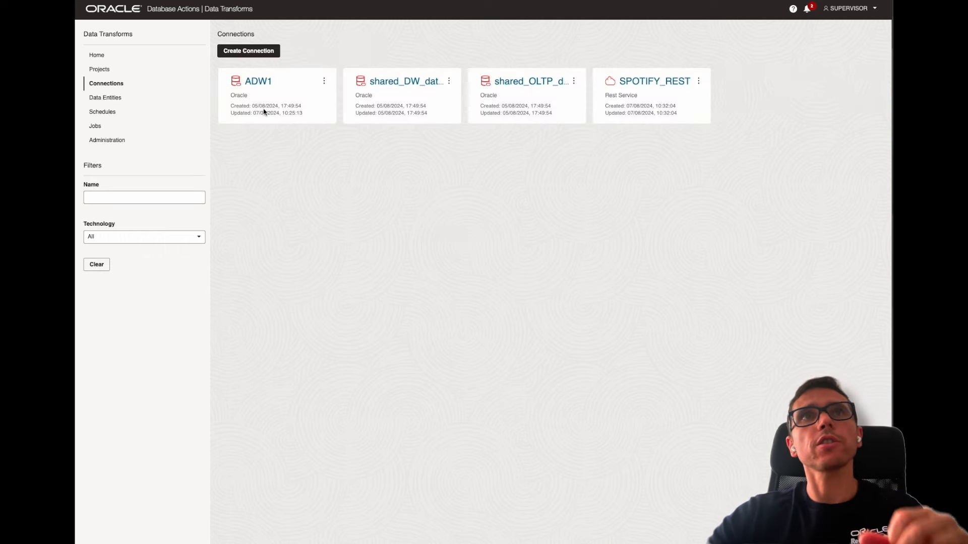
click(248, 50)
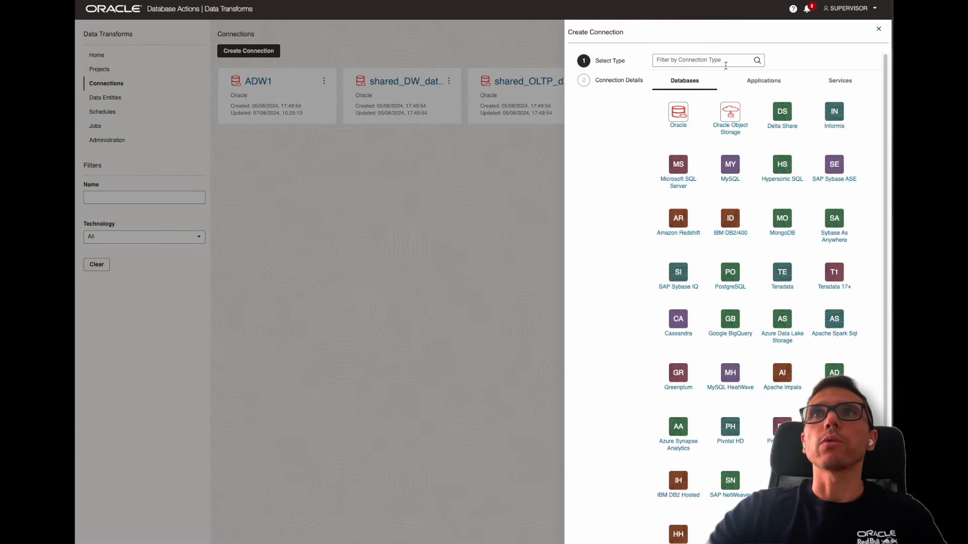
text(rest)
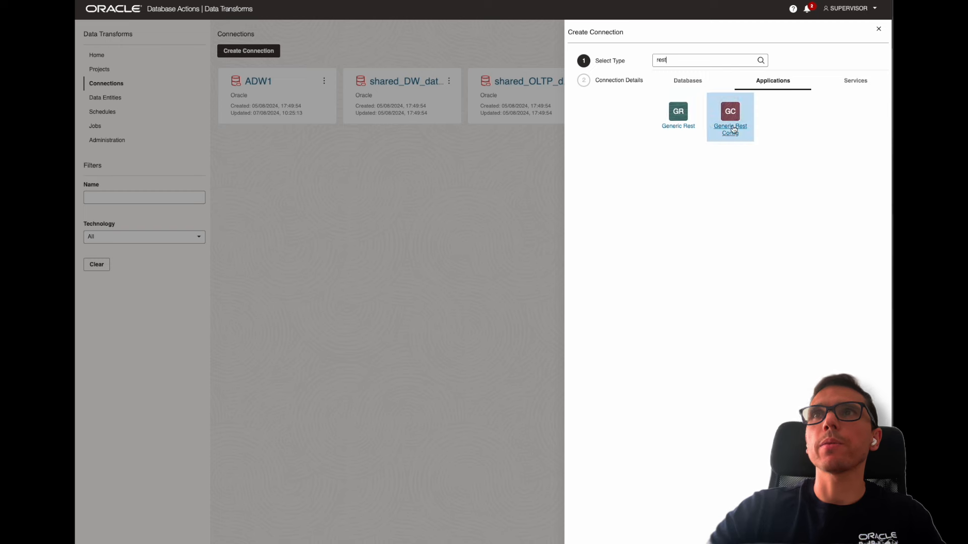
mouse_move(781, 177)
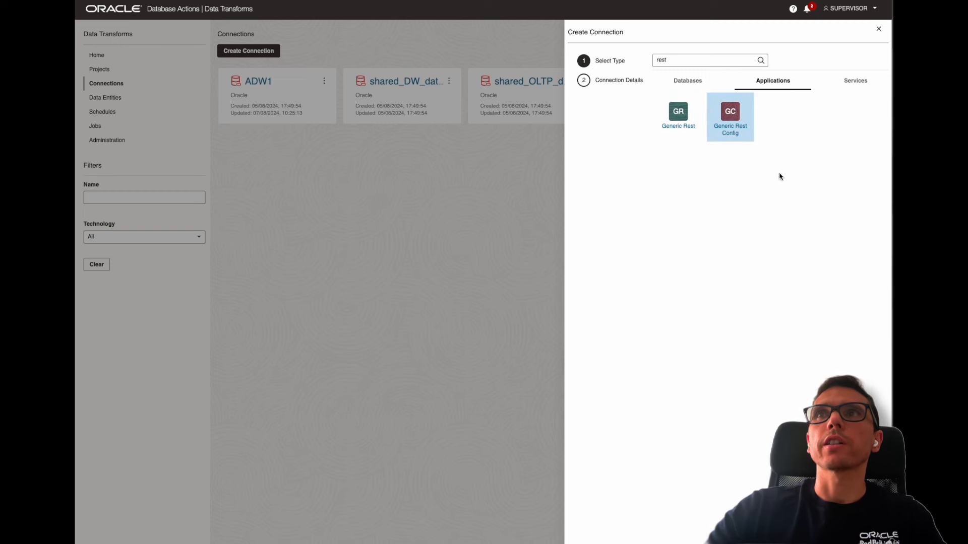
click(730, 116)
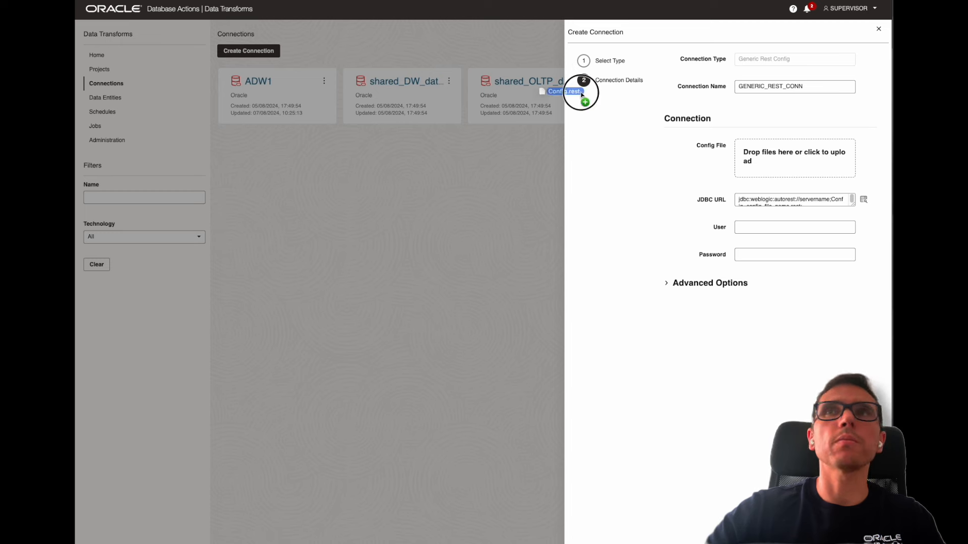
Step: Upload the REST config file, edit the JDBC URL and confirm a successful connection test
click(795, 158)
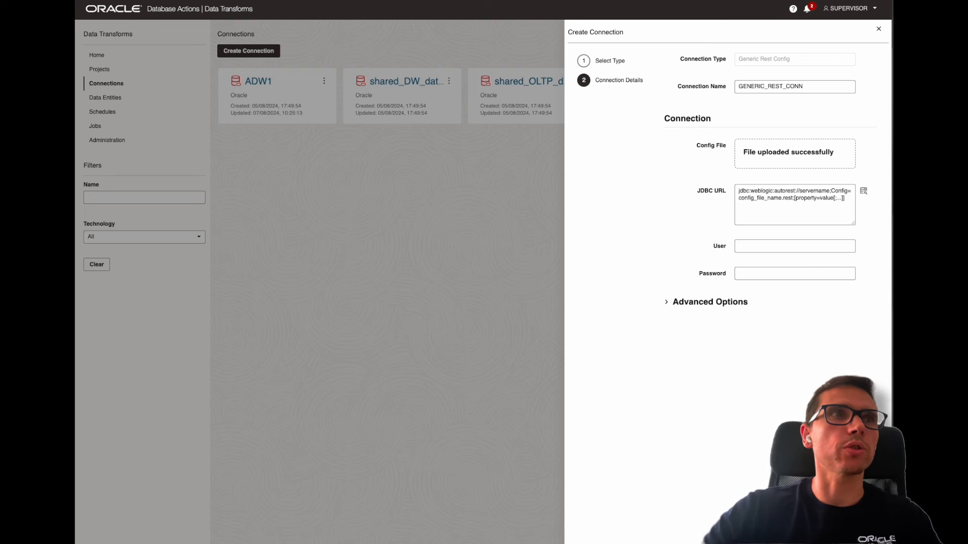
mouse_move(479, 175)
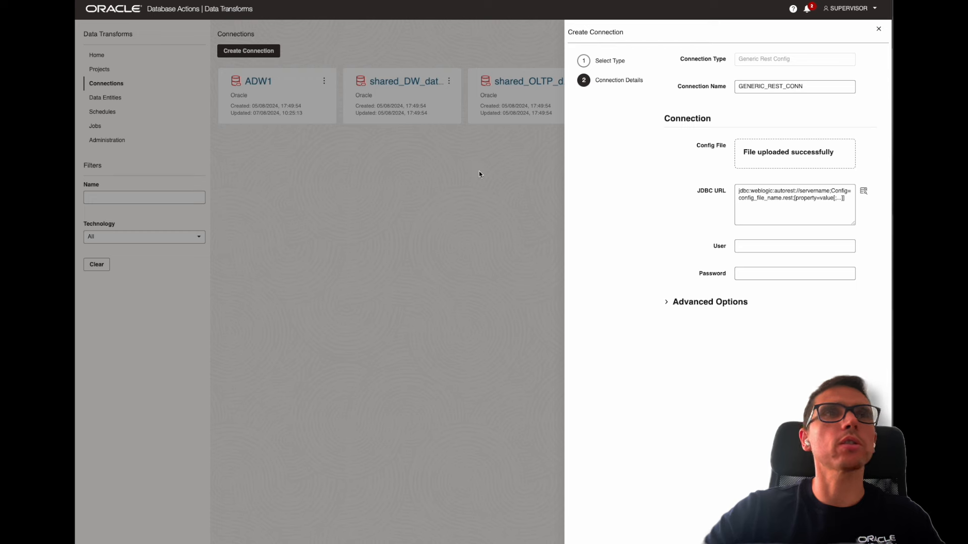
click(795, 204)
text(jdbc:weblogic:autorest:servername=gorest.co.in/public/v2;Config=Config.rest;)
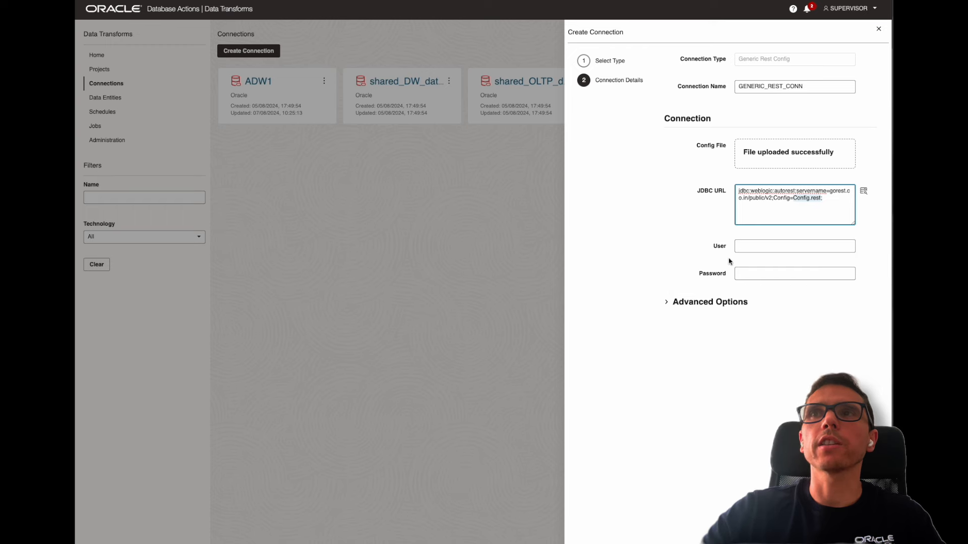
mouse_move(732, 262)
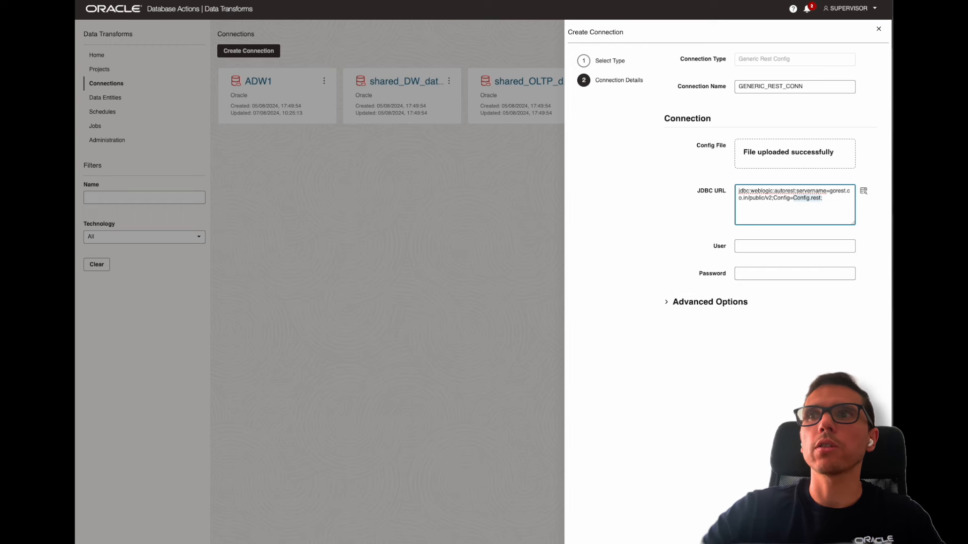
click(864, 190)
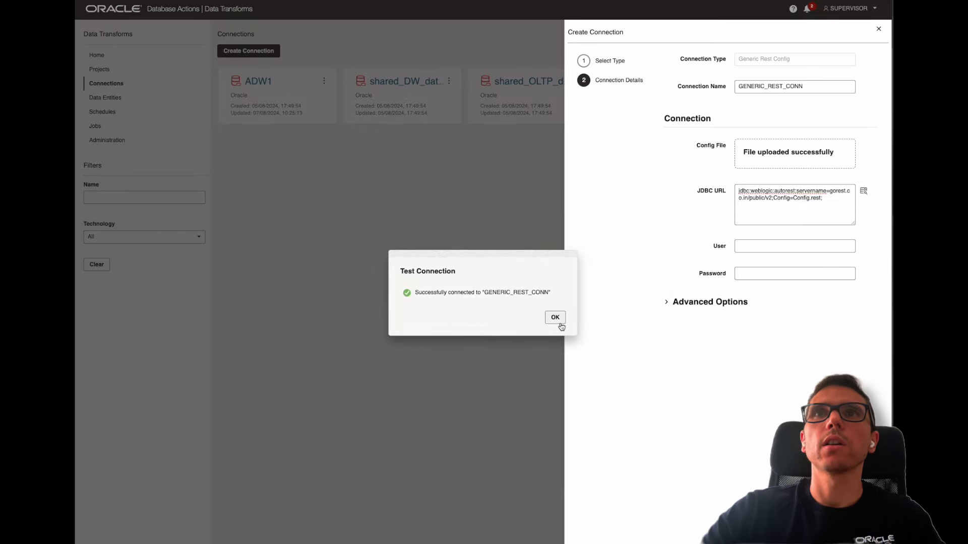
click(554, 316)
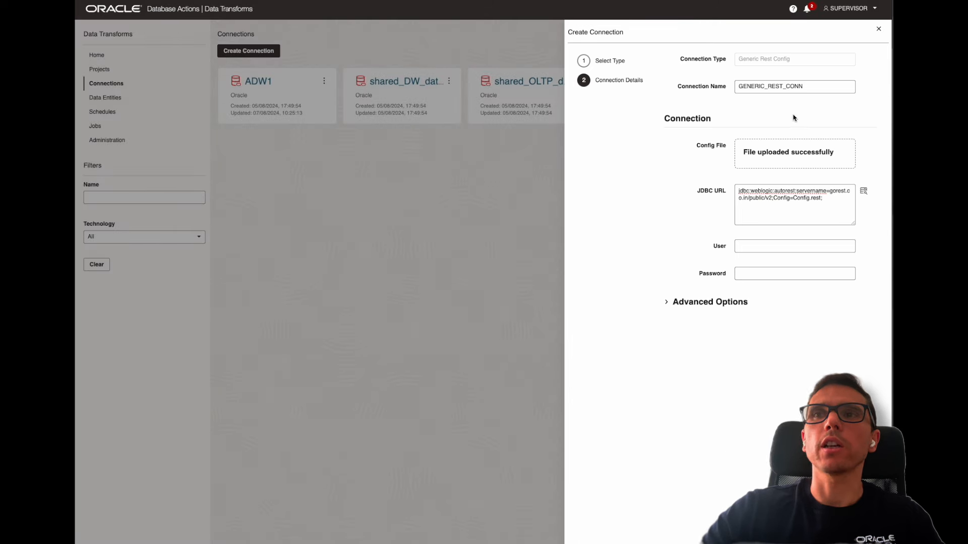
Step: Name the connection REST_CONFIG and create it
click(794, 86)
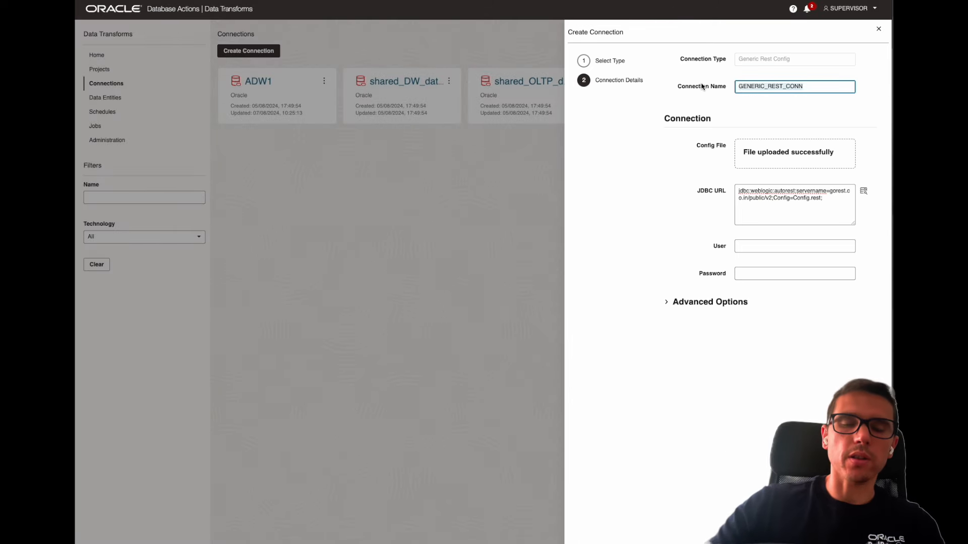
text(REST)
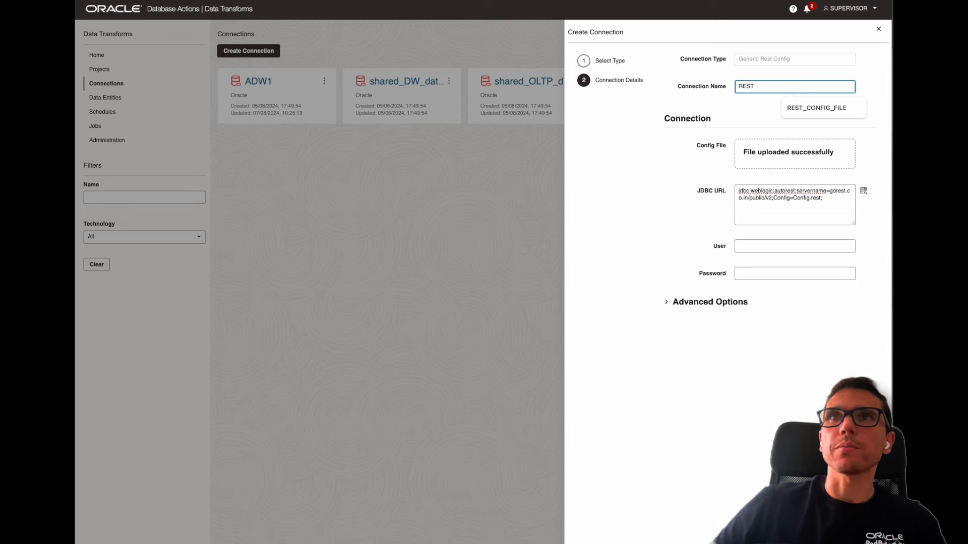
text(_CONFIG)
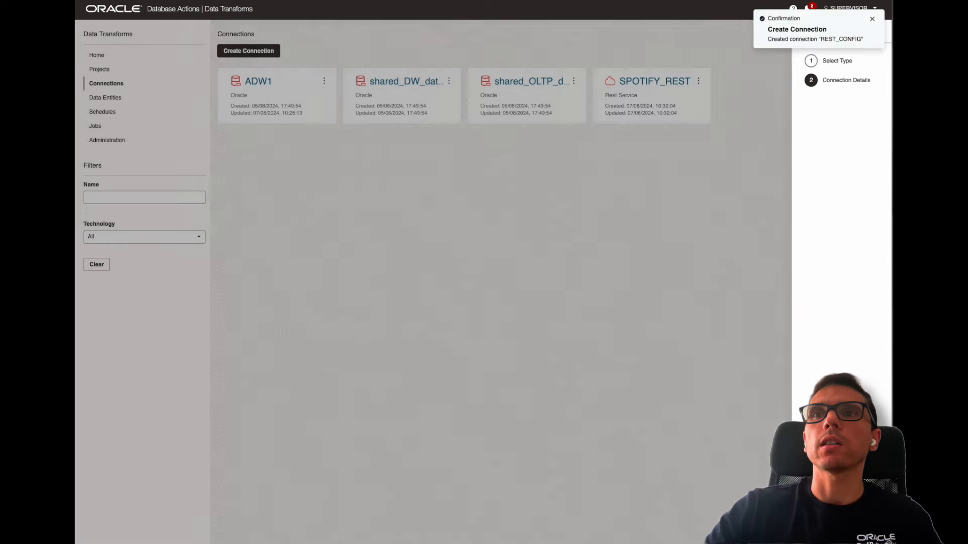
click(872, 13)
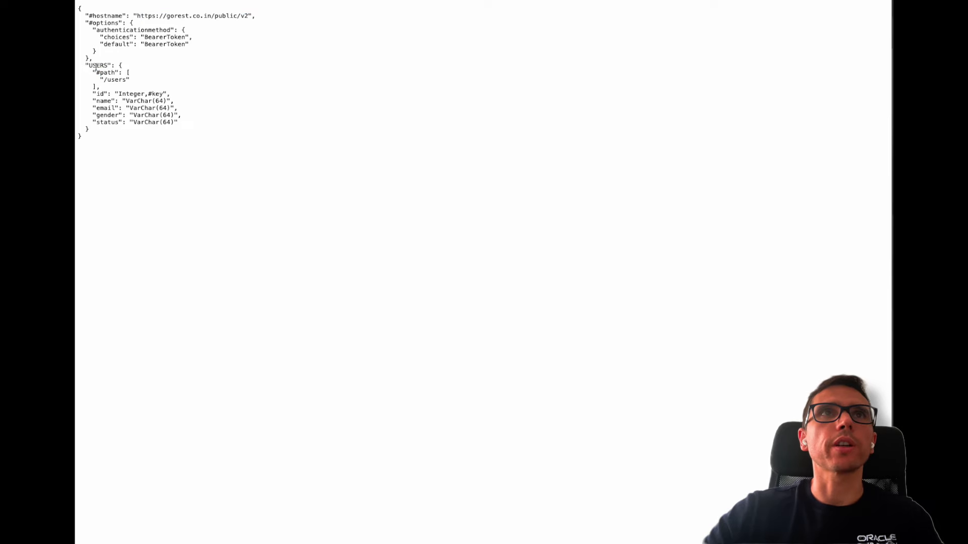
Step: Highlight the USERS resource definition in the gorest config file
drag(92, 93, 186, 117)
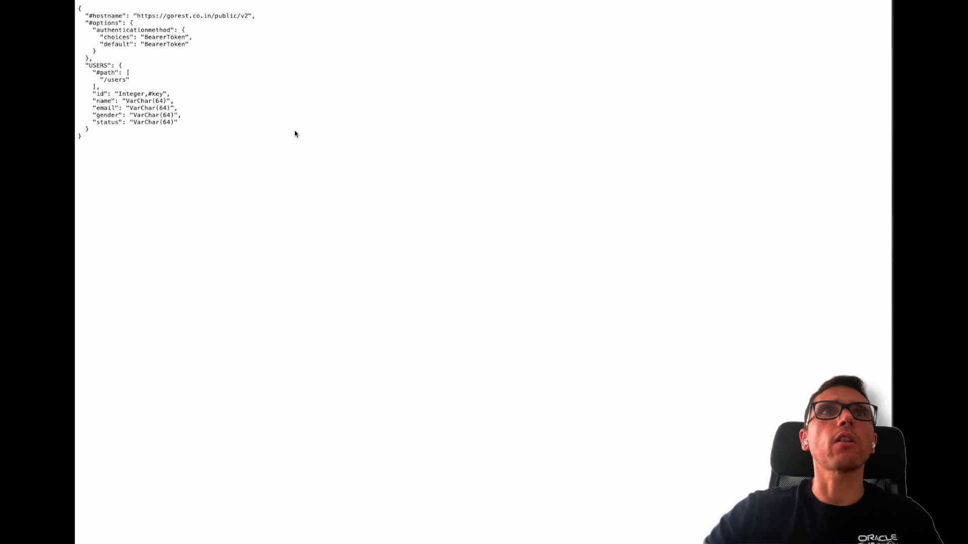
mouse_move(327, 160)
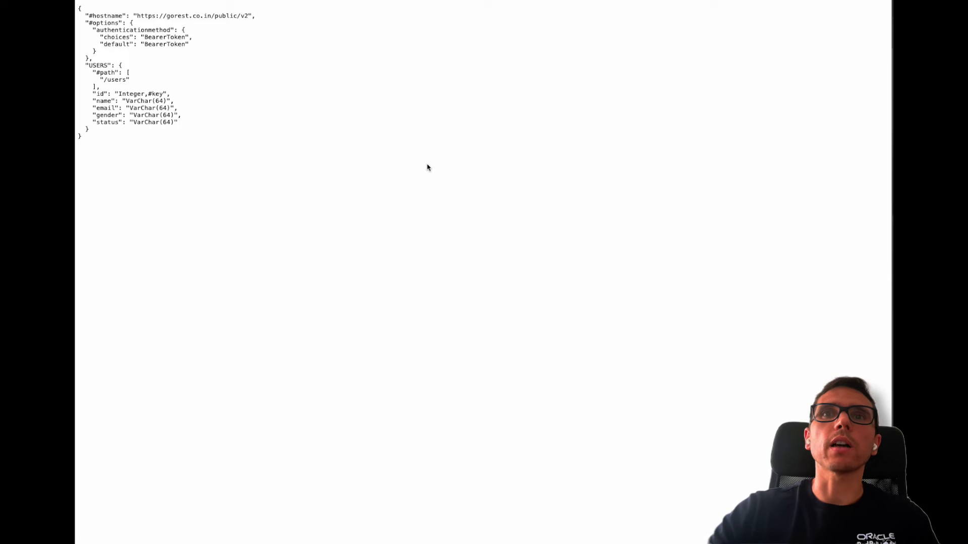
mouse_move(407, 198)
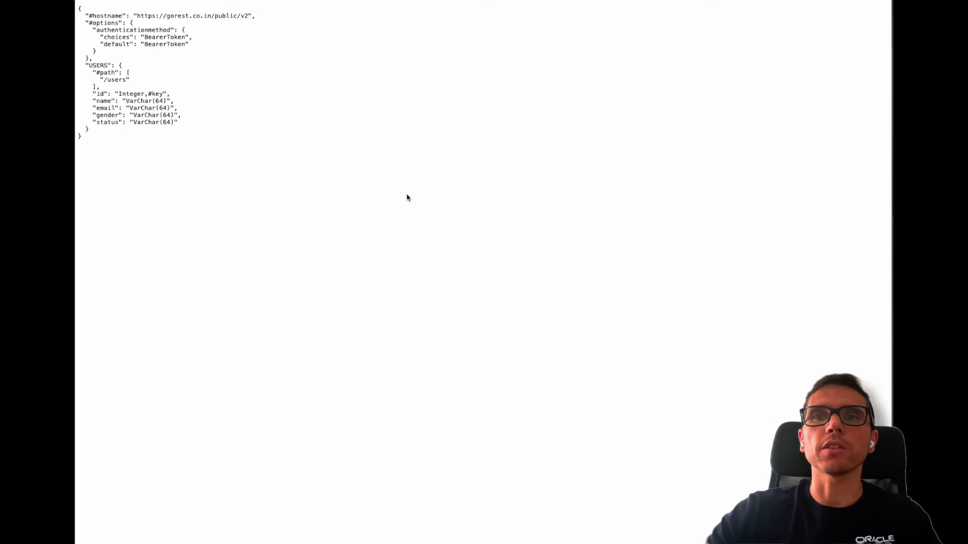
mouse_move(372, 193)
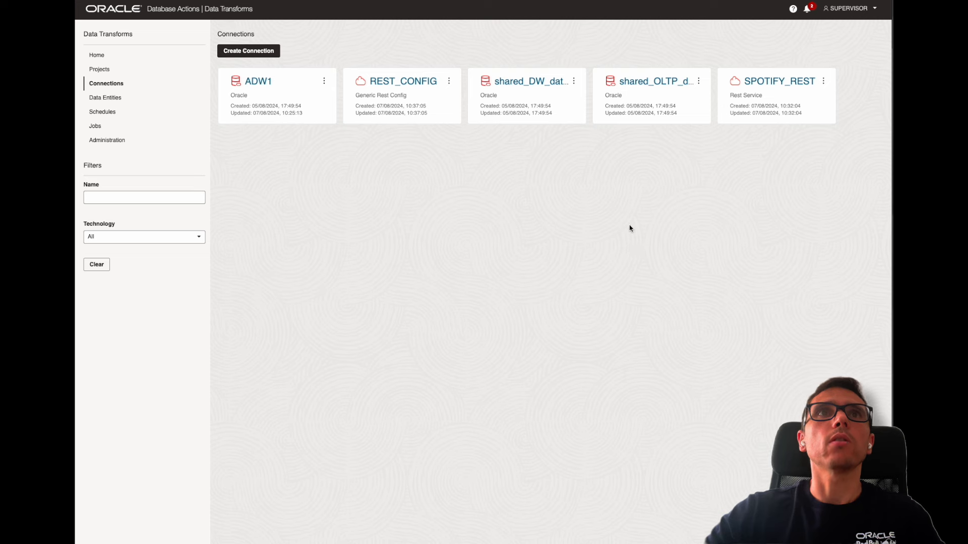
Step: From Data Entities, start an import with REST_CONFIG as the source connection and AUTOREST schema
click(104, 98)
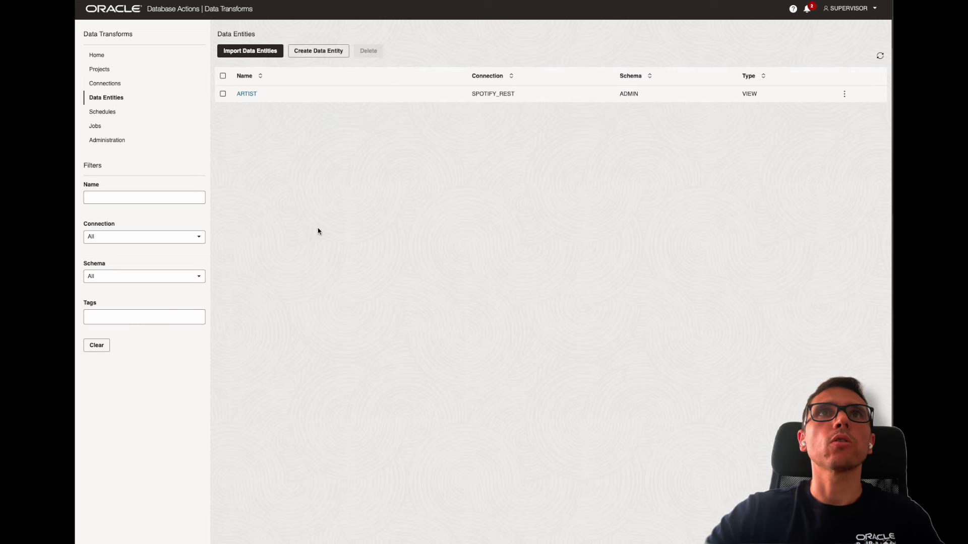
mouse_move(381, 93)
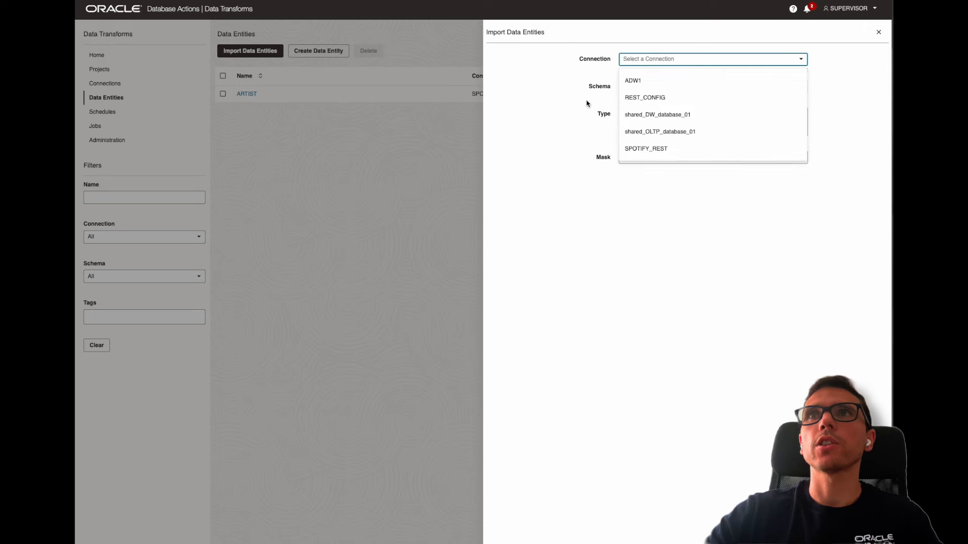
click(644, 96)
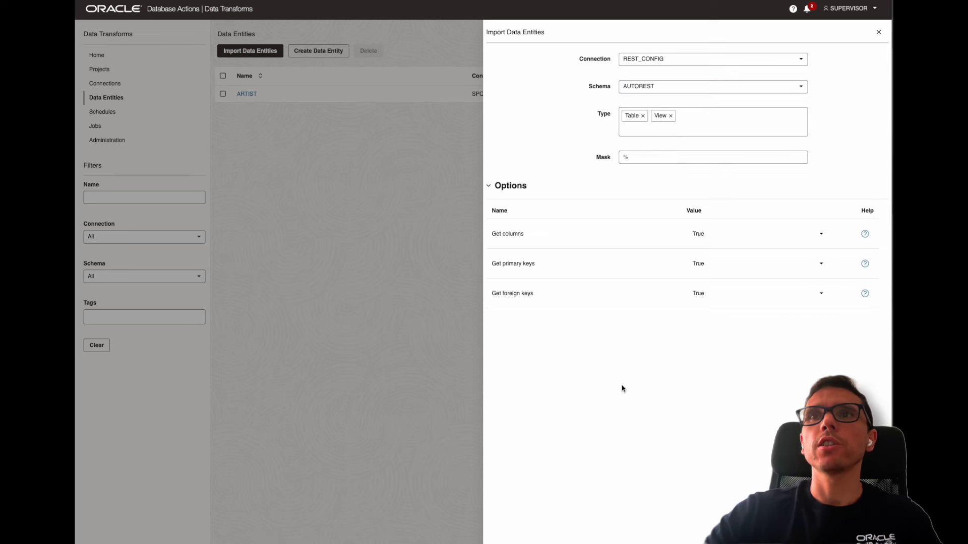
mouse_move(636, 290)
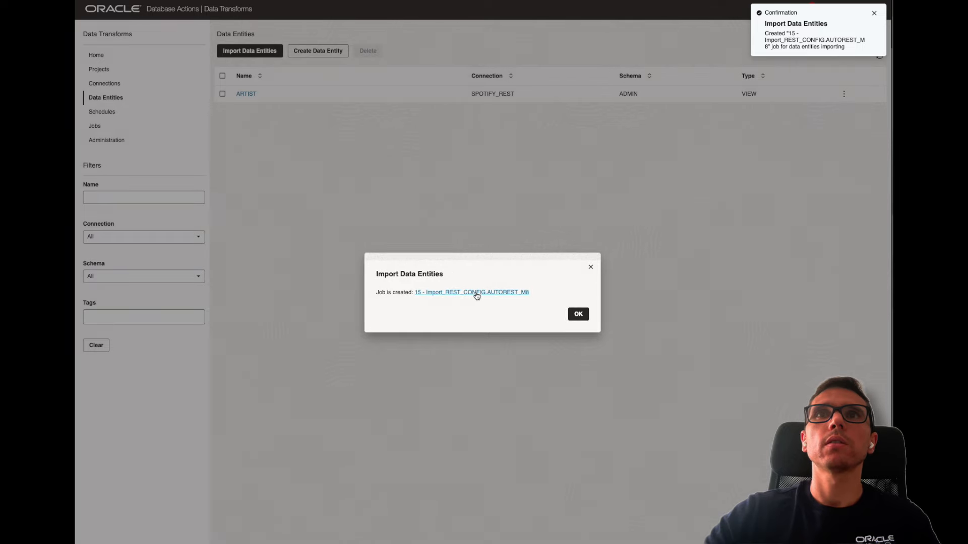
Step: Check the finished import job and view the imported USERS entity's columns
click(471, 293)
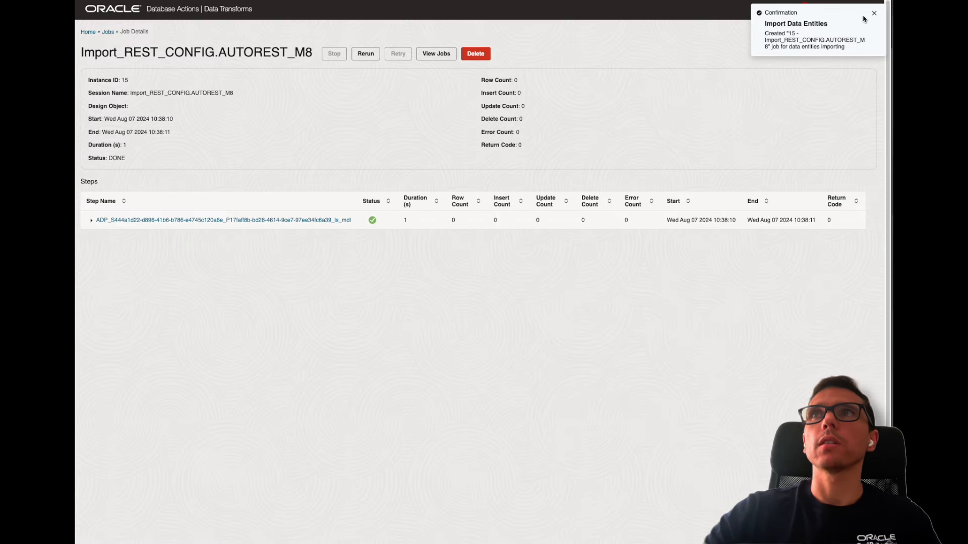
click(874, 13)
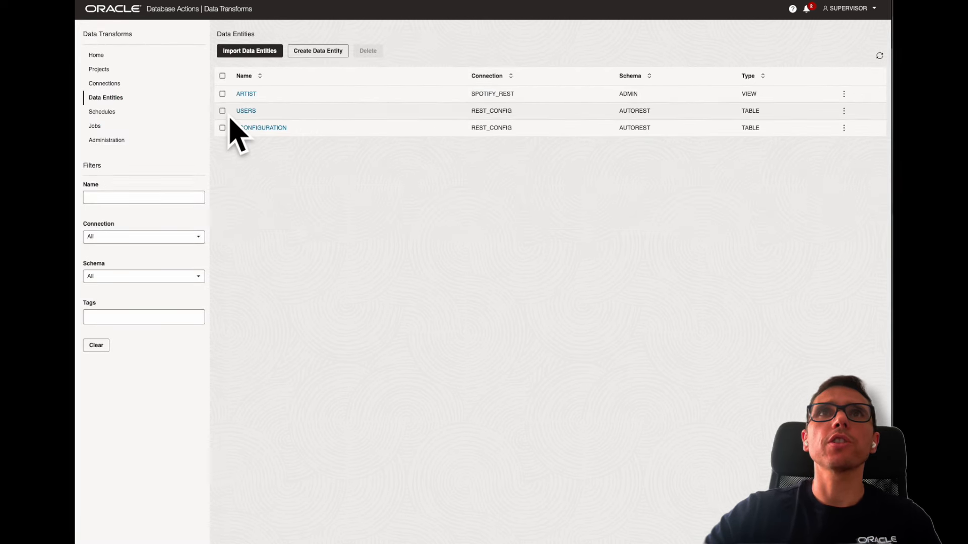
click(246, 111)
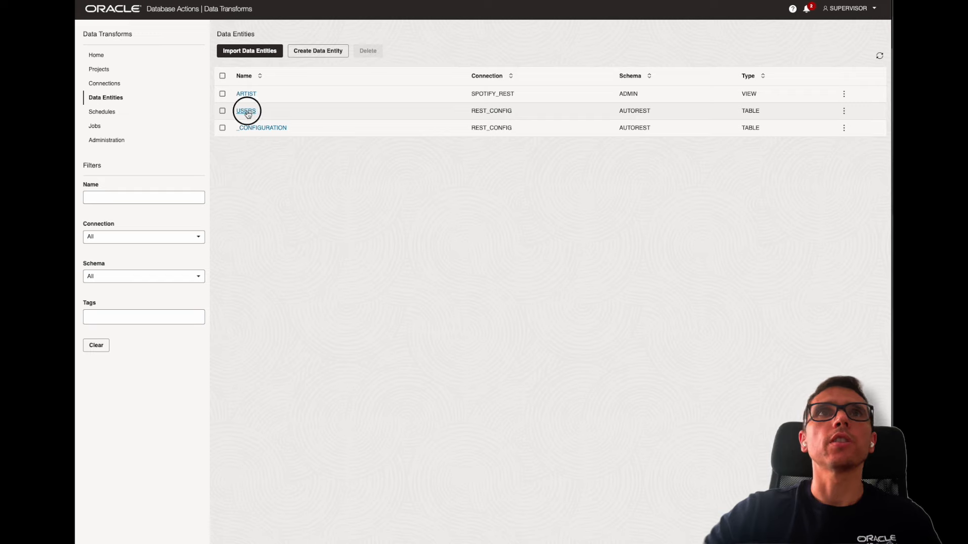
click(246, 110)
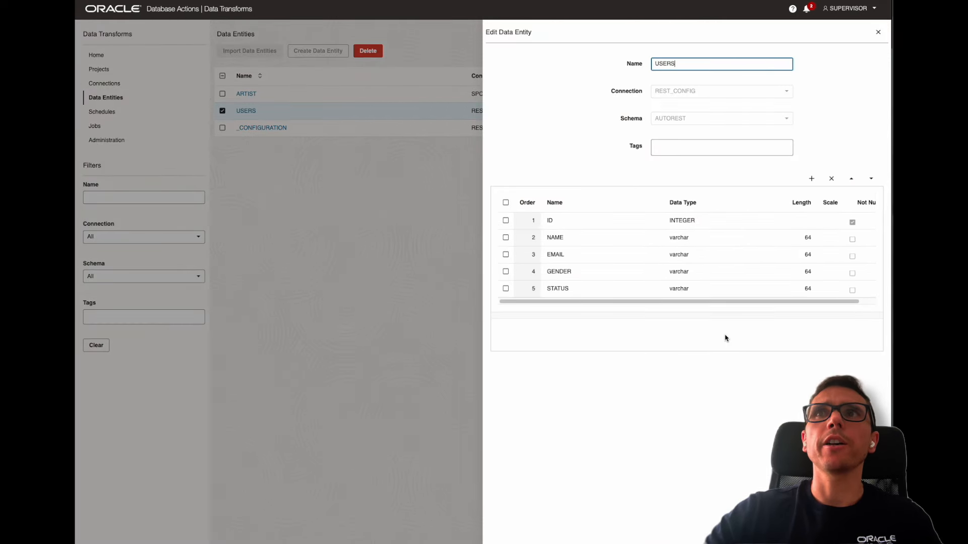
mouse_move(563, 207)
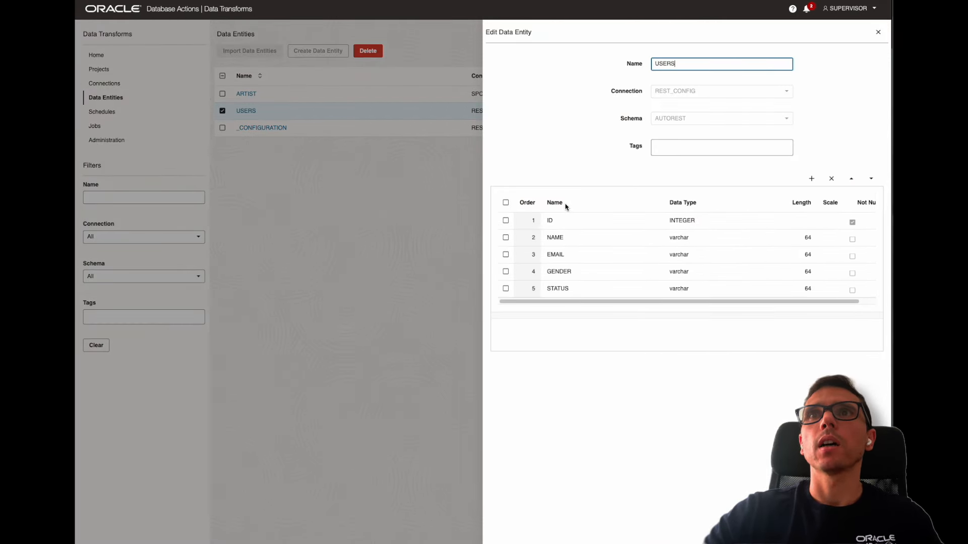
click(877, 31)
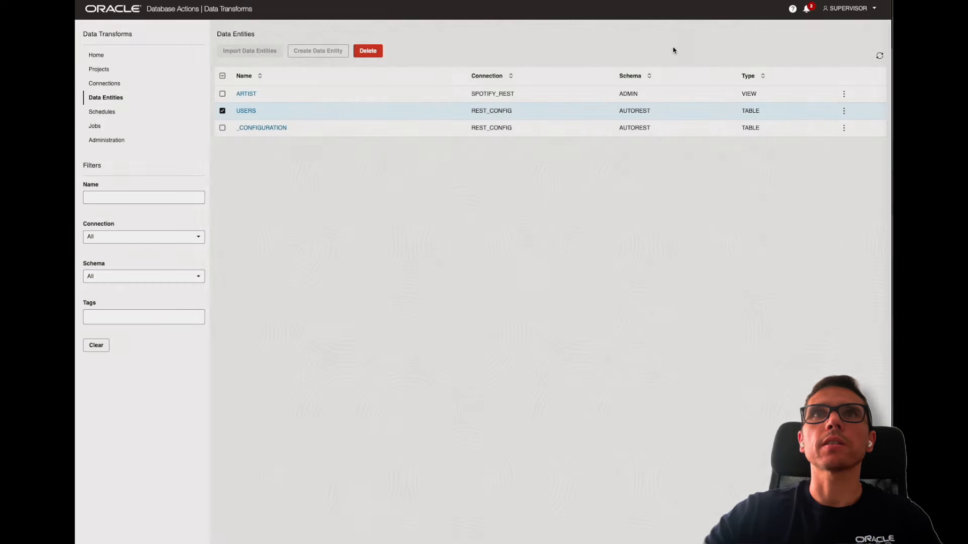
Step: Preview the USERS entity's data, showing ten user rows
click(842, 111)
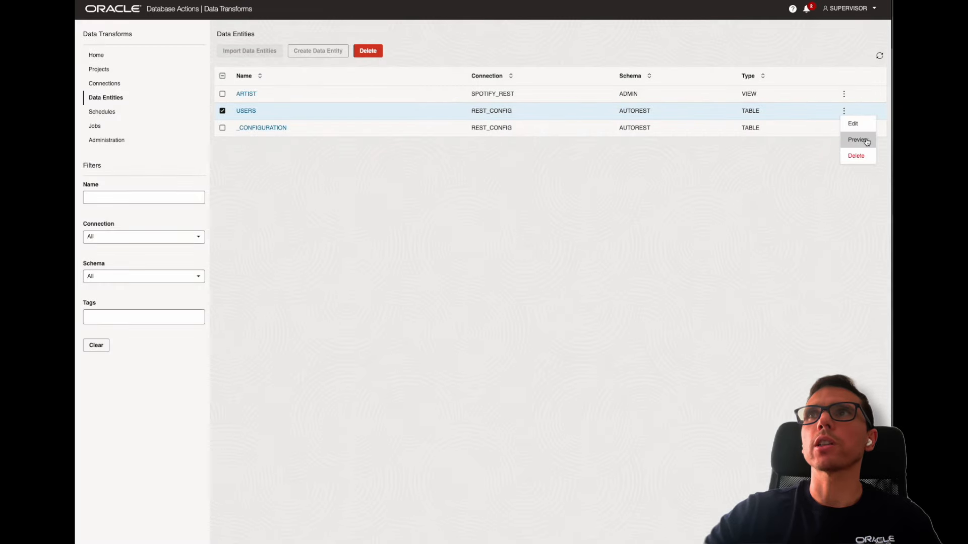
click(857, 139)
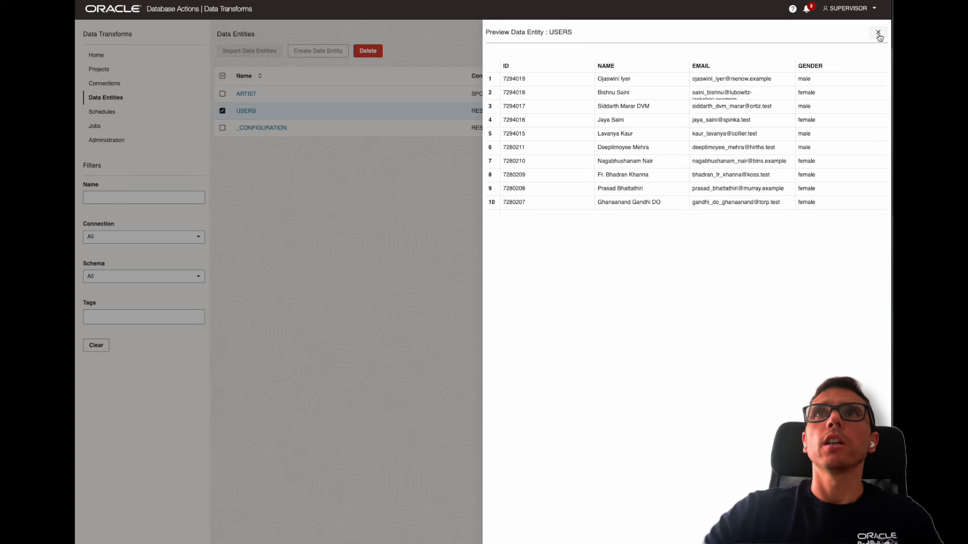
click(878, 33)
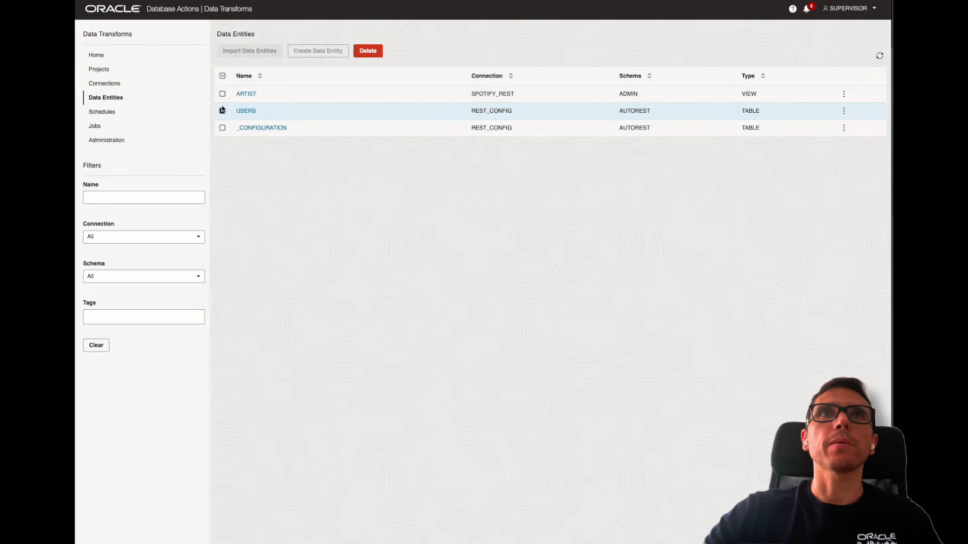
Step: Navigate to the data flows of the project named Project
click(222, 111)
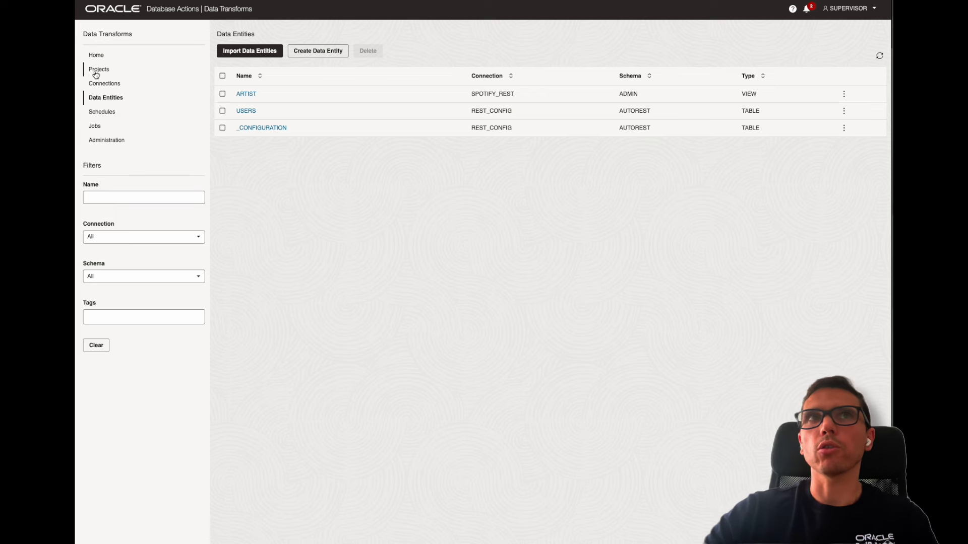
click(99, 70)
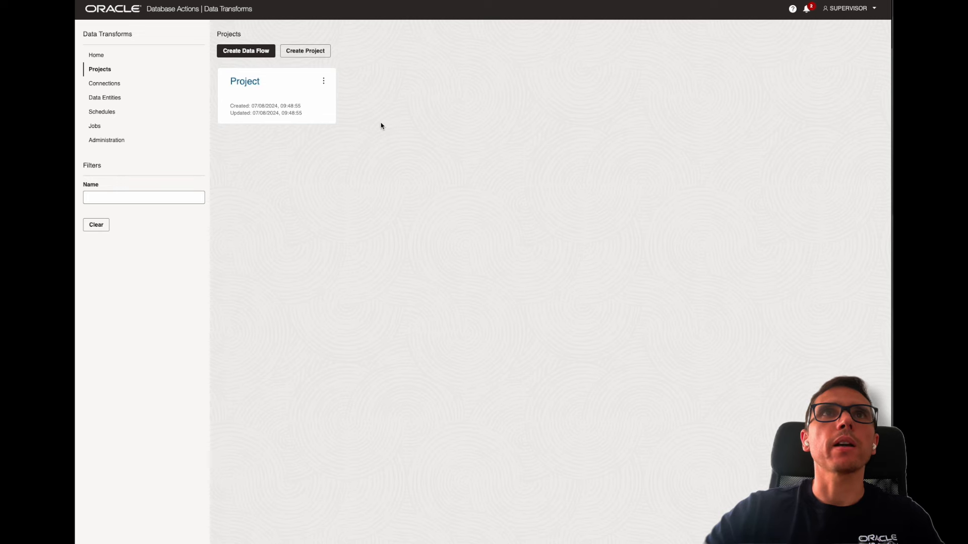
click(244, 81)
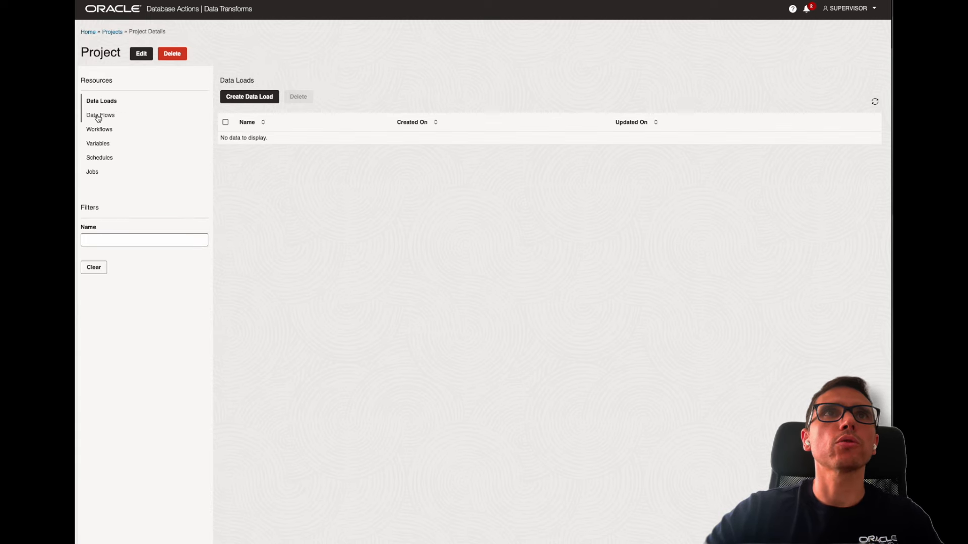
click(100, 115)
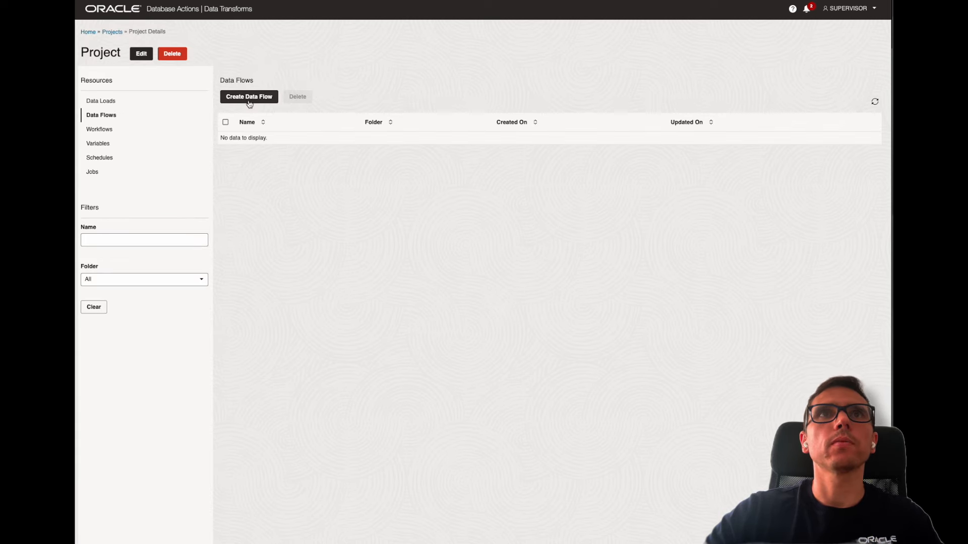
Step: Create a new data flow named Demo
click(249, 97)
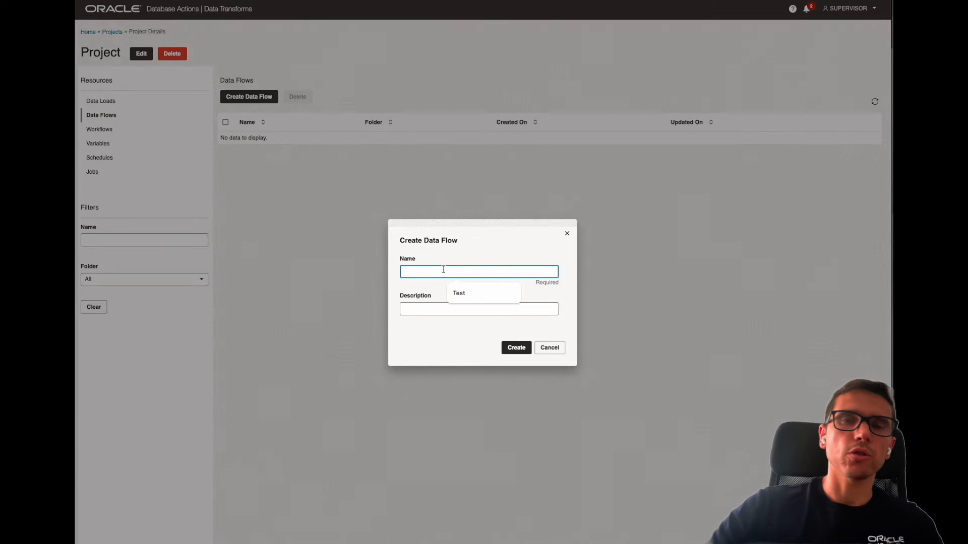
text(Ddemo)
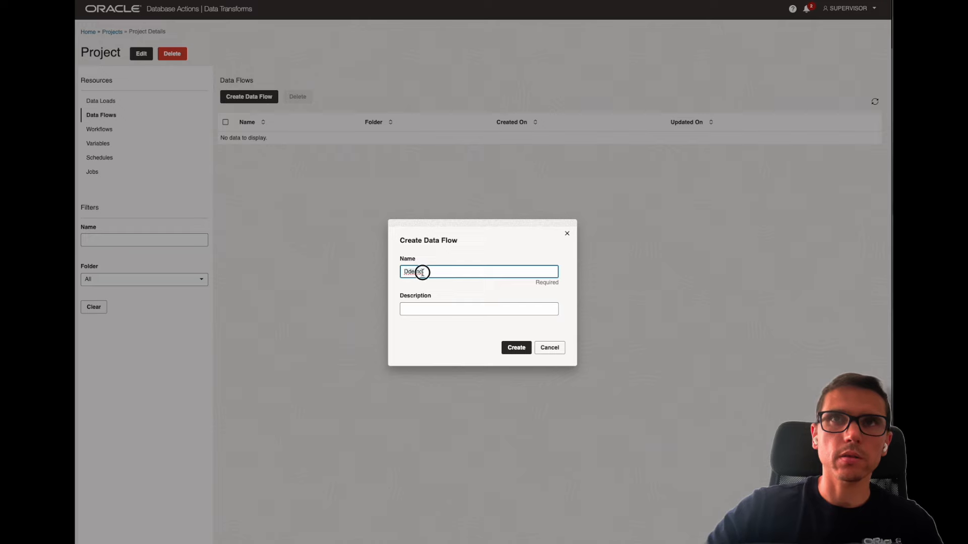
text(Demo)
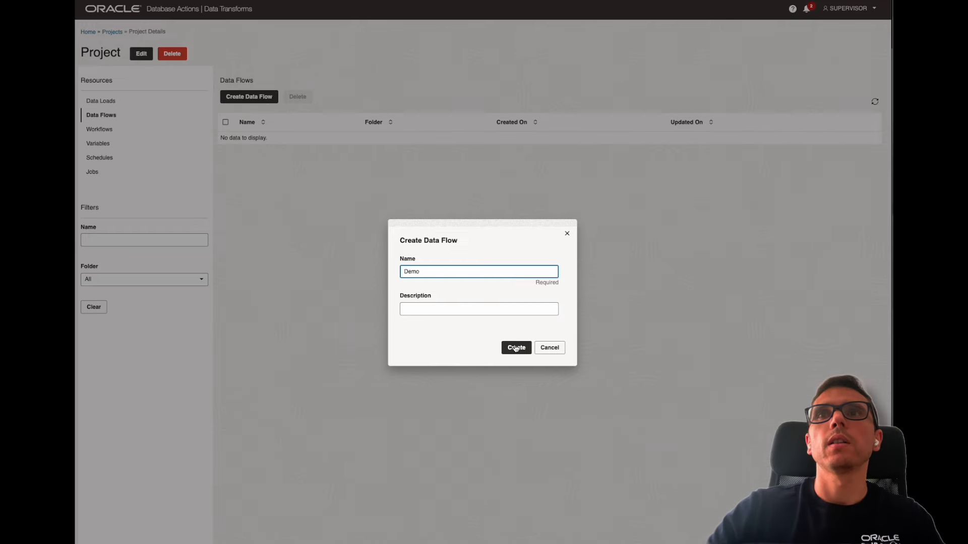
click(516, 347)
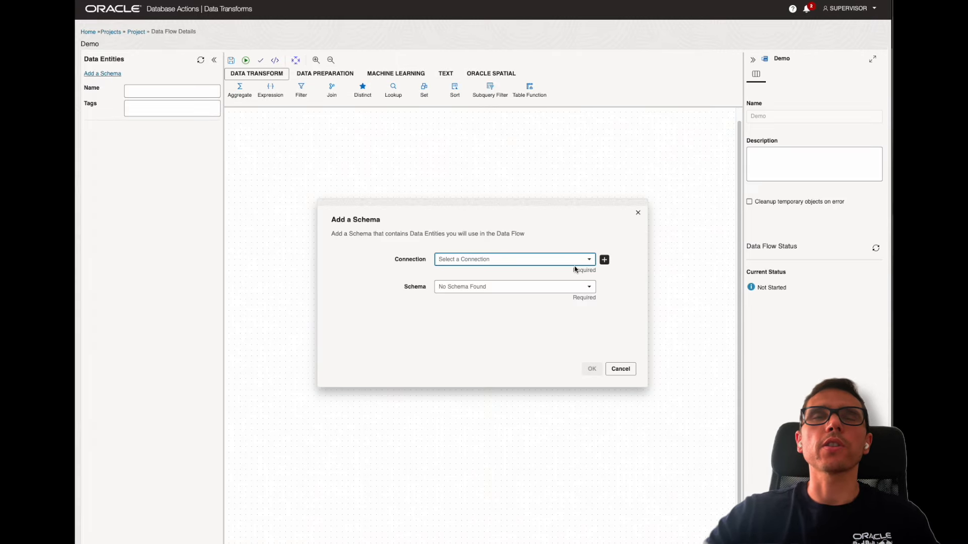
mouse_move(502, 283)
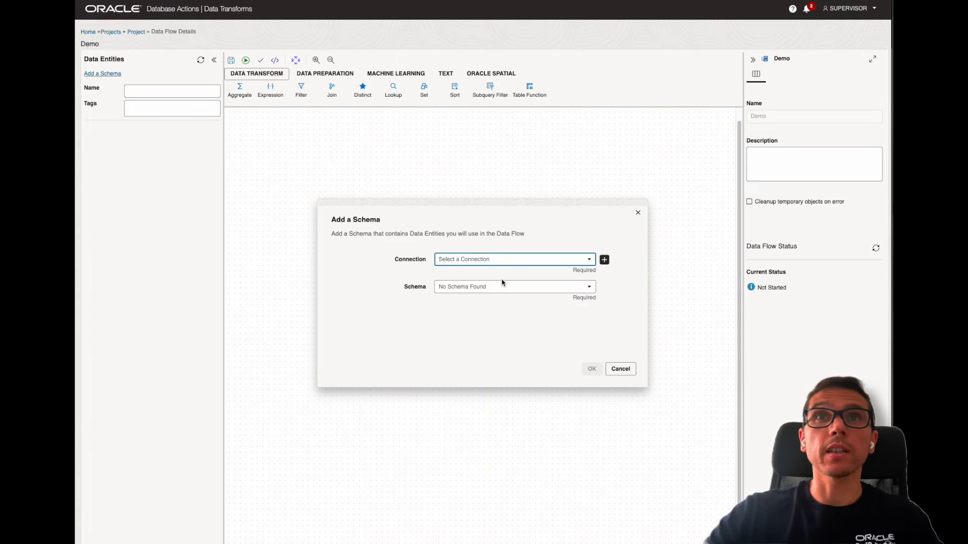
mouse_move(585, 270)
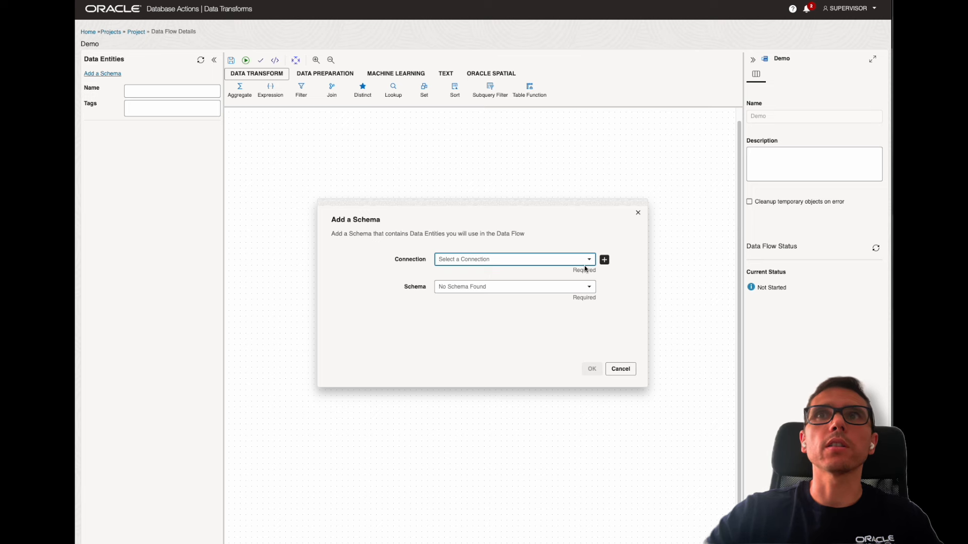
Step: Select connection ADW1 and schema ADMIN as the flow's source and import its entities
click(514, 259)
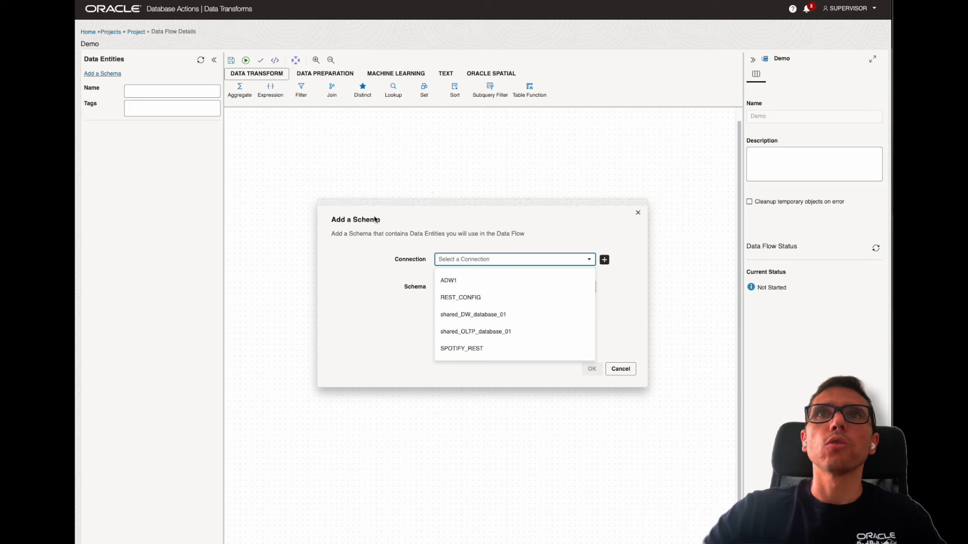
mouse_move(459, 296)
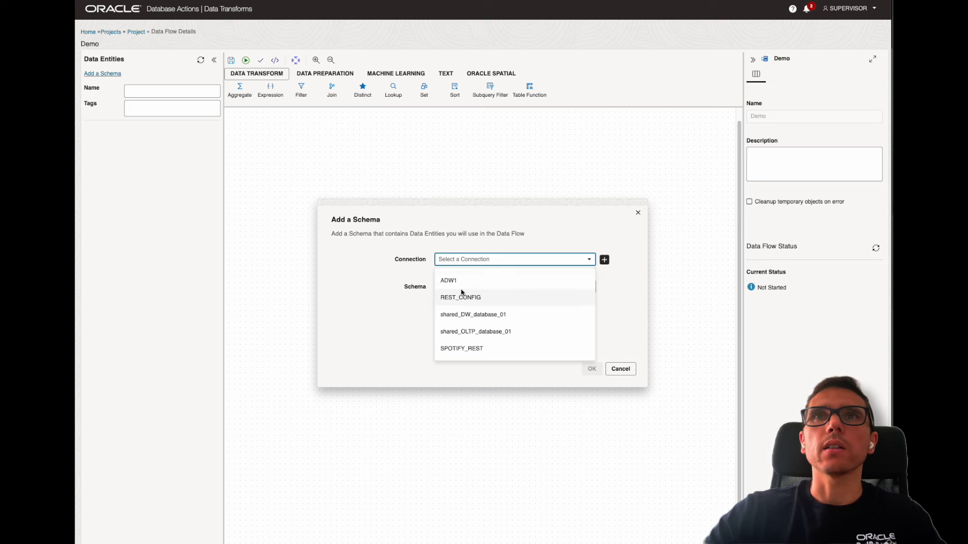
mouse_move(448, 284)
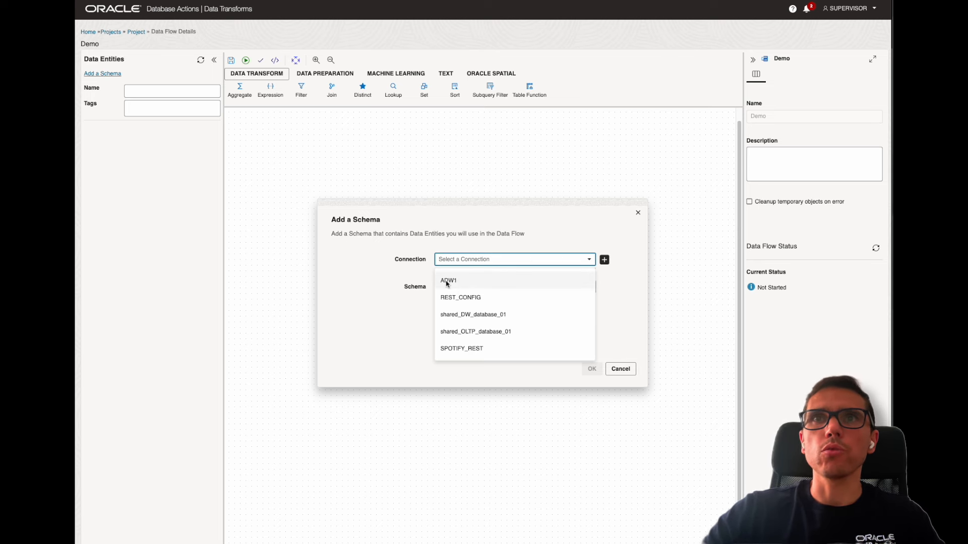
click(448, 281)
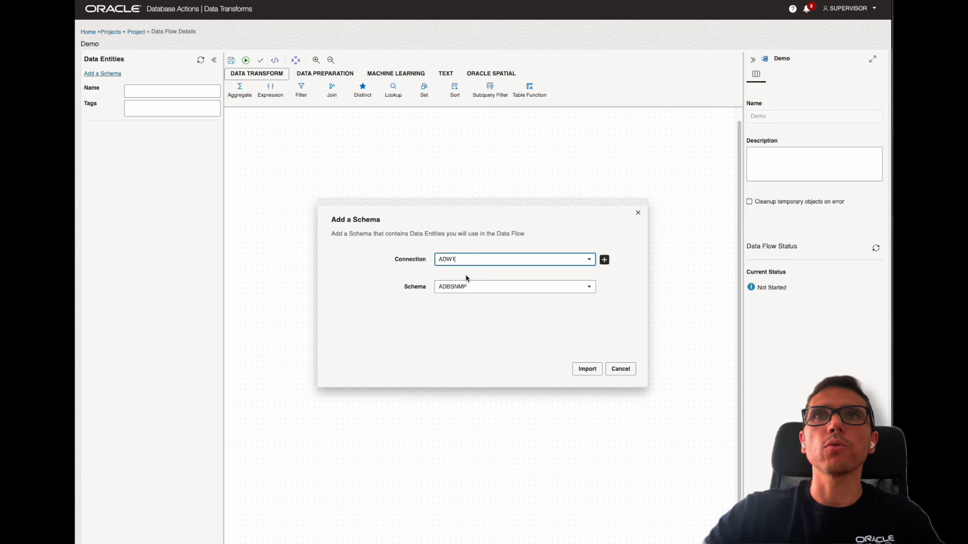
click(514, 286)
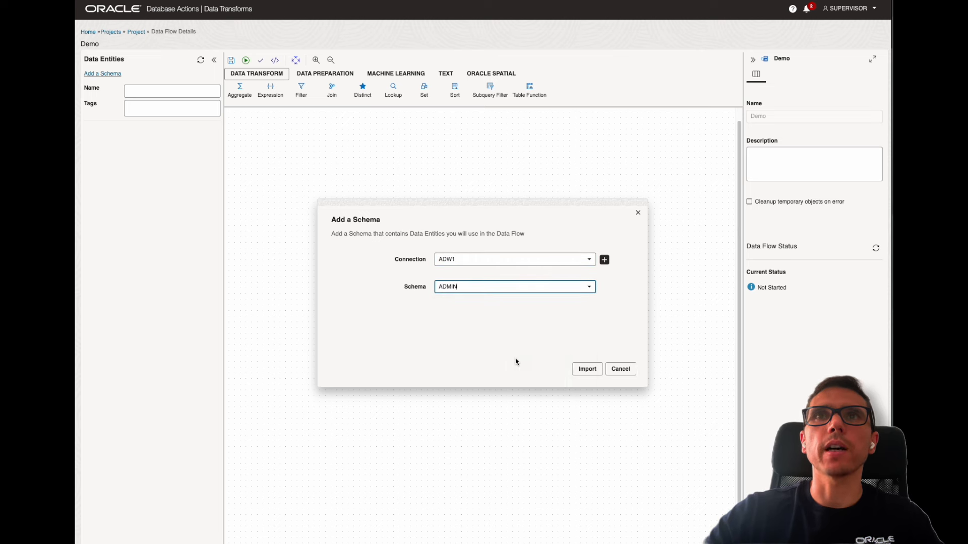
mouse_move(589, 380)
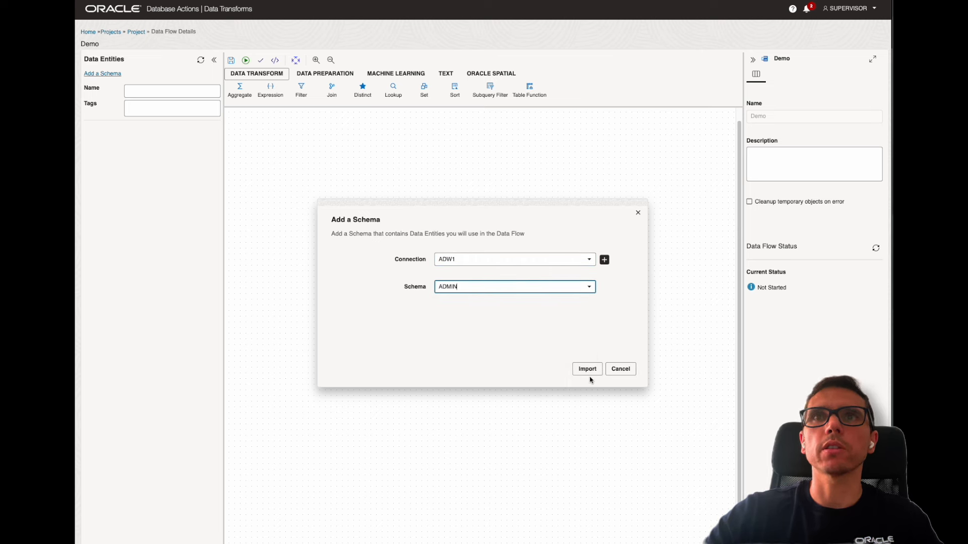
click(587, 369)
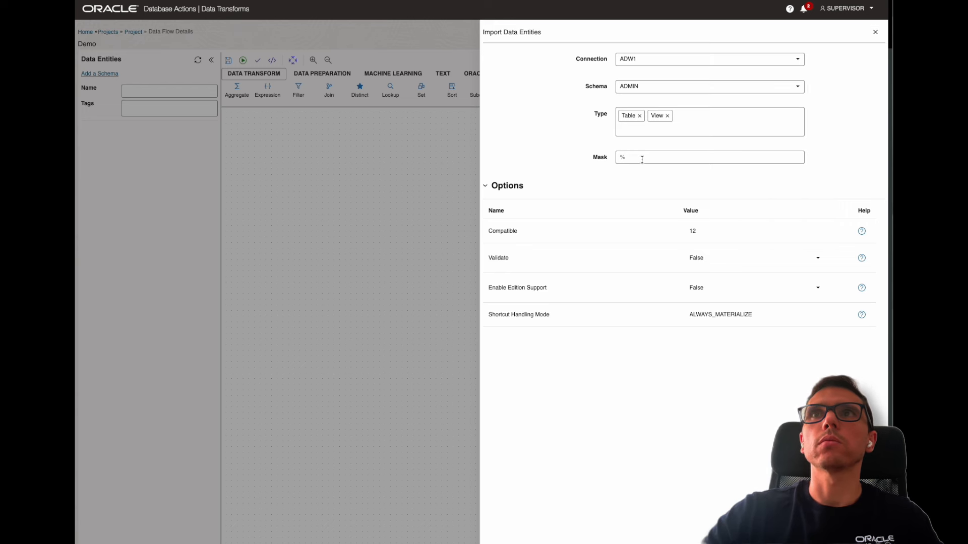
mouse_move(864, 66)
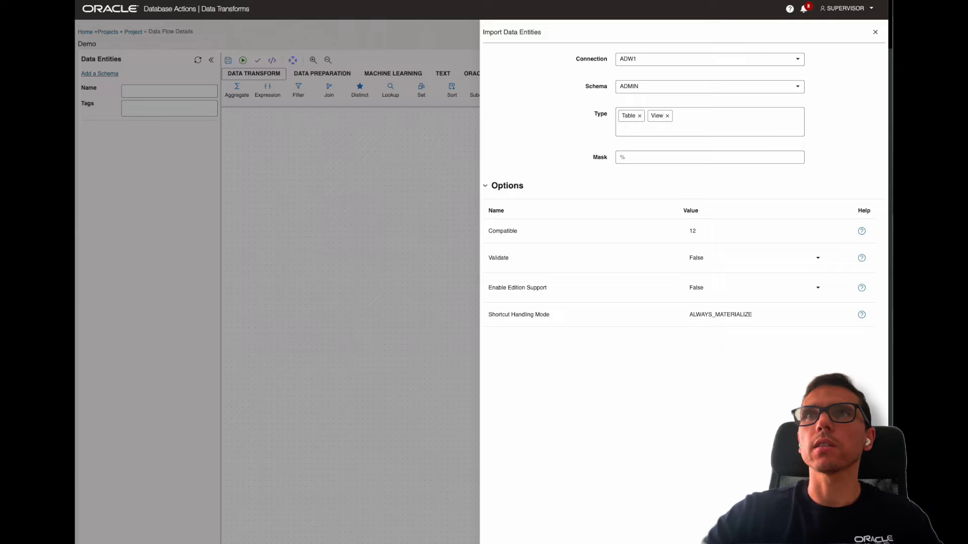
Step: Import the ADMIN schema's tables and views and dismiss the job confirmation
click(875, 31)
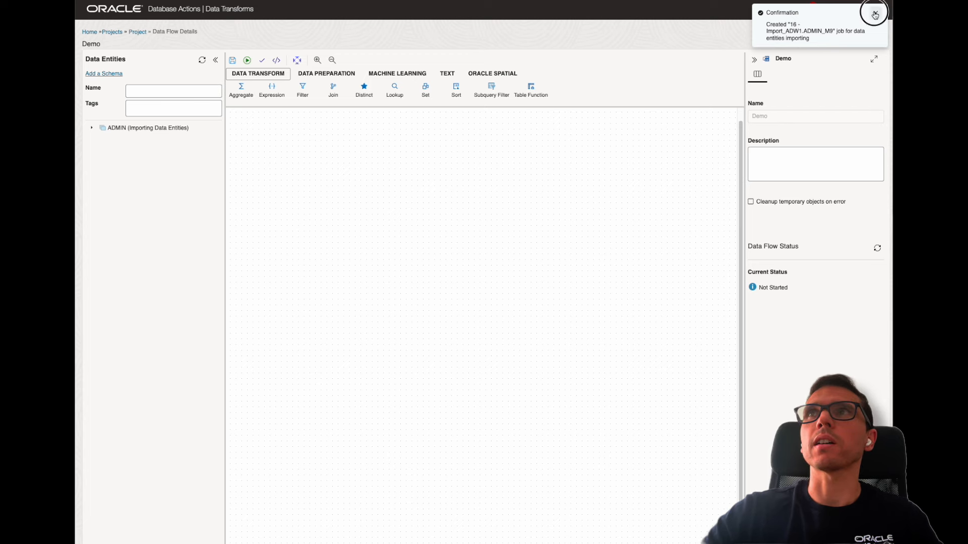
click(875, 14)
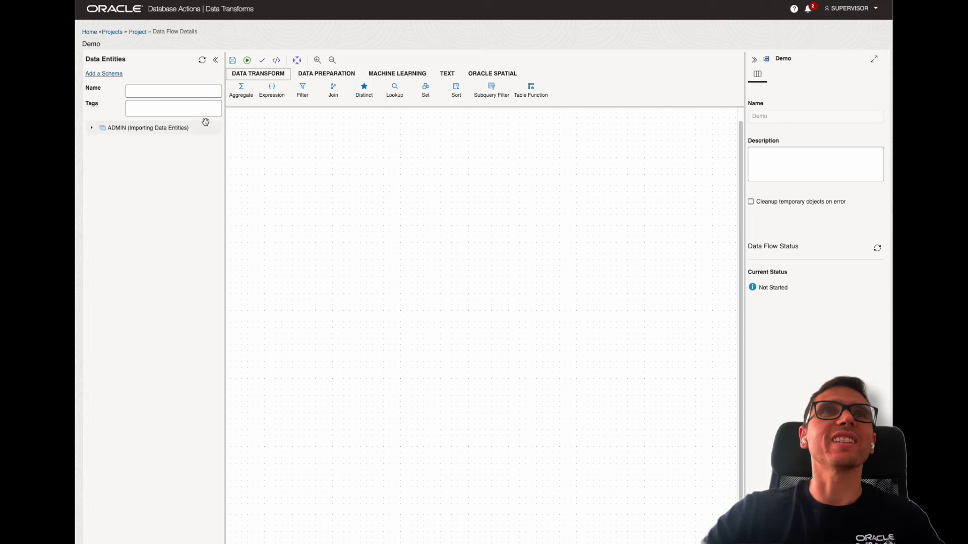
mouse_move(378, 227)
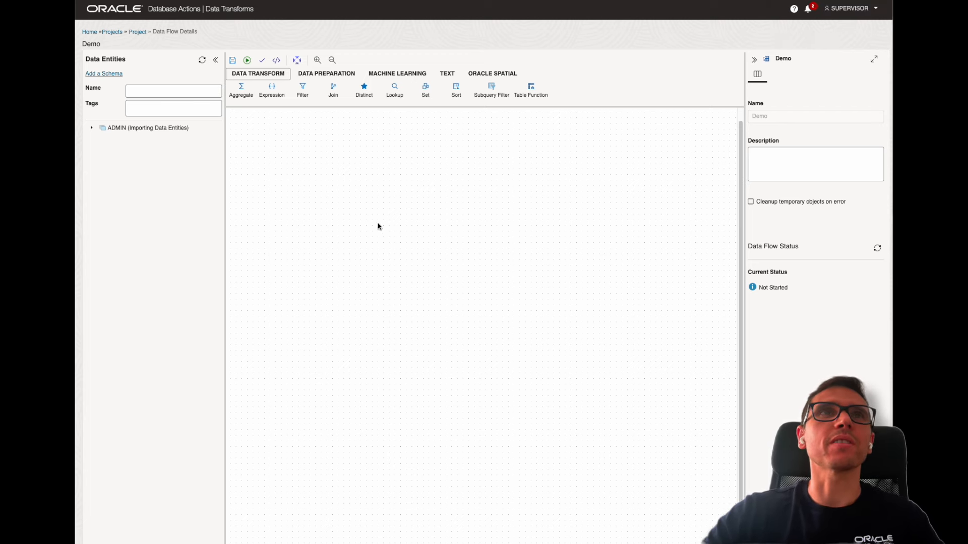
mouse_move(110, 128)
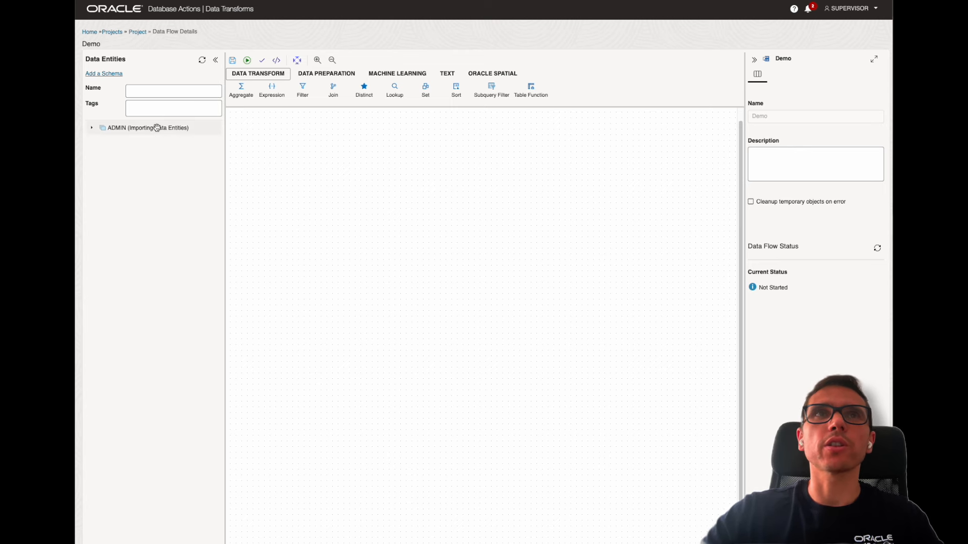
mouse_move(364, 235)
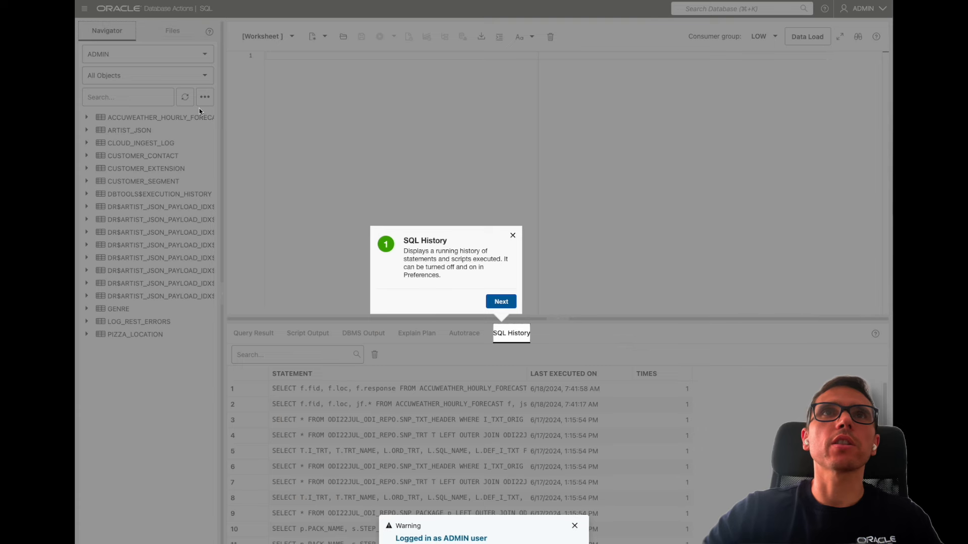
click(512, 235)
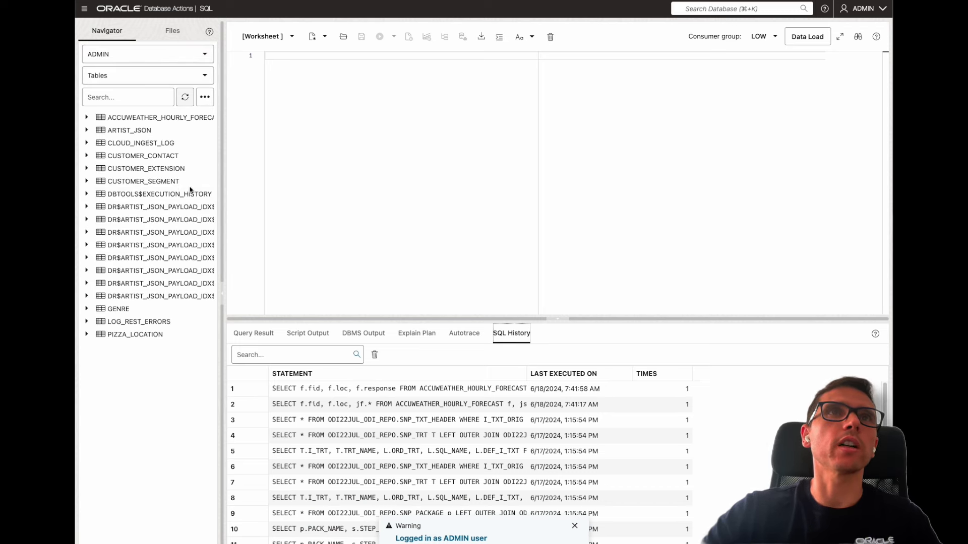
mouse_move(164, 342)
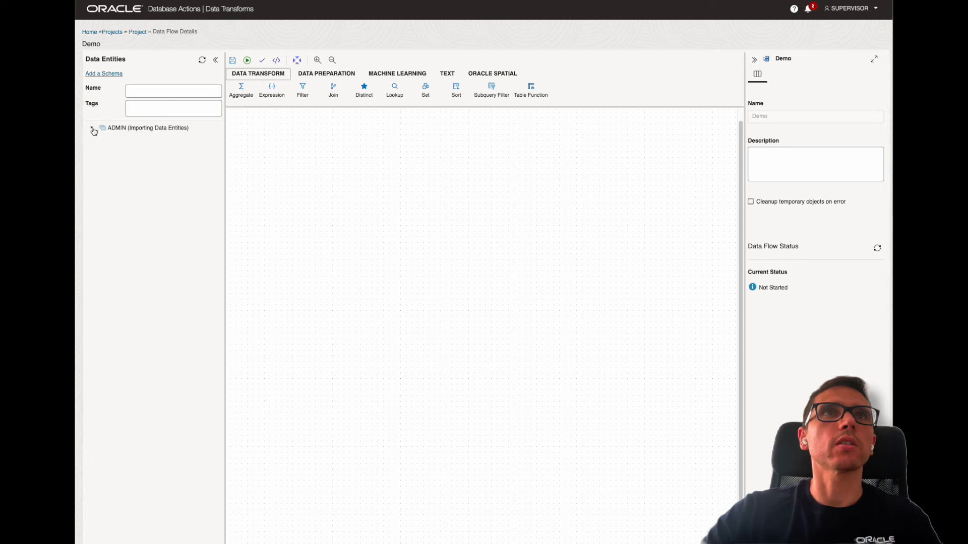
Step: Add the AUTOREST schema from the REST_CONFIG connection to the data flow
click(104, 74)
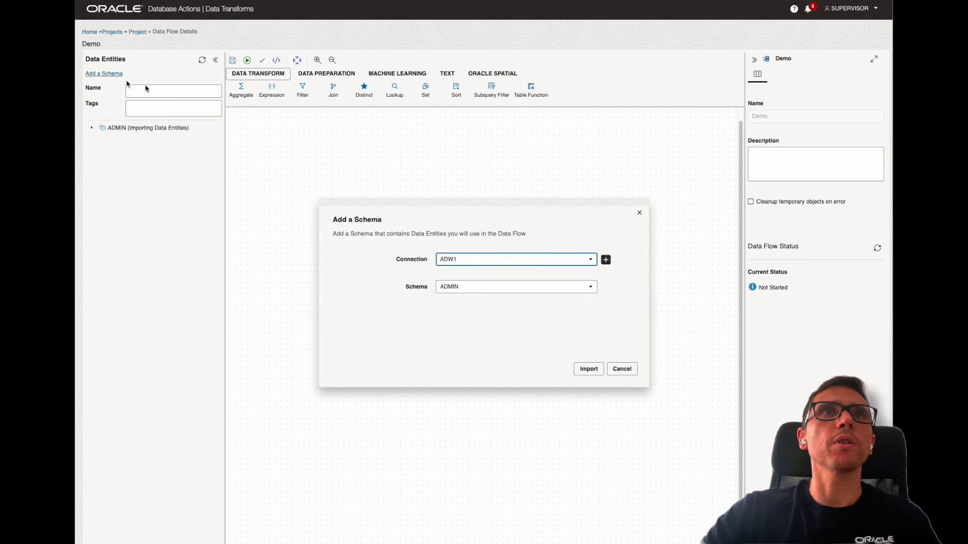
click(589, 259)
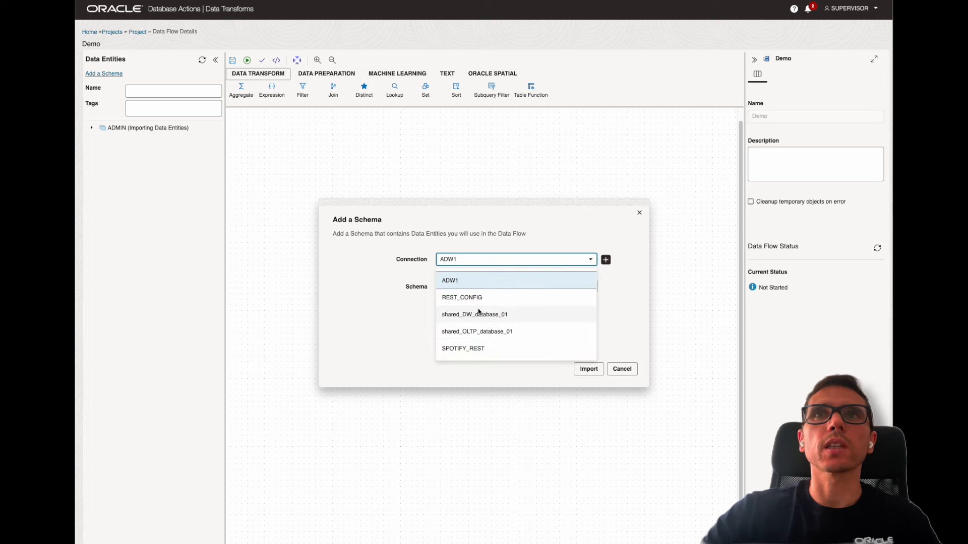
click(460, 297)
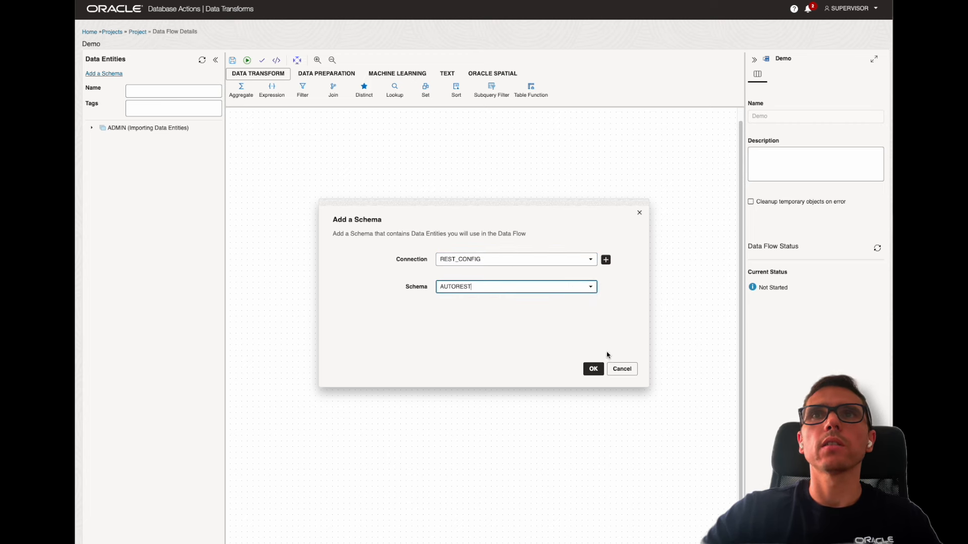
click(591, 369)
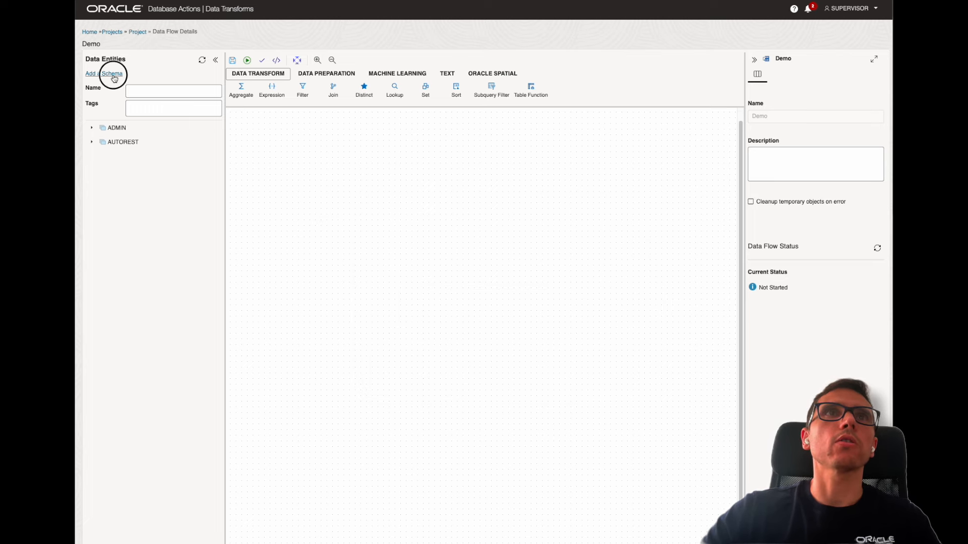
Step: Add the ADMIN schema from the SPOTIFY_REST connection to the data flow
click(111, 73)
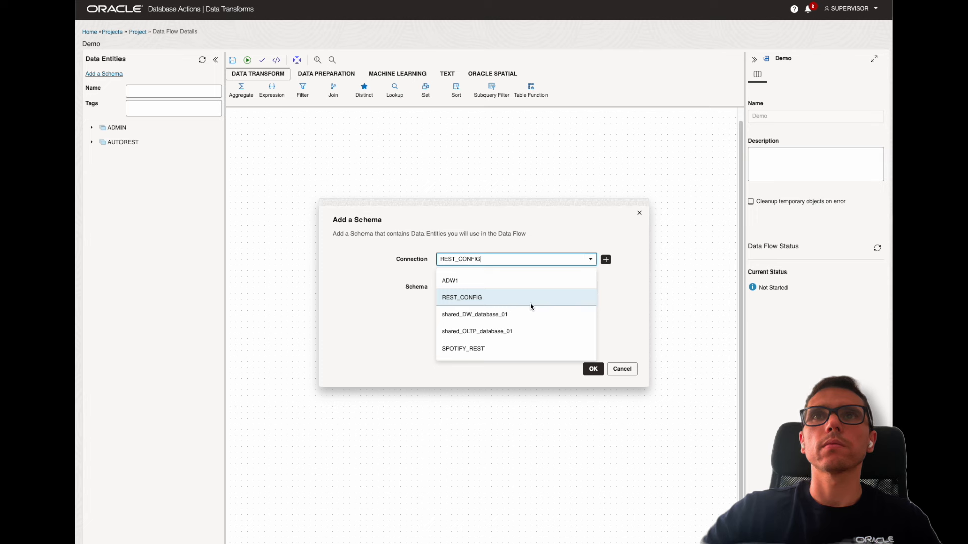
click(463, 348)
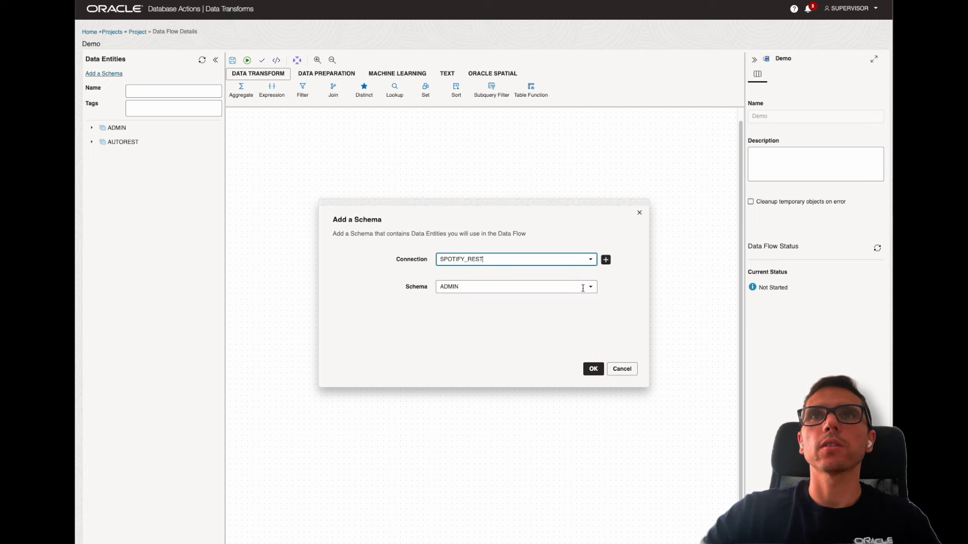
click(592, 369)
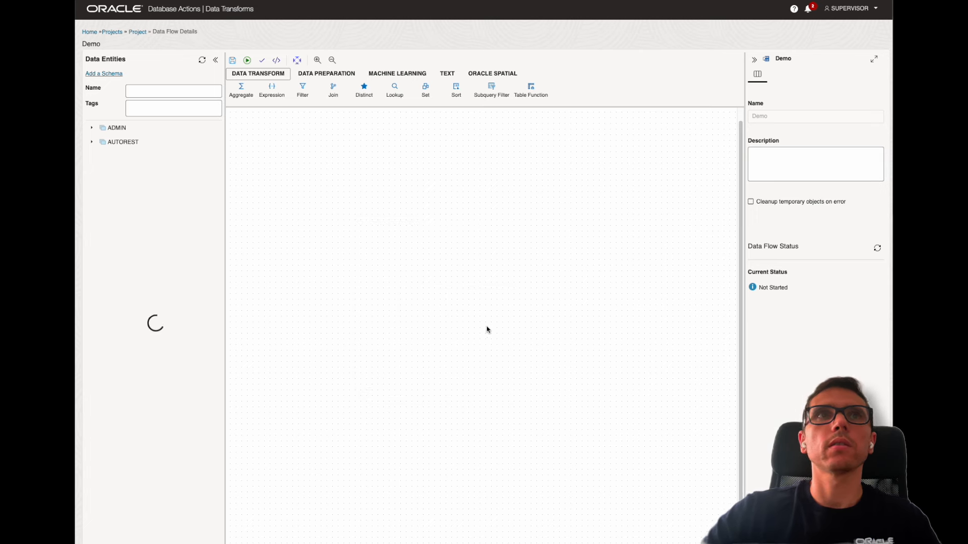
Step: Locate ARTIST in the second ADMIN schema and drag it onto the data flow canvas
click(92, 128)
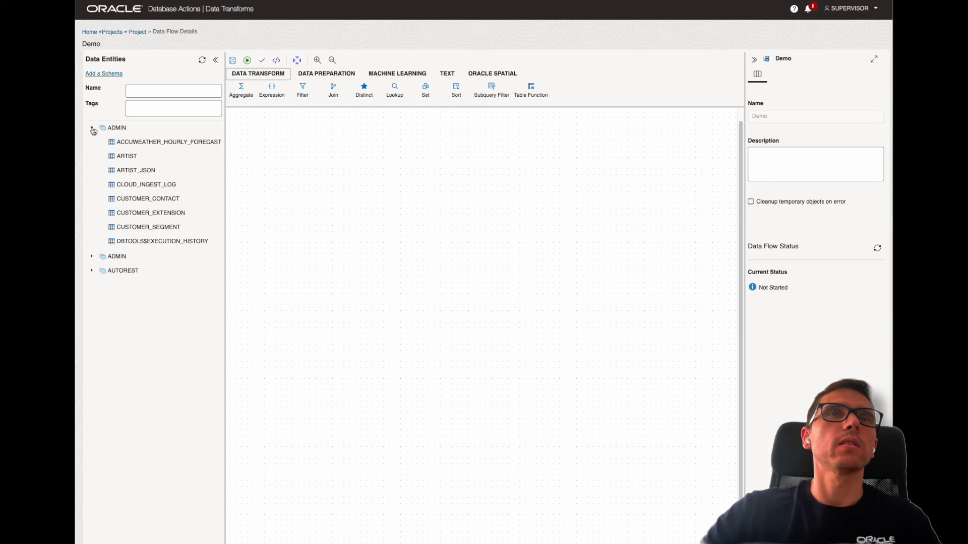
click(116, 128)
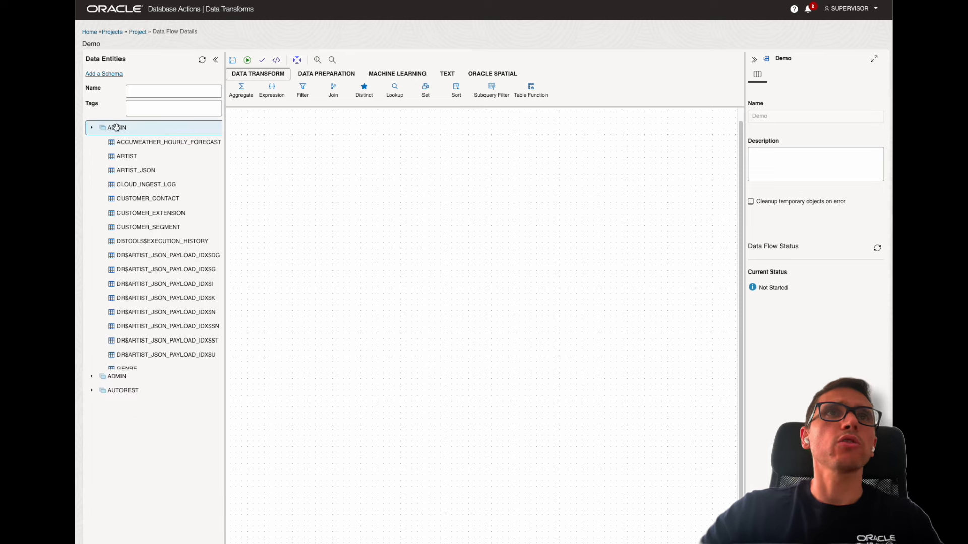
click(92, 128)
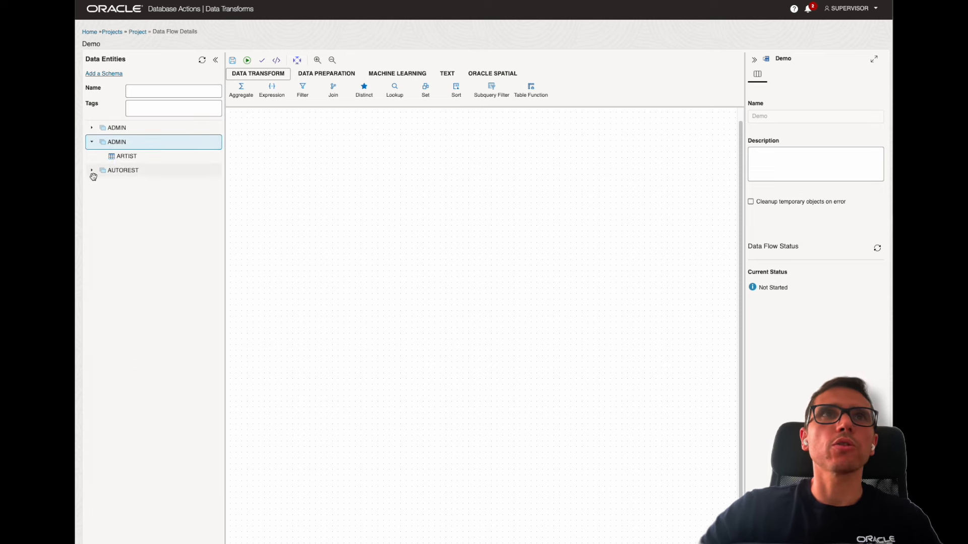
click(91, 169)
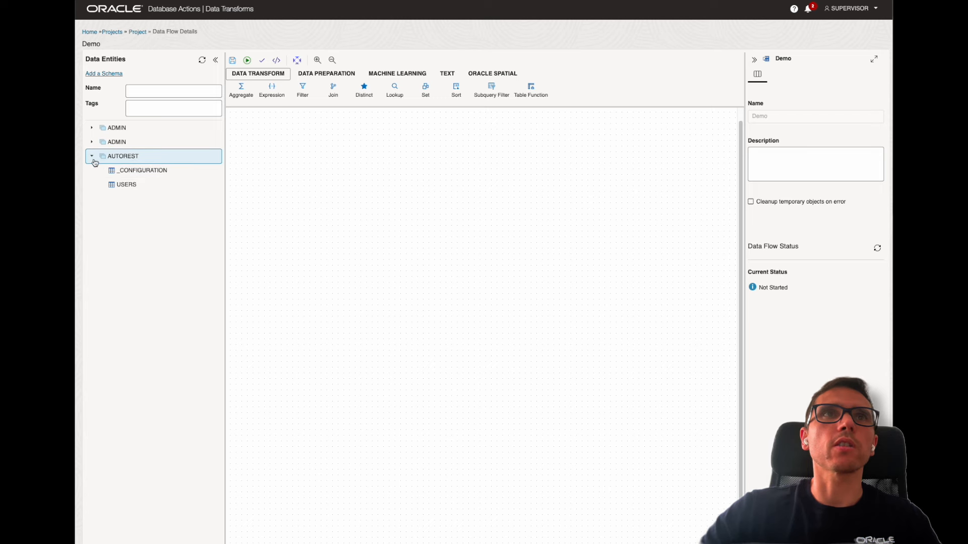
click(92, 141)
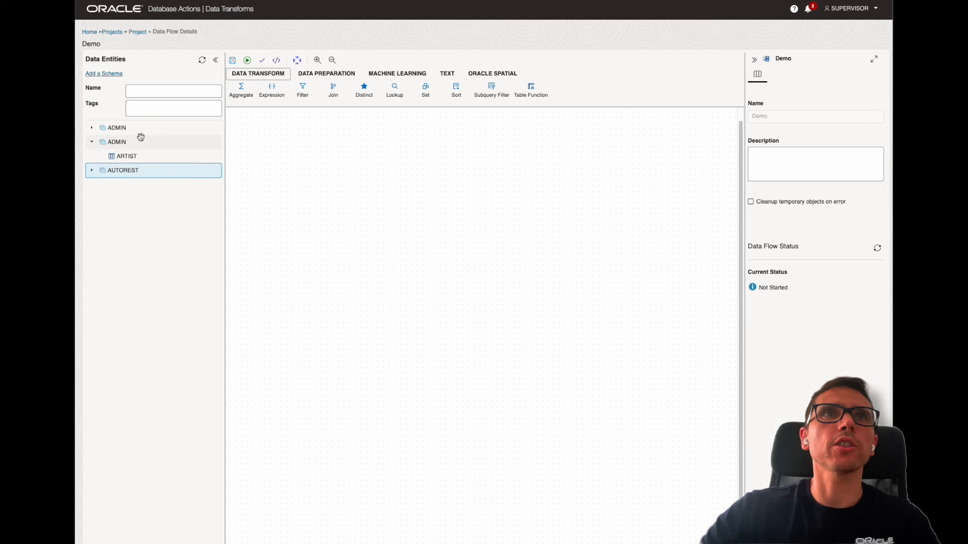
drag(126, 156, 320, 159)
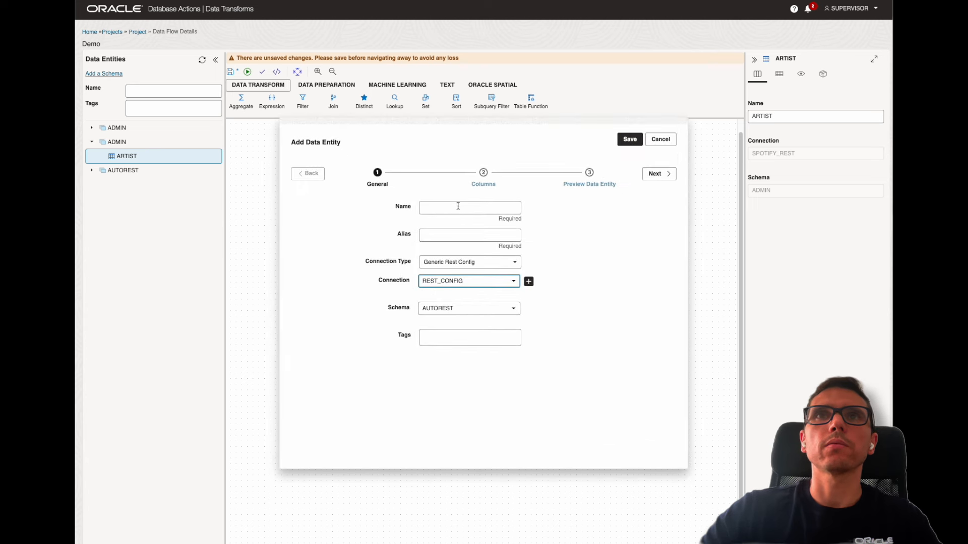
Step: Name the new target entity ARTIST_DEMO with an Oracle connection (ADW1/ADMIN)
click(468, 206)
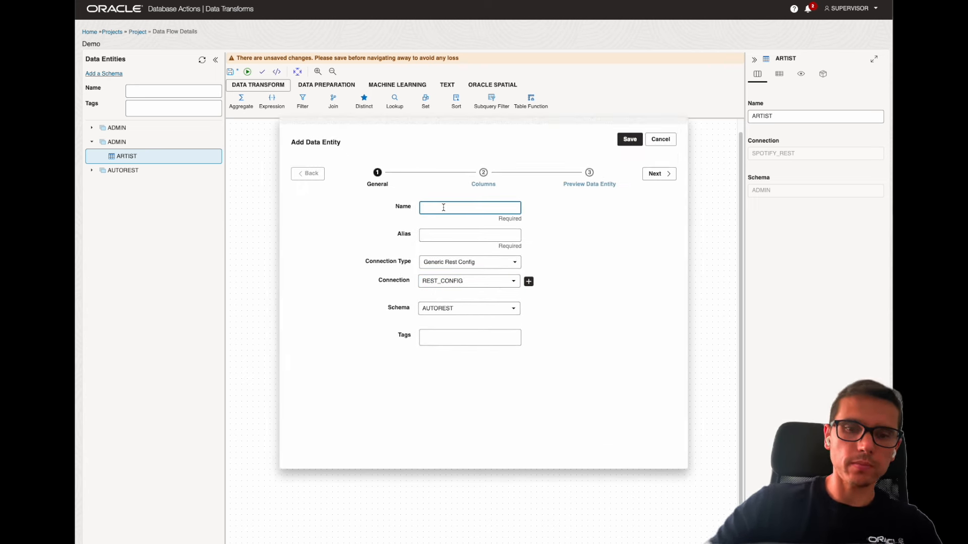
text(AR)
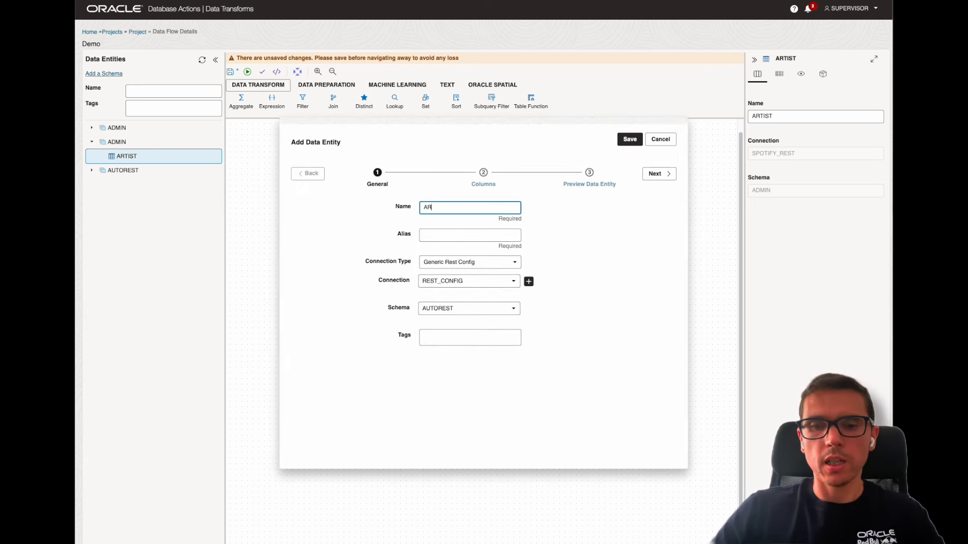
text(TIST)
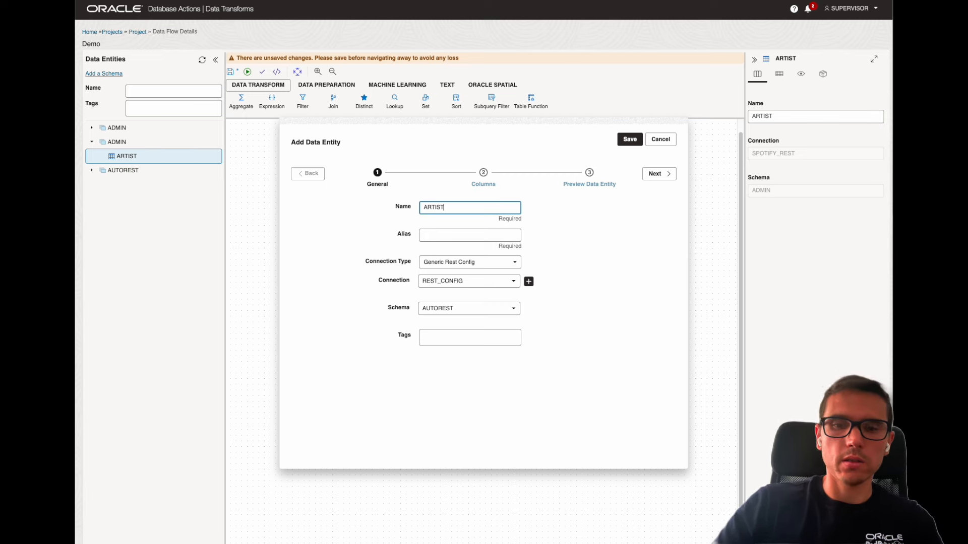
text(_DEMO)
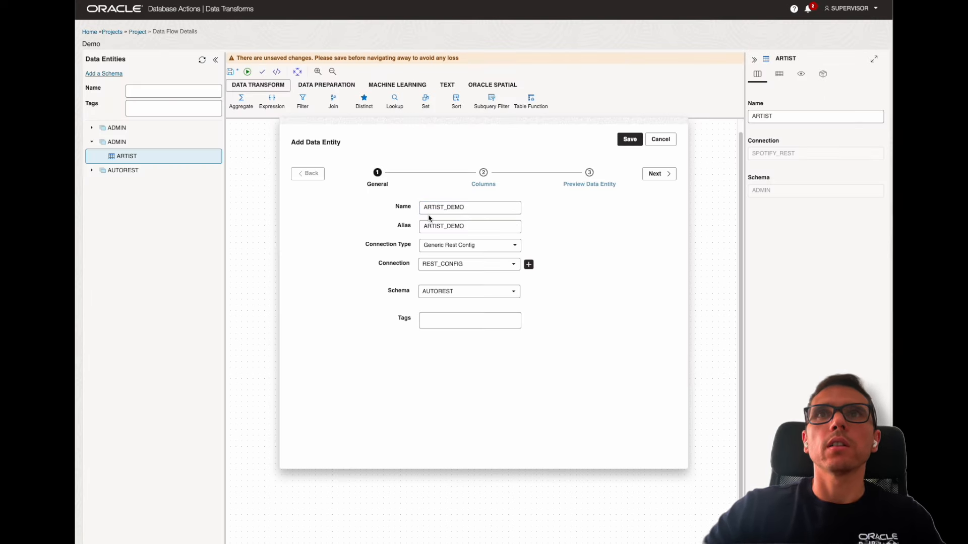
click(469, 245)
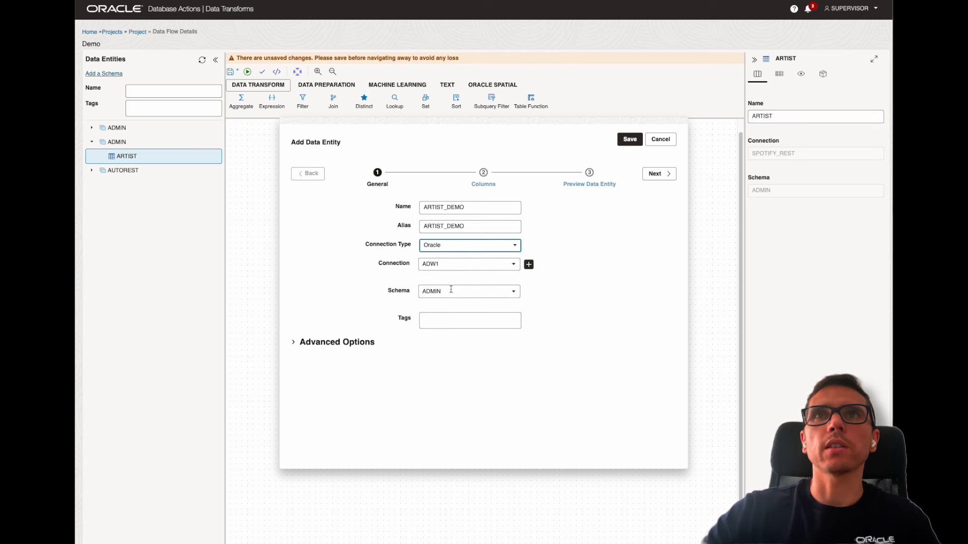
click(655, 174)
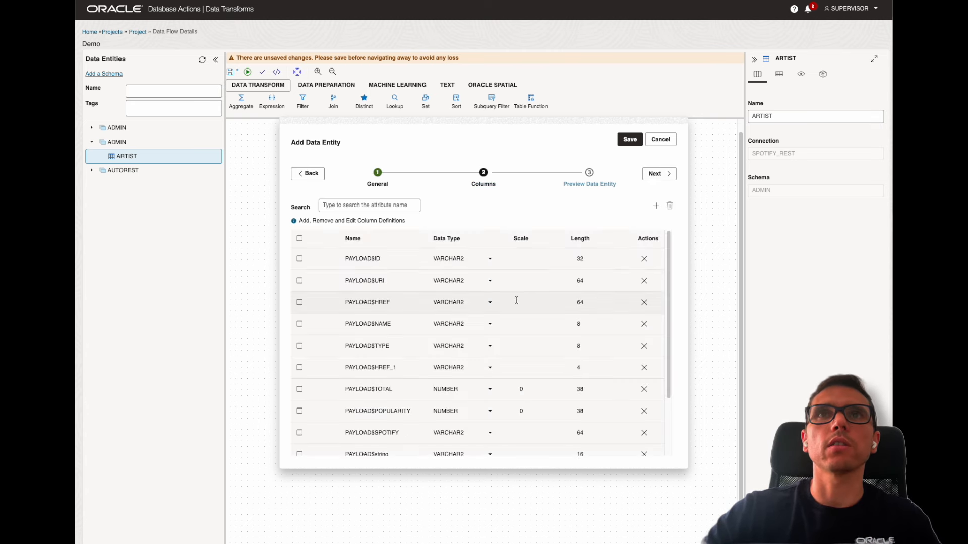
Step: Remove the PAYLOAD$string column and save the ARTIST_DEMO target entity
scroll(down, 3)
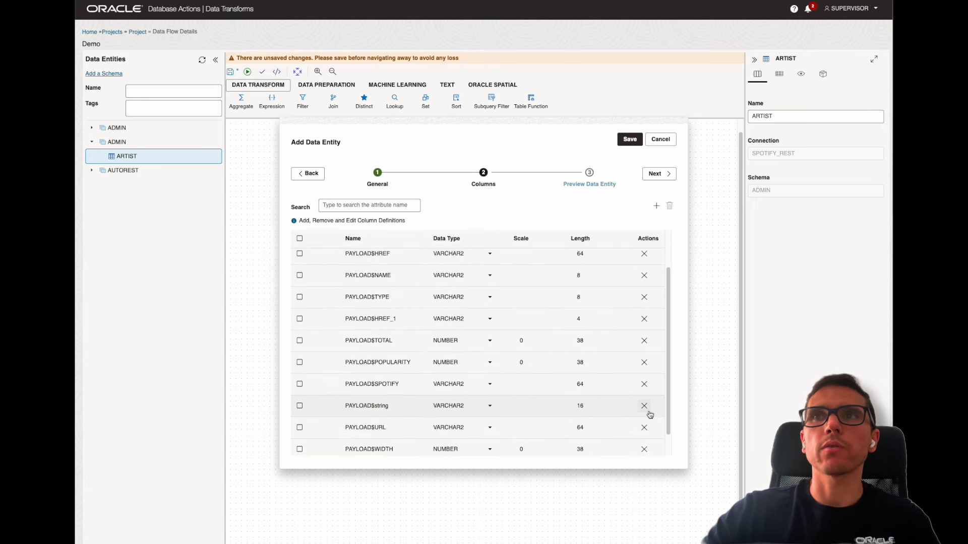
click(644, 405)
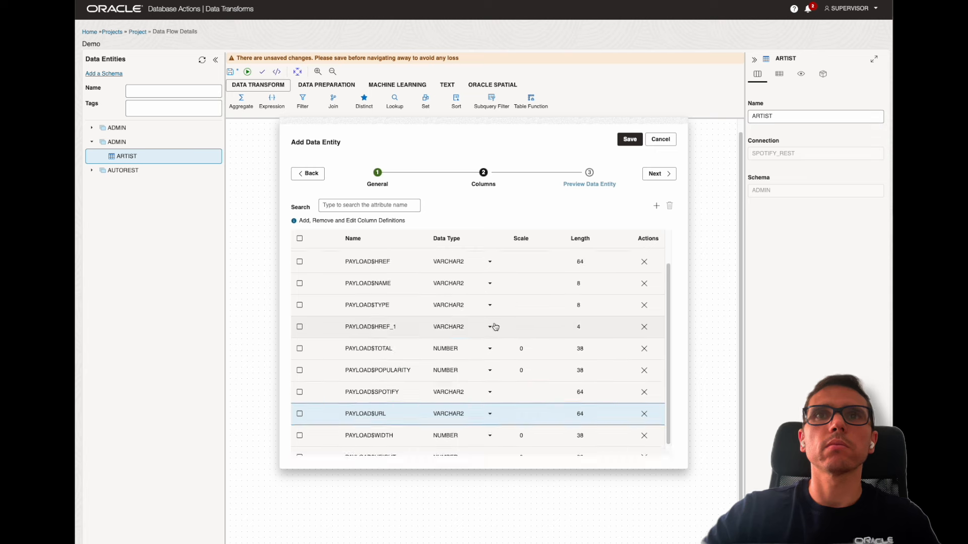
scroll(up, 3)
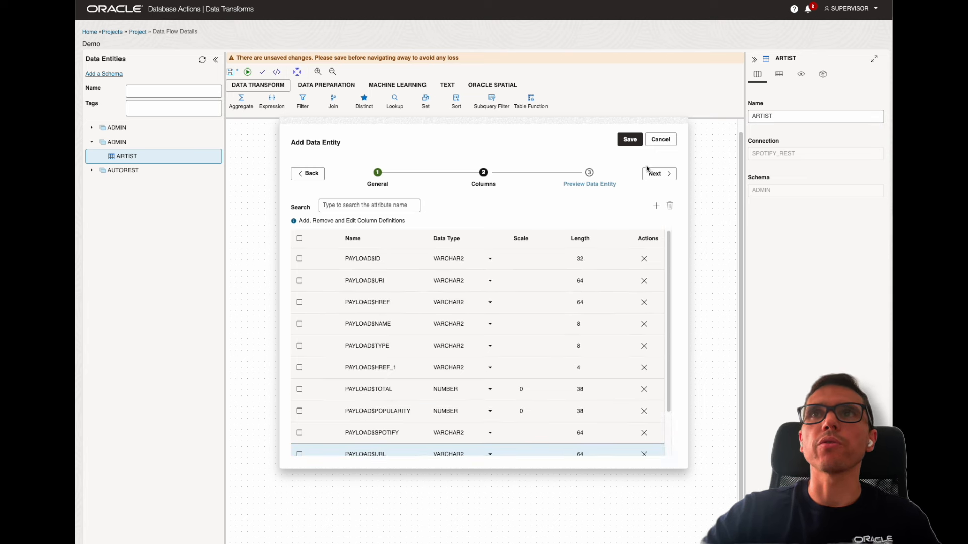
click(655, 173)
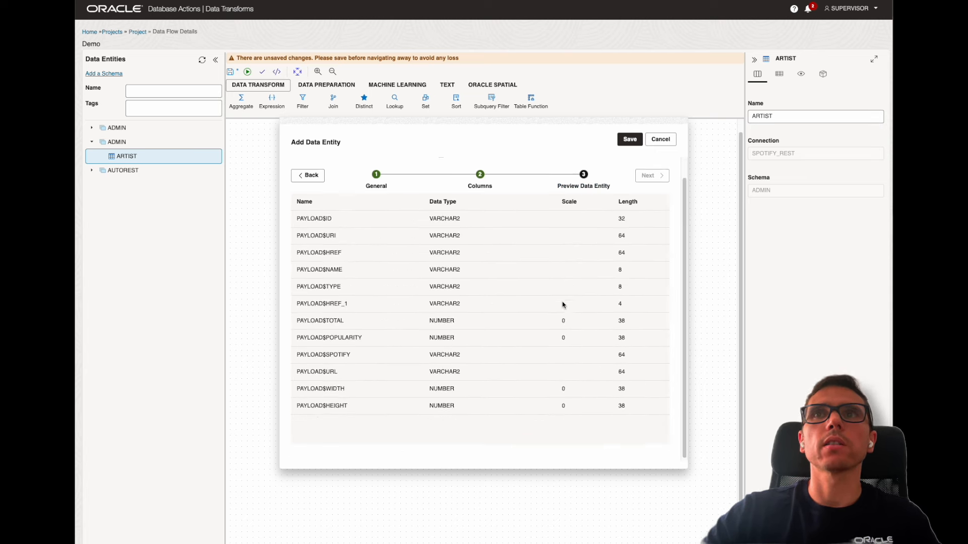
click(629, 139)
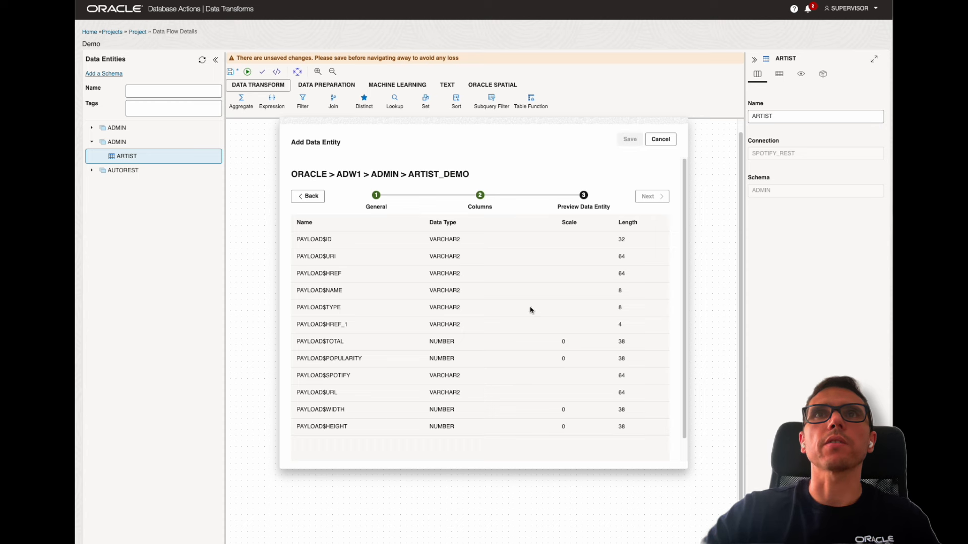
click(629, 139)
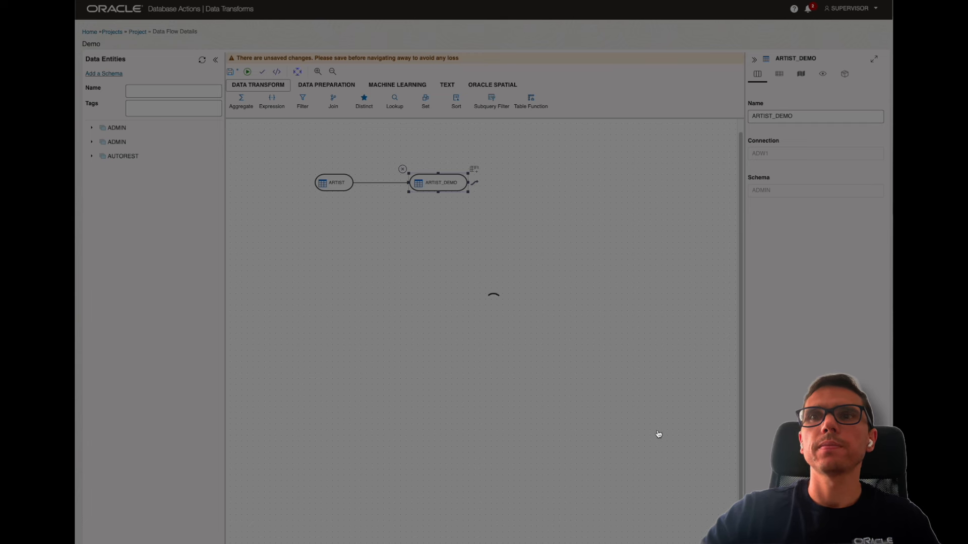
Step: Bring the AUTOREST USERS table onto the Demo canvas and review ARTIST_DEMO's load options
click(262, 71)
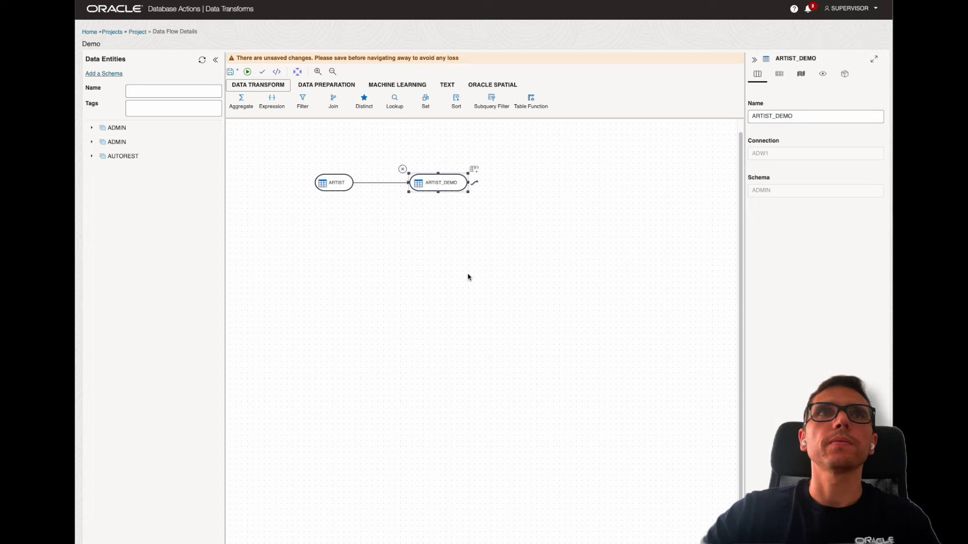
click(92, 156)
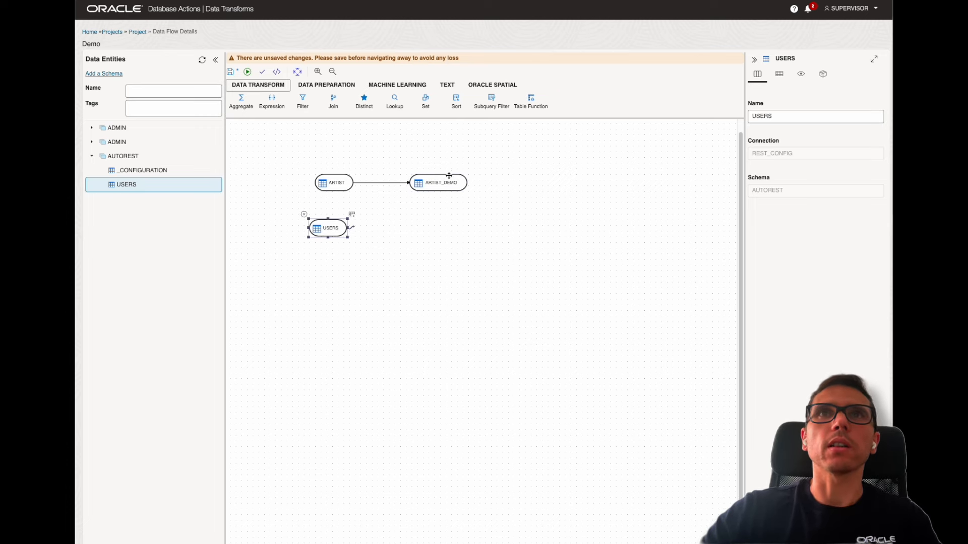
click(439, 182)
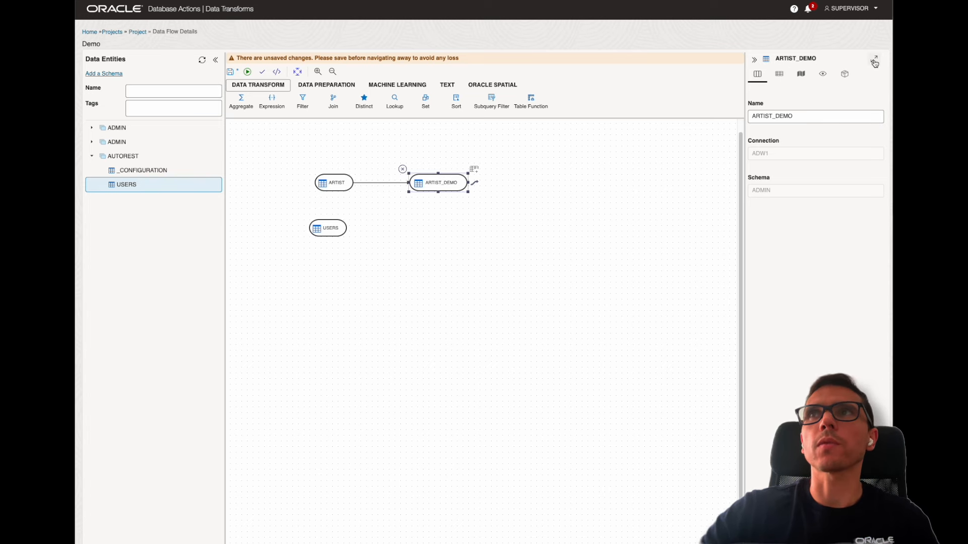
click(874, 59)
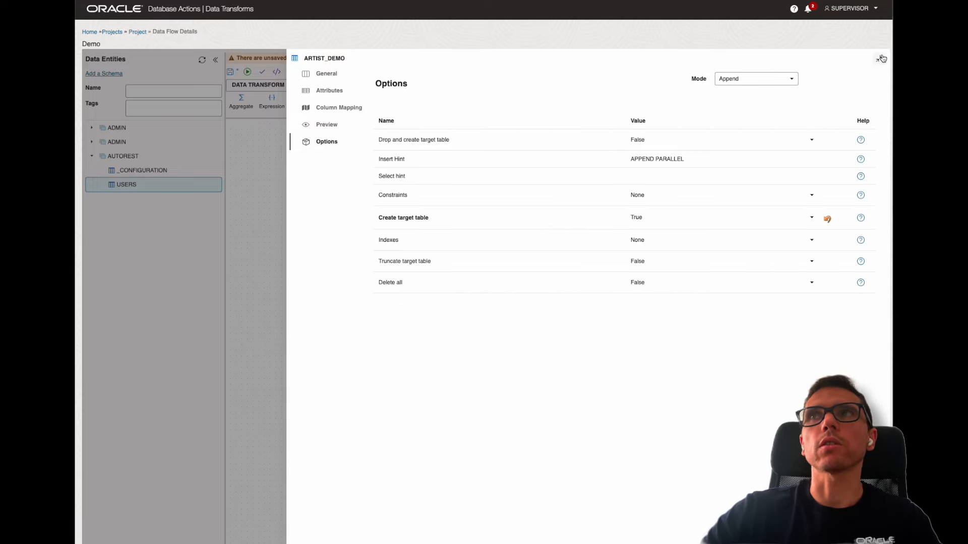
click(881, 58)
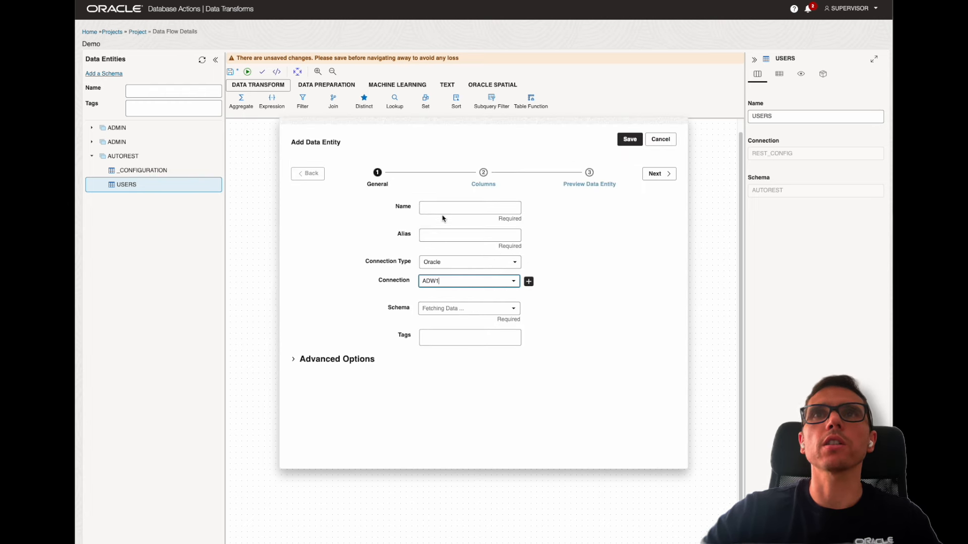
Step: Define and save a new USERS_DEMO target in ADW1's ADMIN schema with the USERS columns
text(USE)
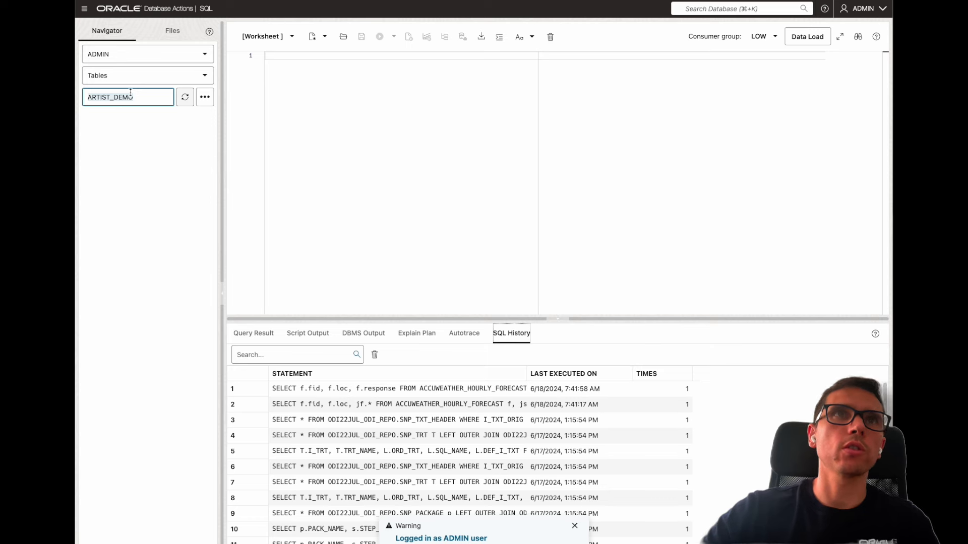
text(USERS_DEMO)
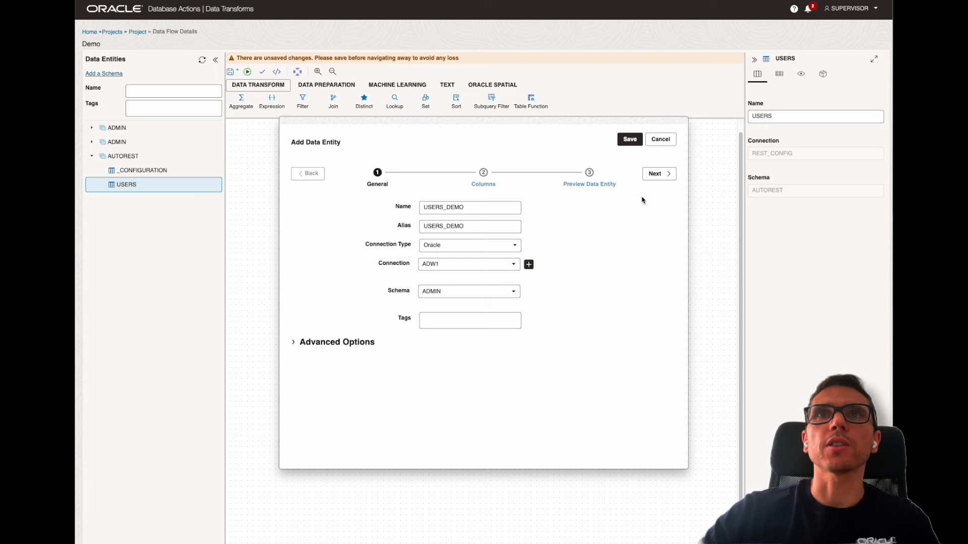
click(655, 174)
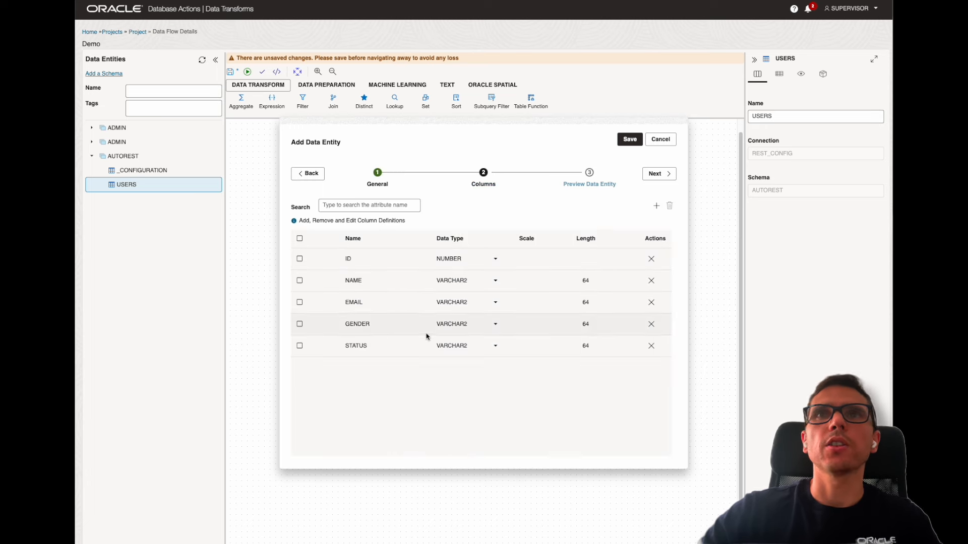
click(658, 173)
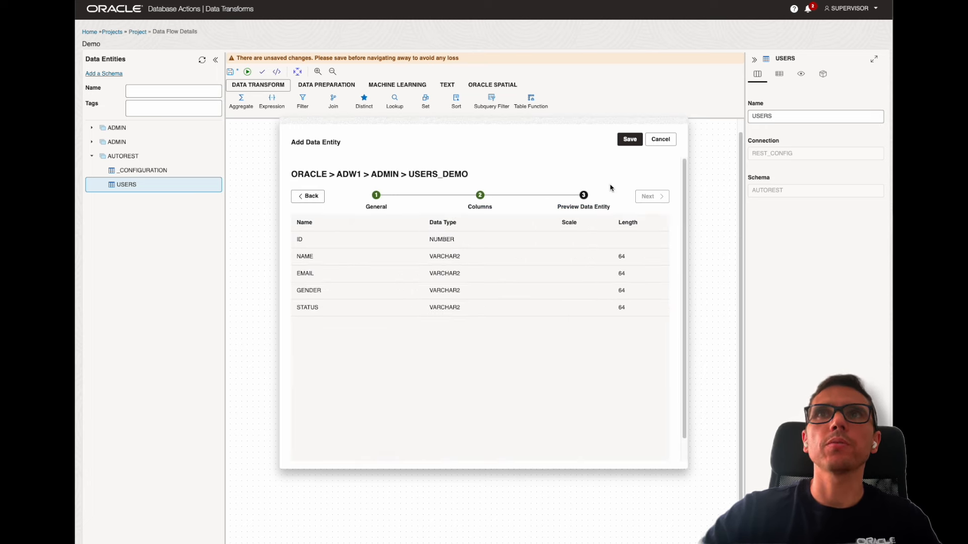
click(629, 139)
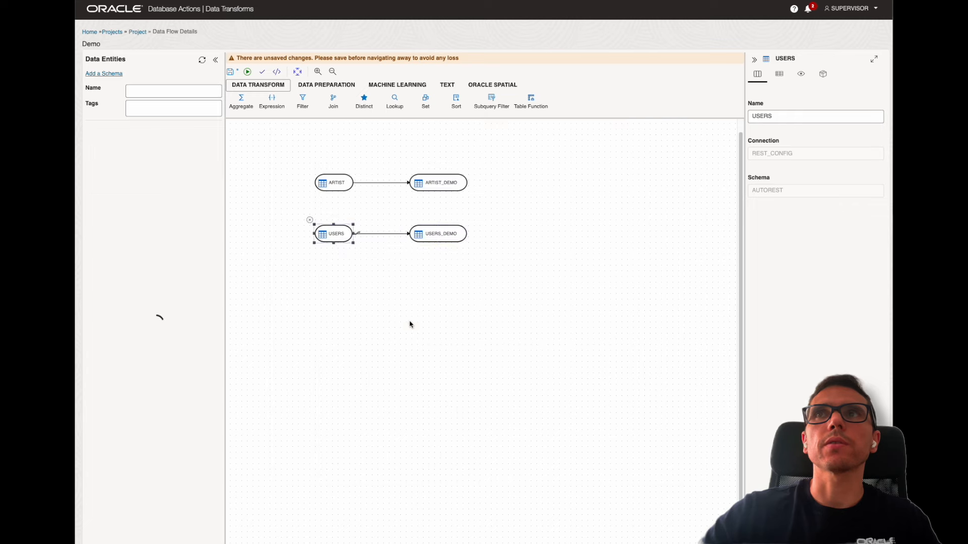
Step: Validate the flow and acknowledge the multiple-independent-dataflows error
click(437, 233)
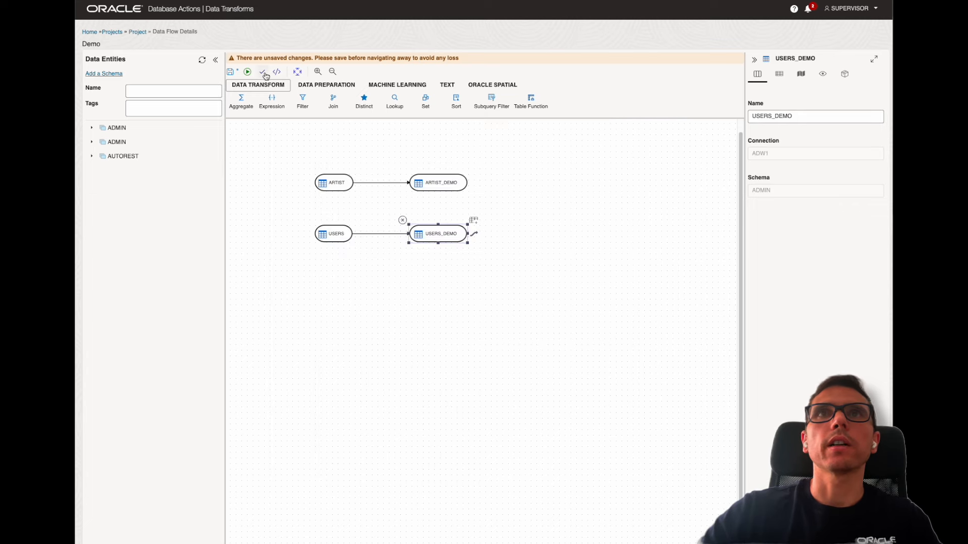
click(262, 72)
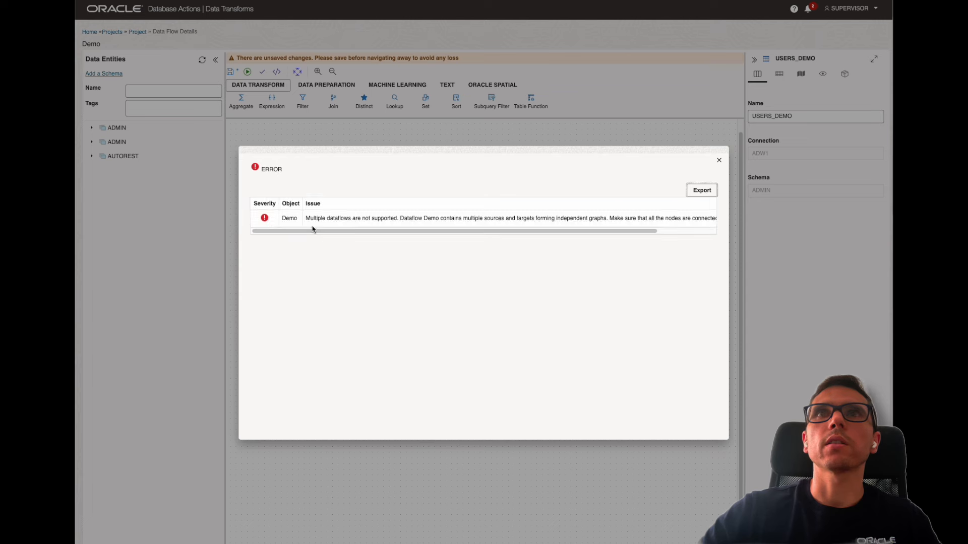
scroll(right, 3)
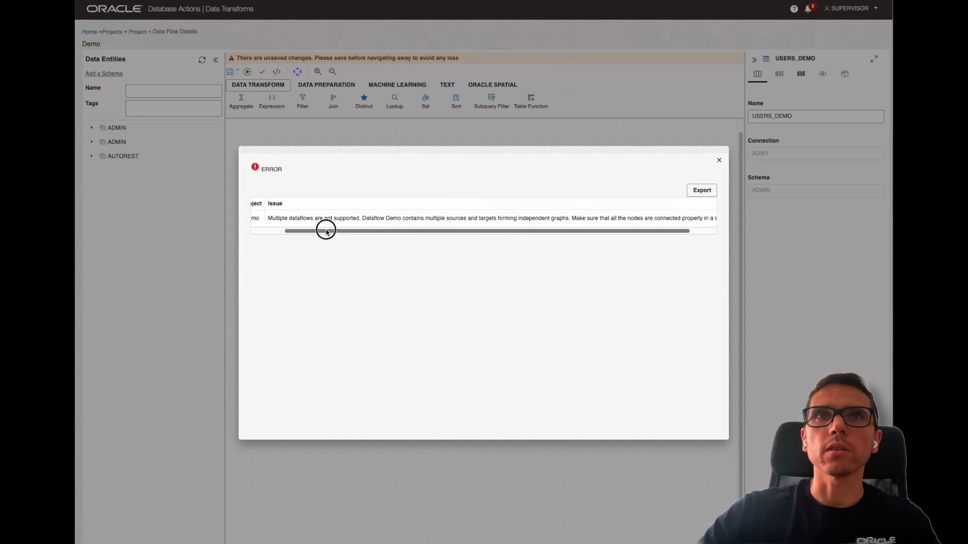
click(719, 161)
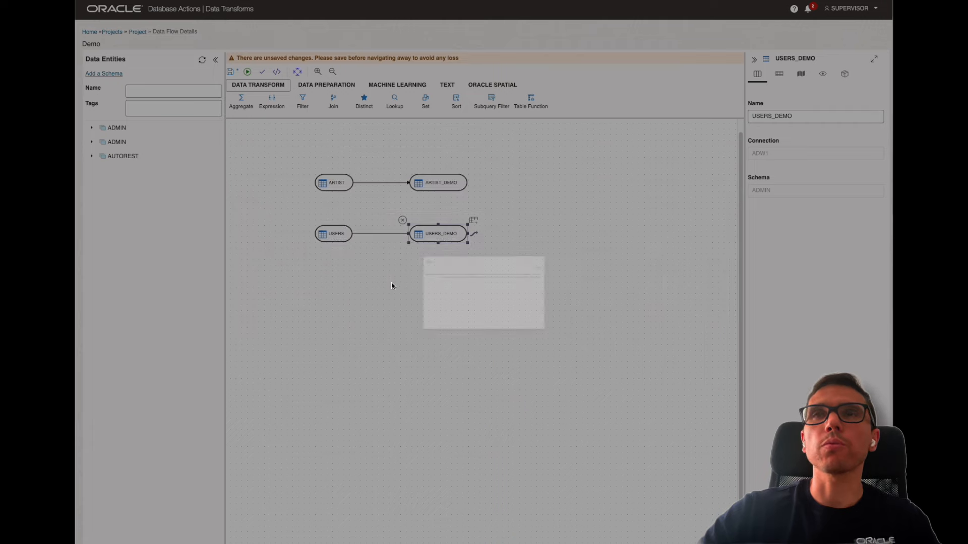
Step: Delete the USERS and USERS_DEMO nodes, leaving only ARTIST to ARTIST_DEMO
click(333, 232)
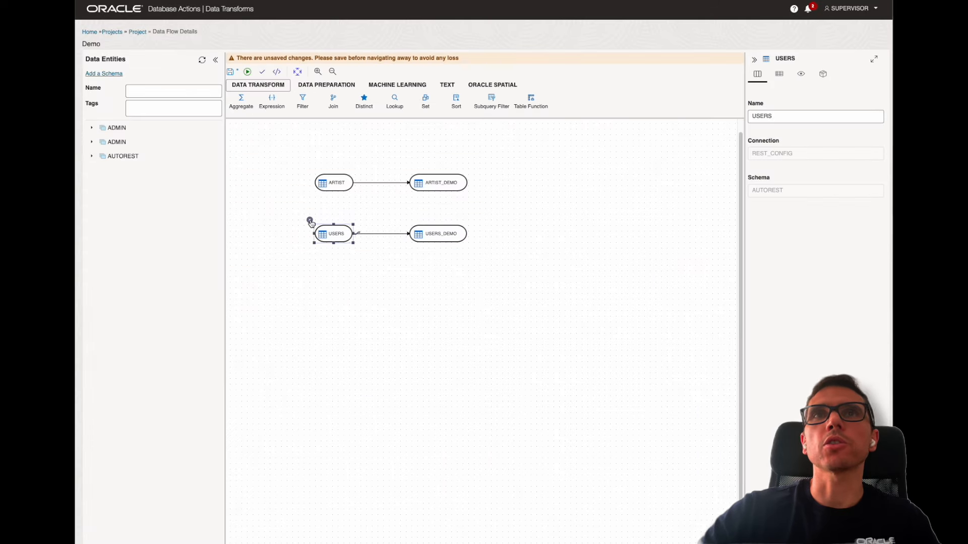
click(441, 233)
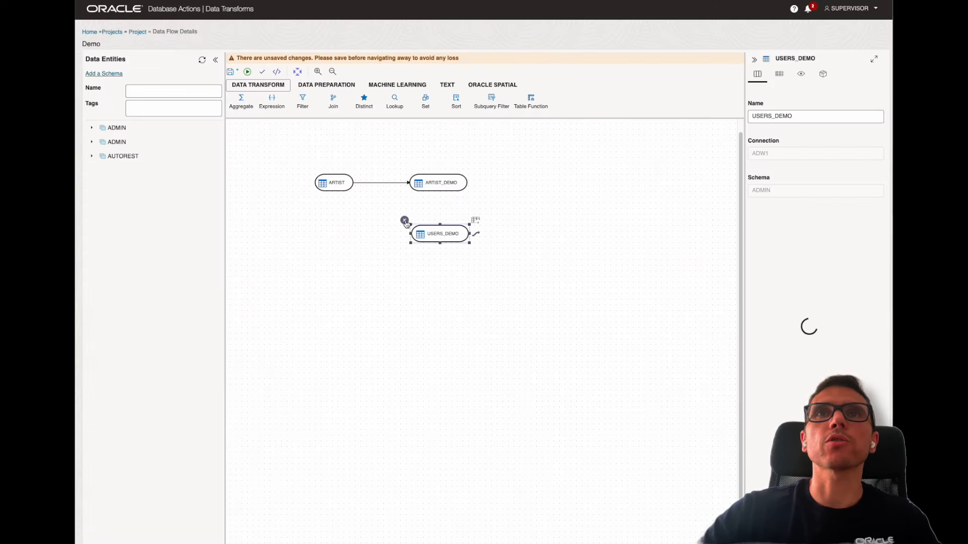
click(233, 70)
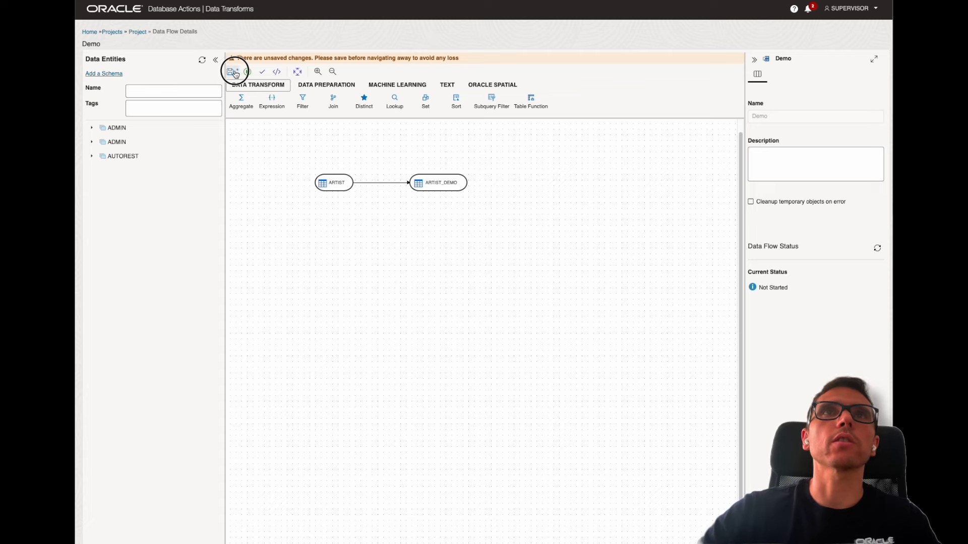
Step: Save the Demo data flow, run it, and bring up the PROJECT_Demo job details
click(248, 72)
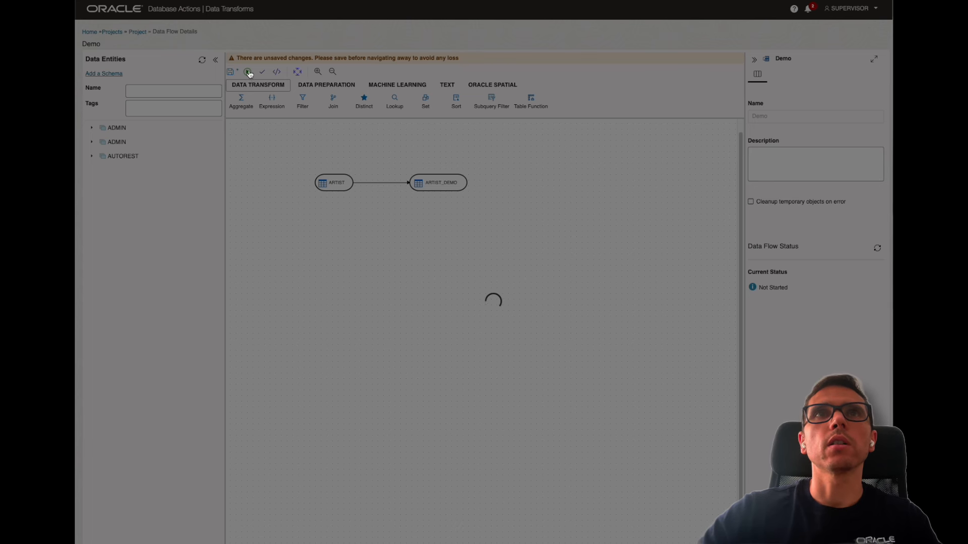
click(232, 59)
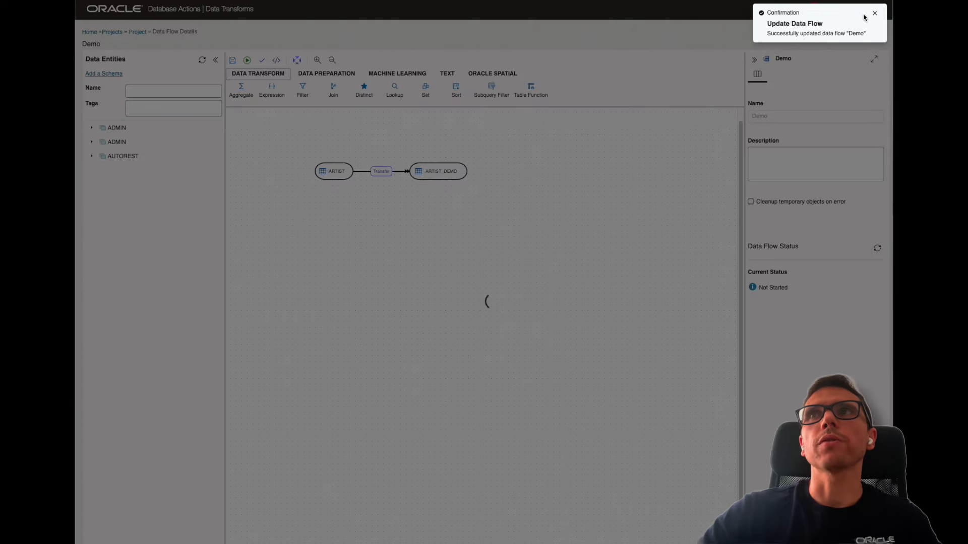
click(261, 59)
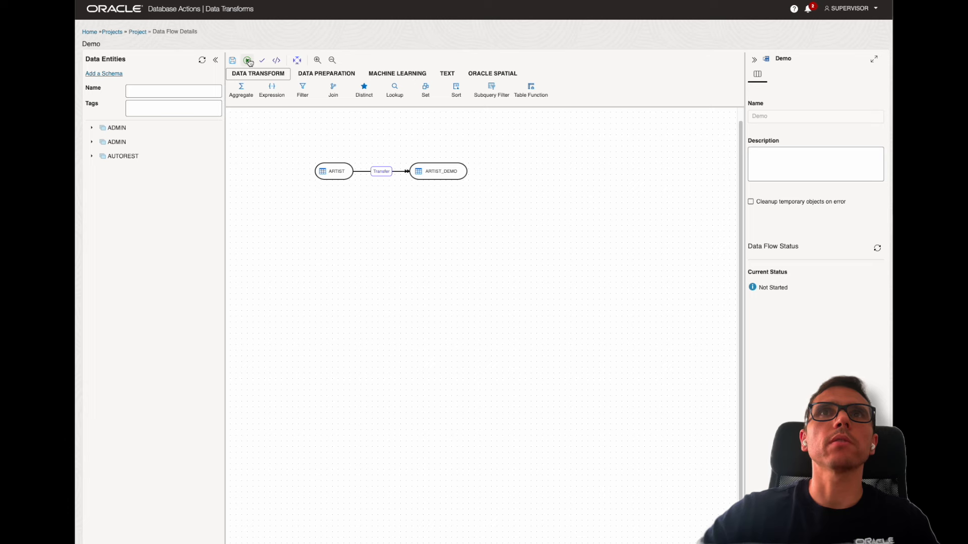
click(248, 60)
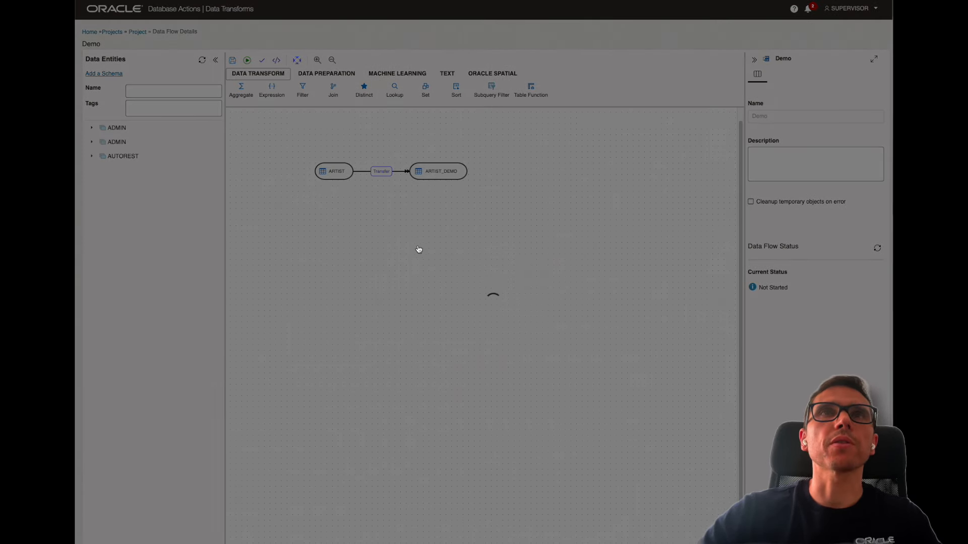
mouse_move(536, 187)
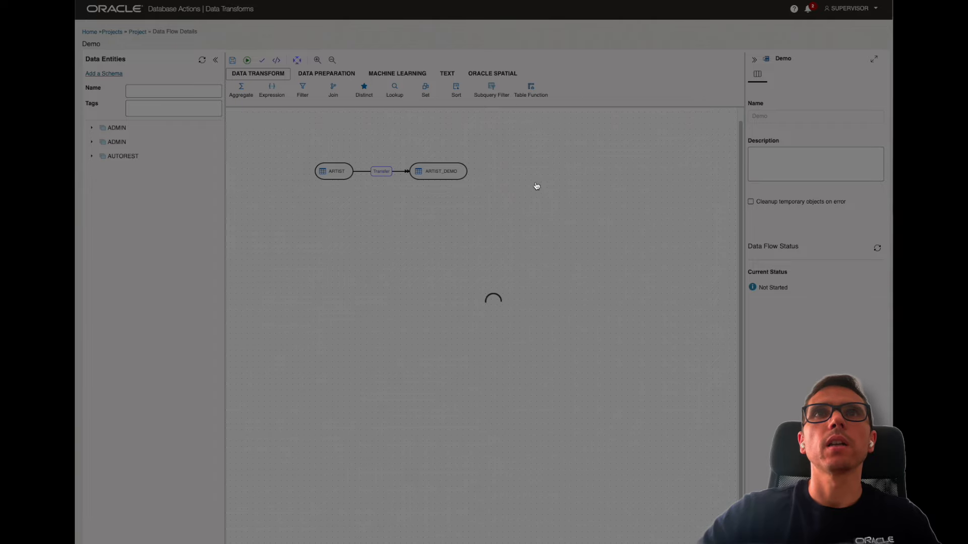
mouse_move(620, 276)
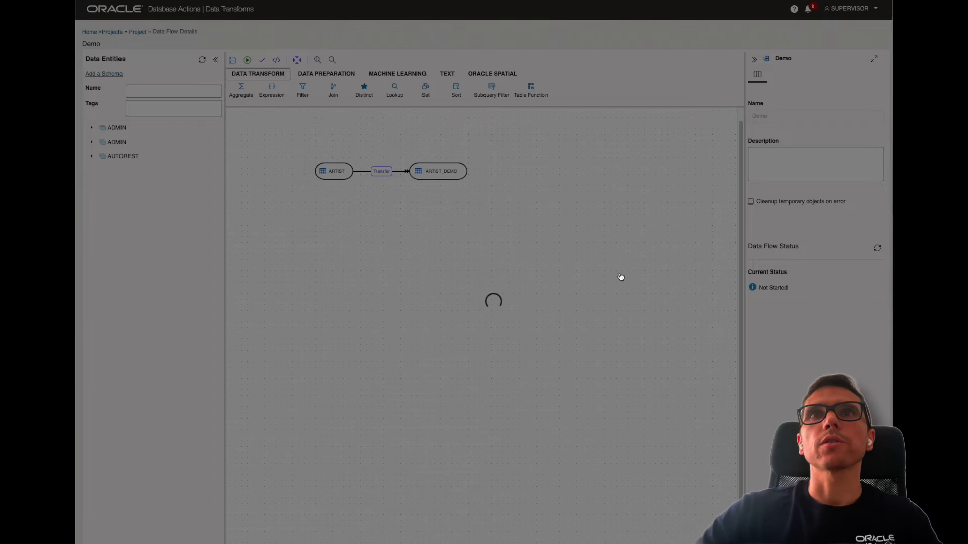
click(247, 59)
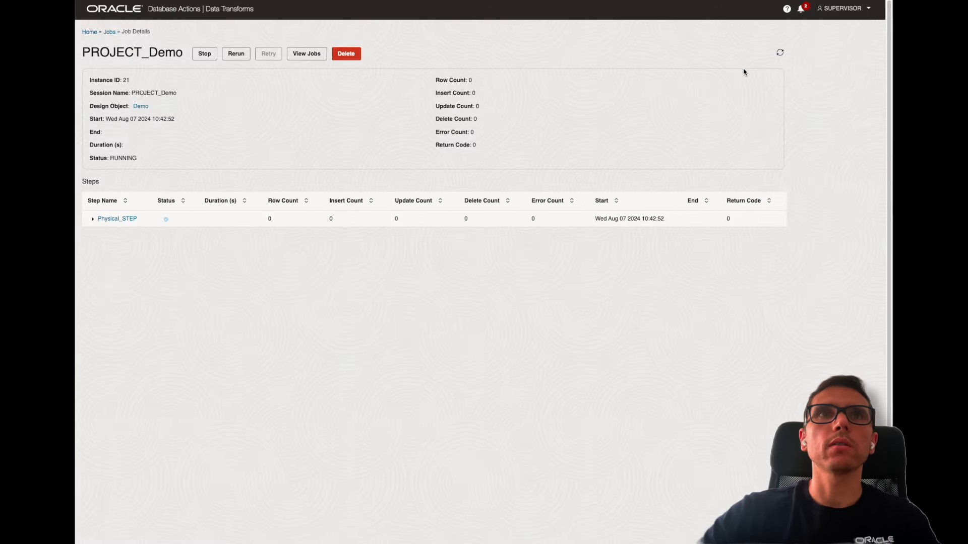
Step: Expand Physical_STEP and refresh until job PROJECT_Demo shows DONE with 4 rows inserted
click(92, 219)
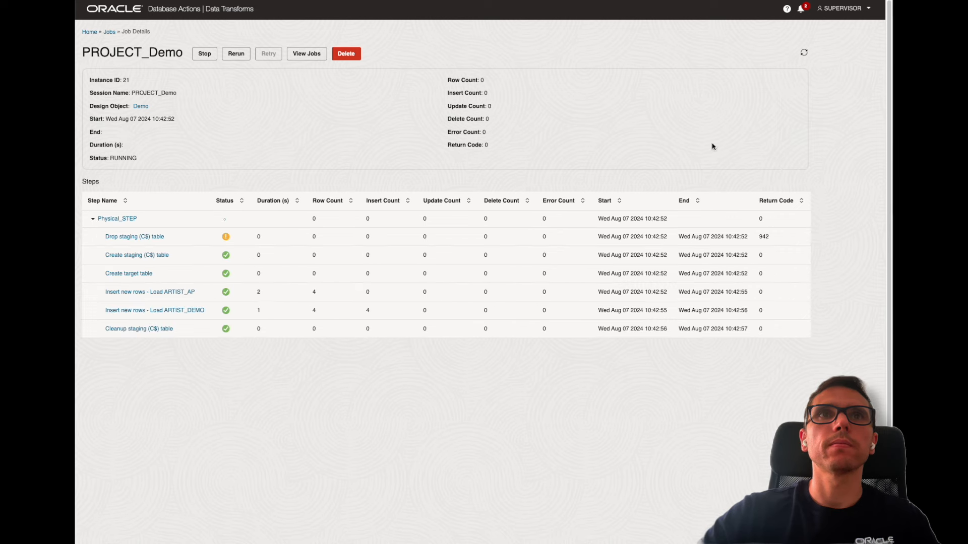
click(803, 53)
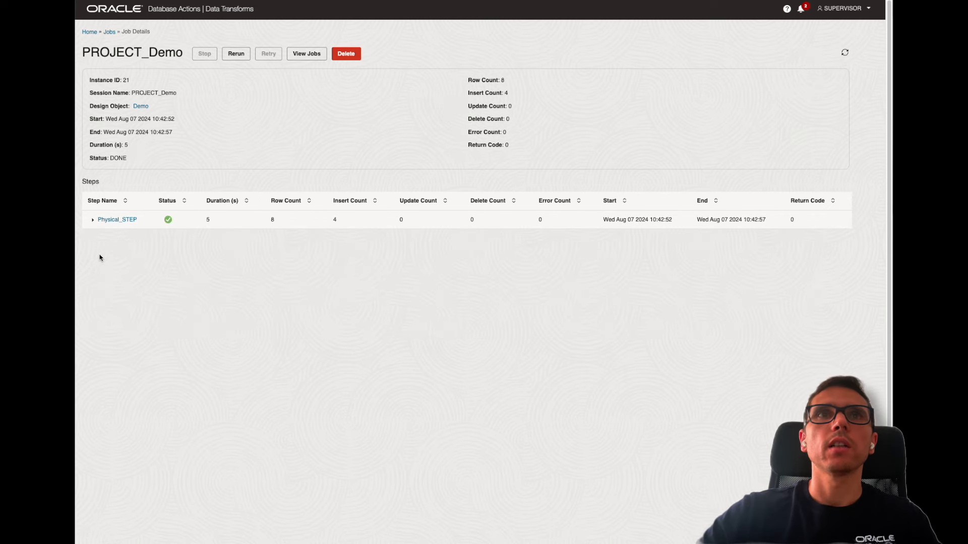
click(92, 218)
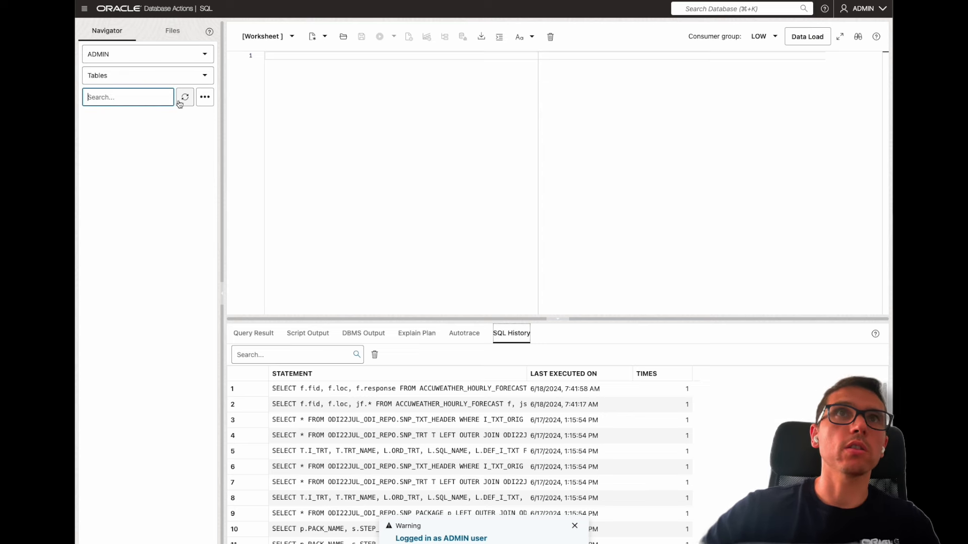
Step: Run a SELECT on ADMIN.ARTIST_DEMO and view the four returned DILLAZ artist rows
click(184, 97)
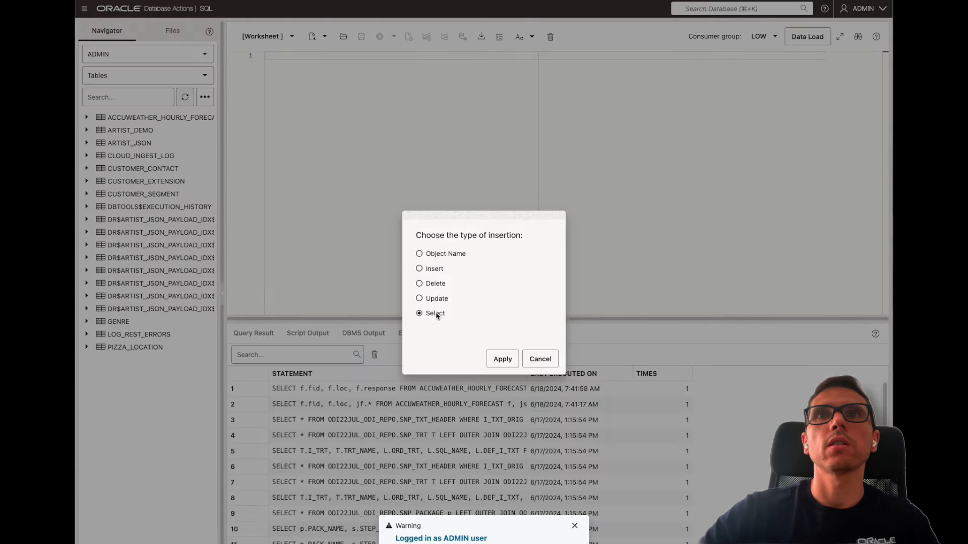
click(502, 358)
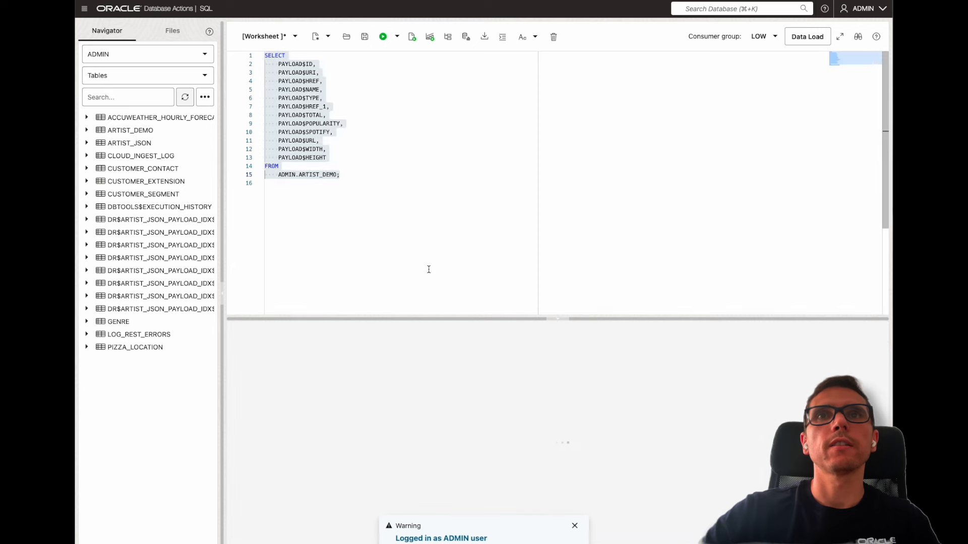
click(383, 37)
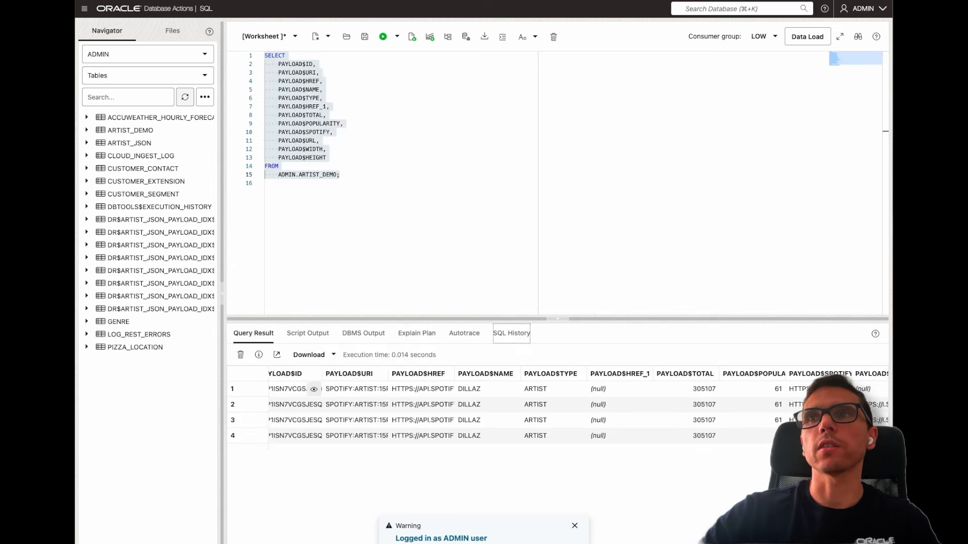
scroll(right, 3)
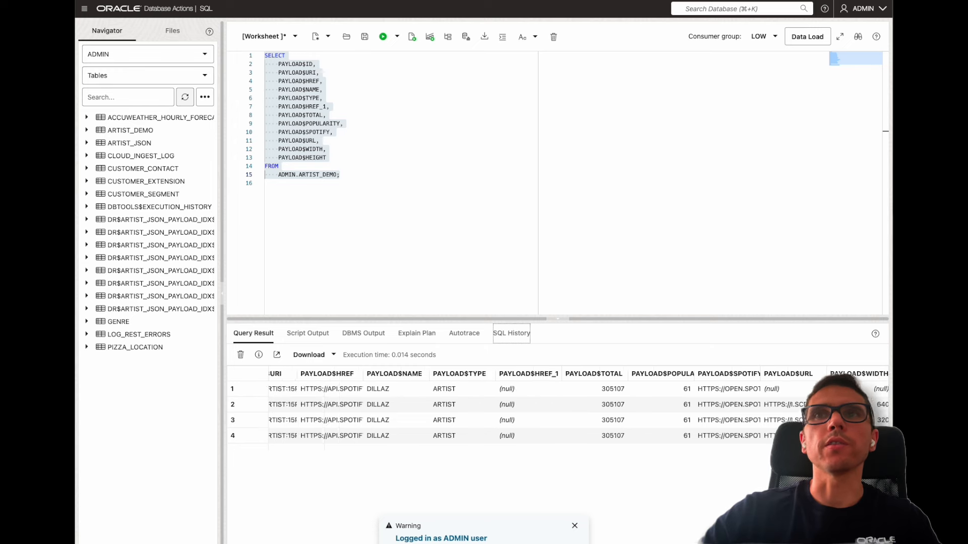
scroll(left, 3)
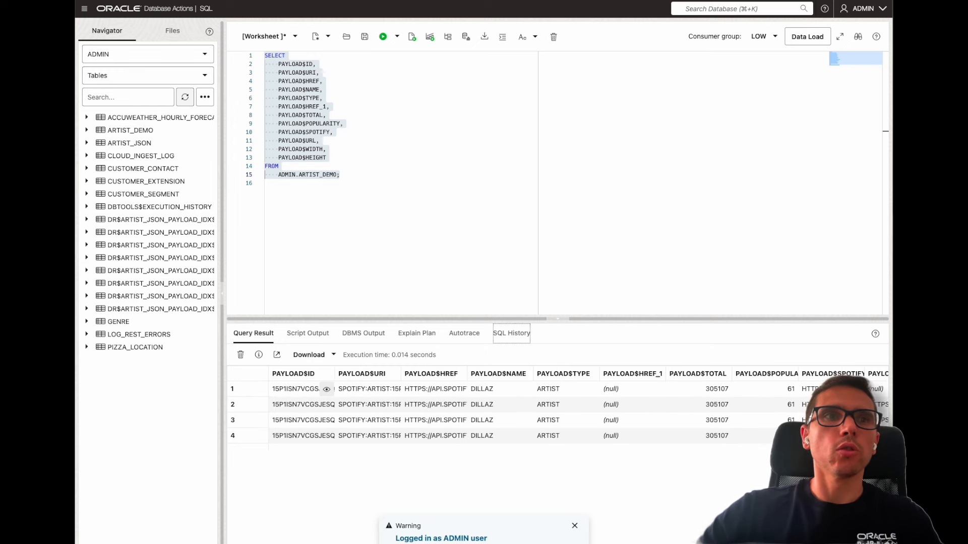